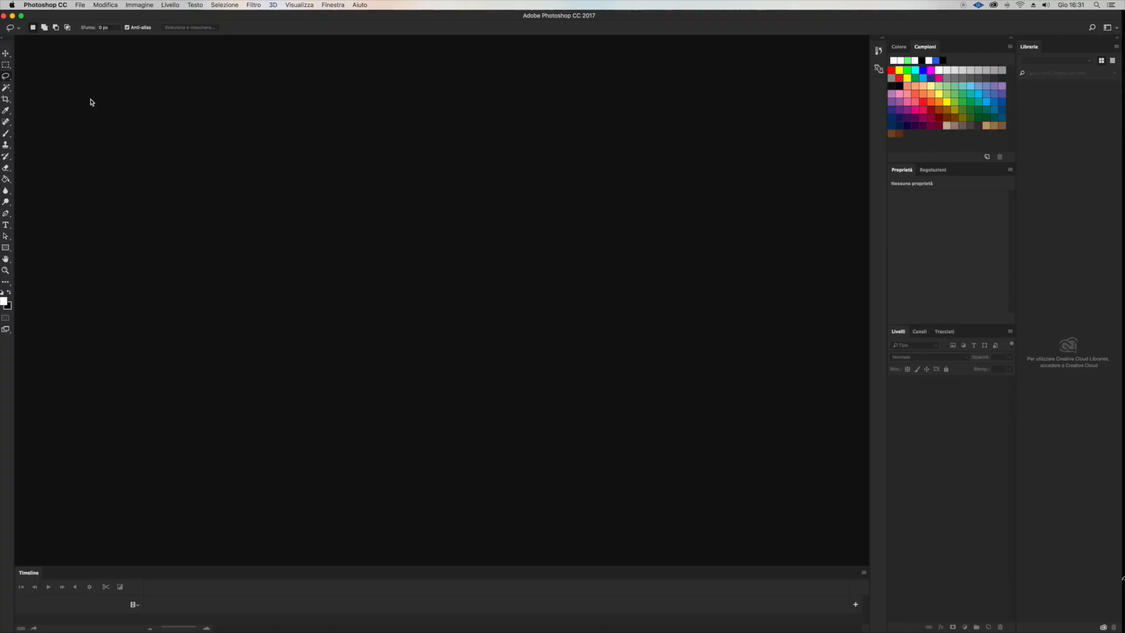
Set up a new 375 × 667 px artboard document with a transparent background.
click(79, 5)
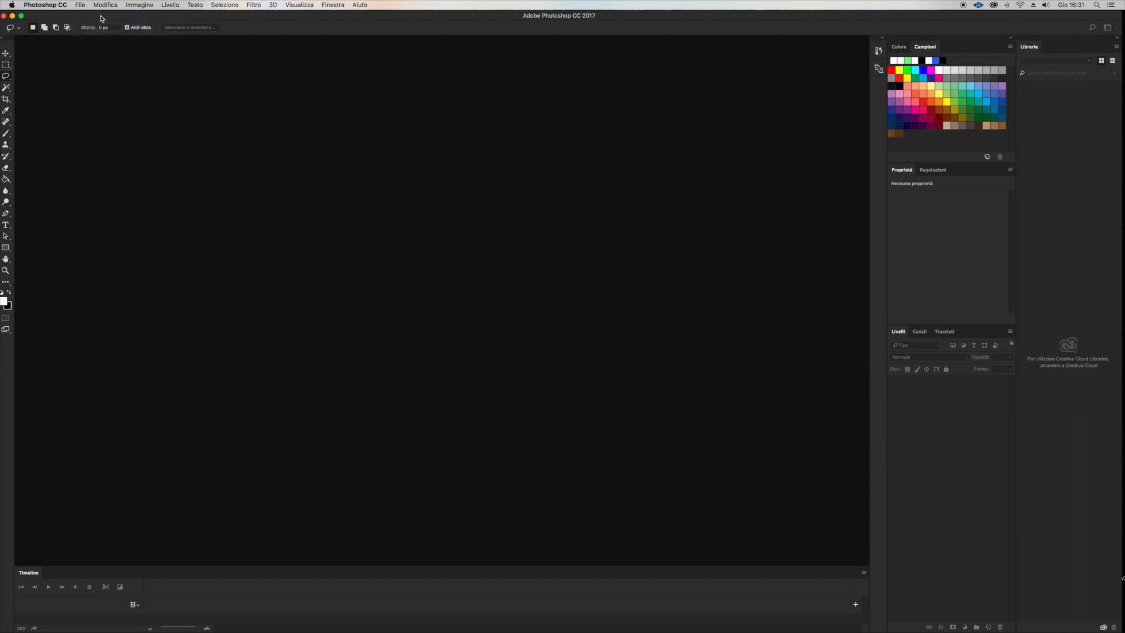
click(80, 5)
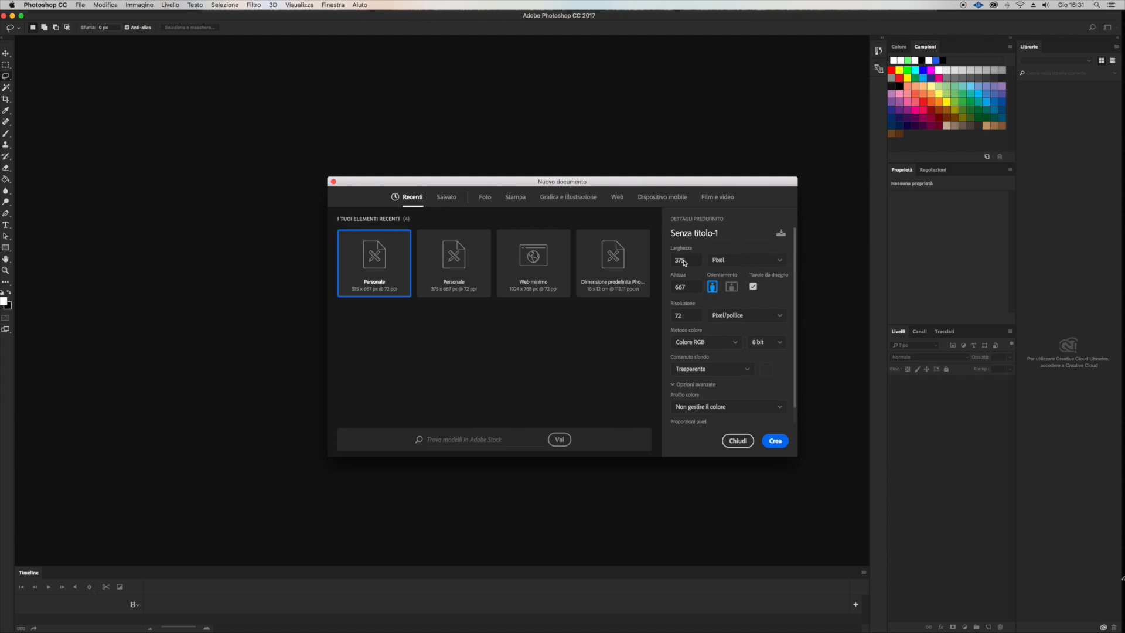
click(685, 260)
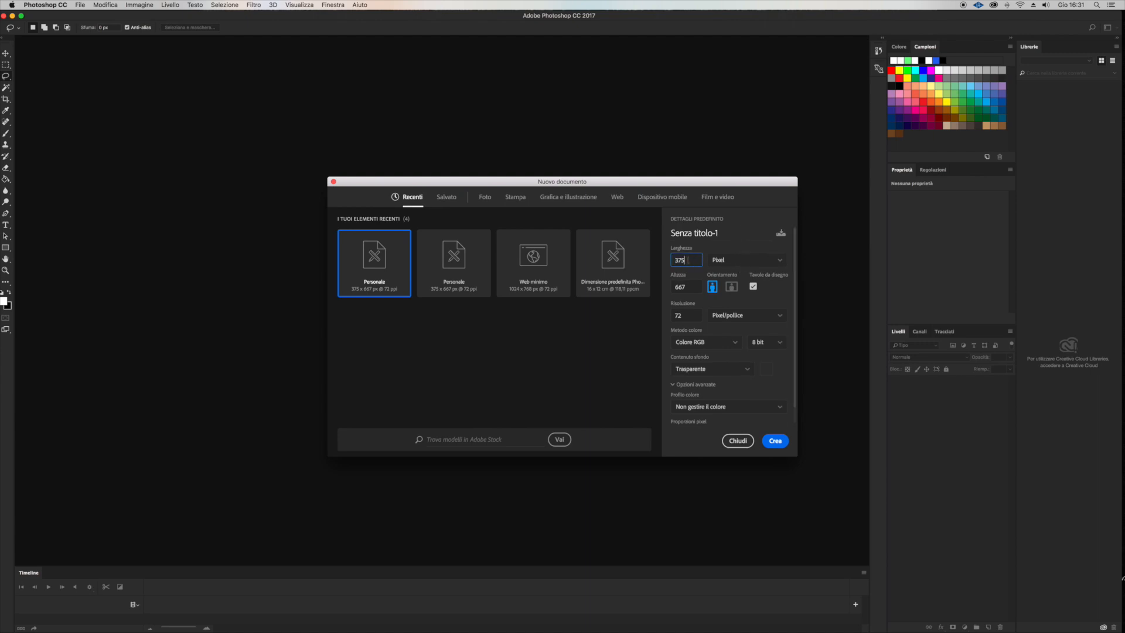
click(685, 287)
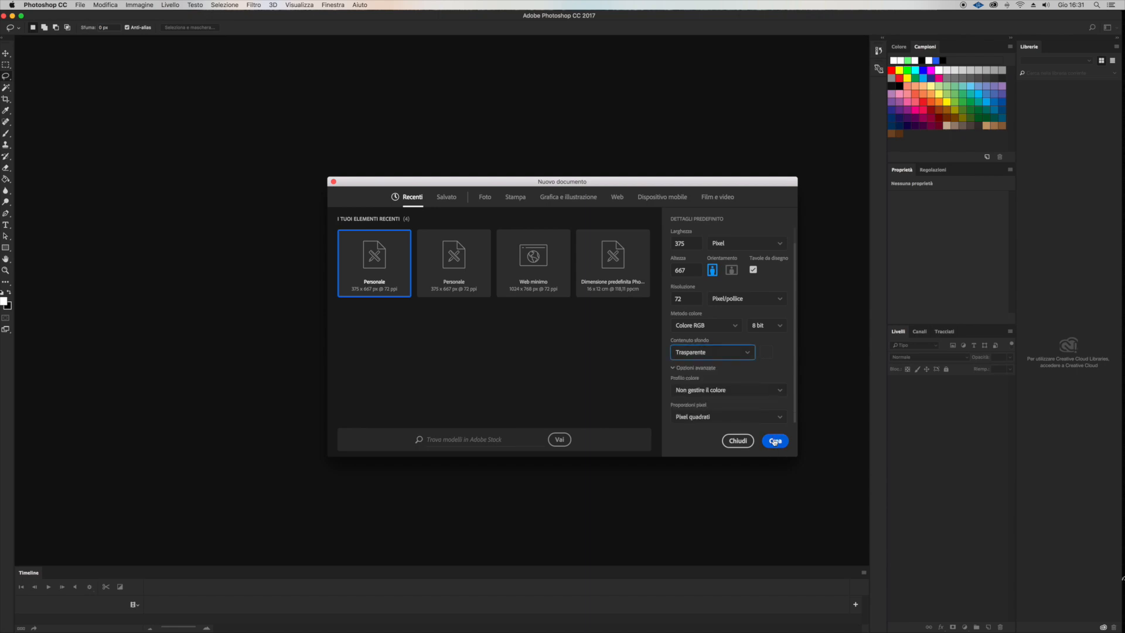
Create the artboard document and confirm white as the painting colour.
click(774, 441)
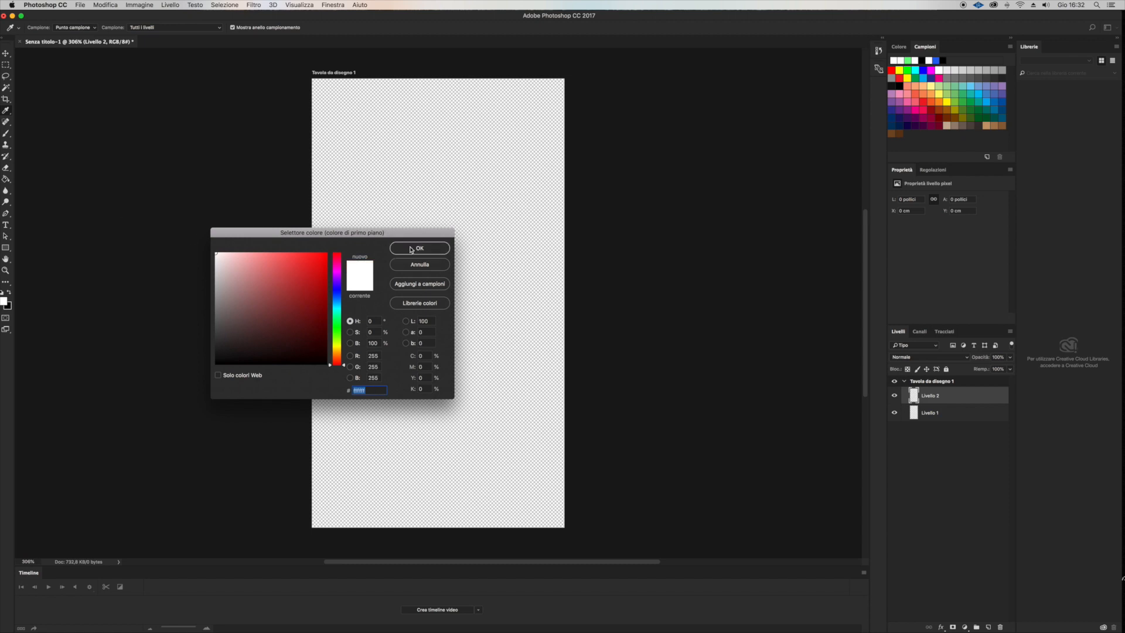
click(419, 248)
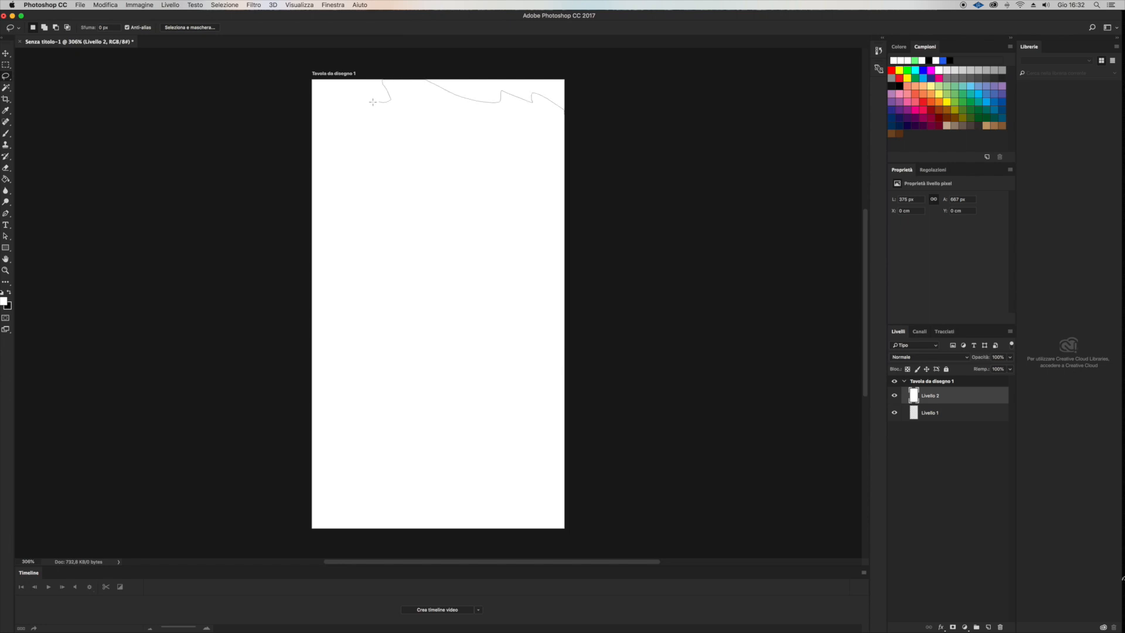
Lasso a ragged outline around the page and invert the selection to the borders.
drag(373, 100, 312, 252)
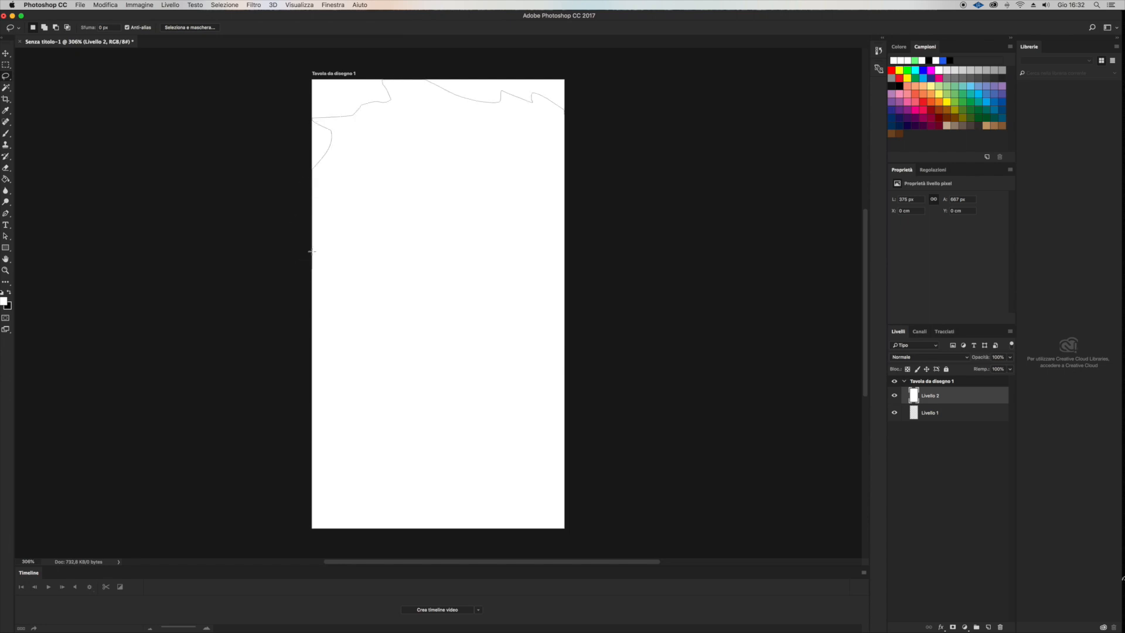
drag(314, 247, 323, 420)
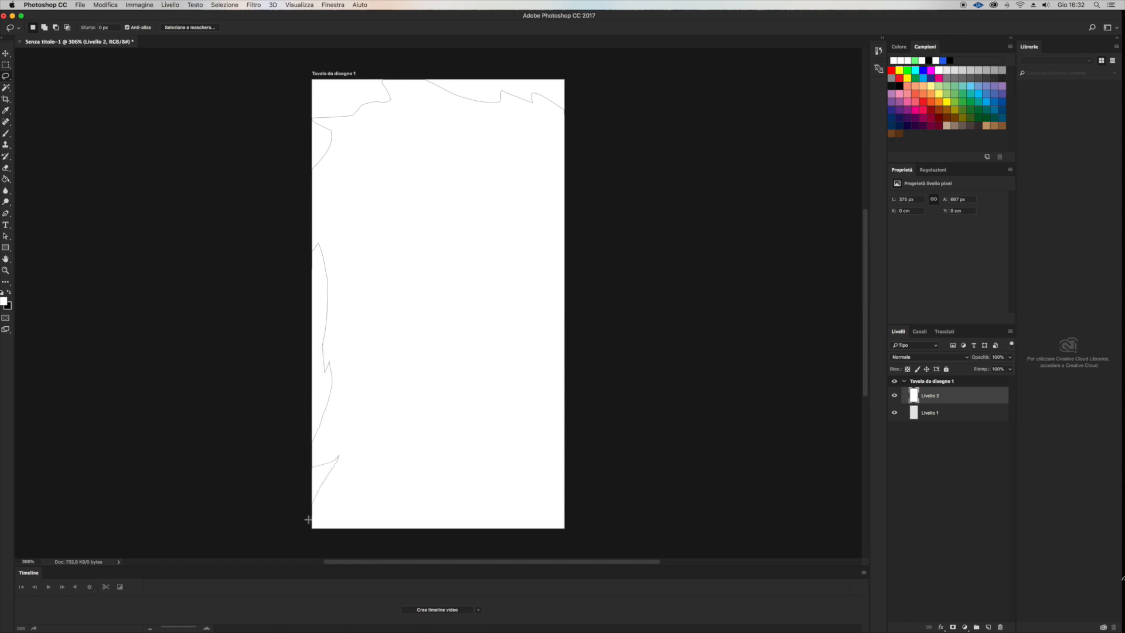
drag(308, 519, 473, 506)
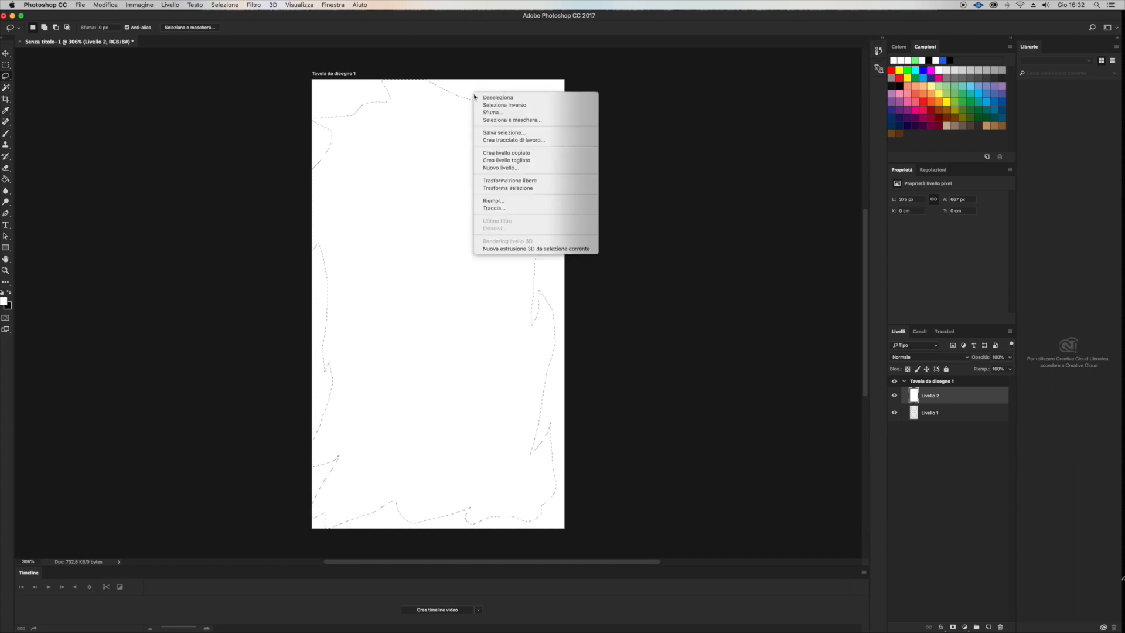
mouse_move(522, 105)
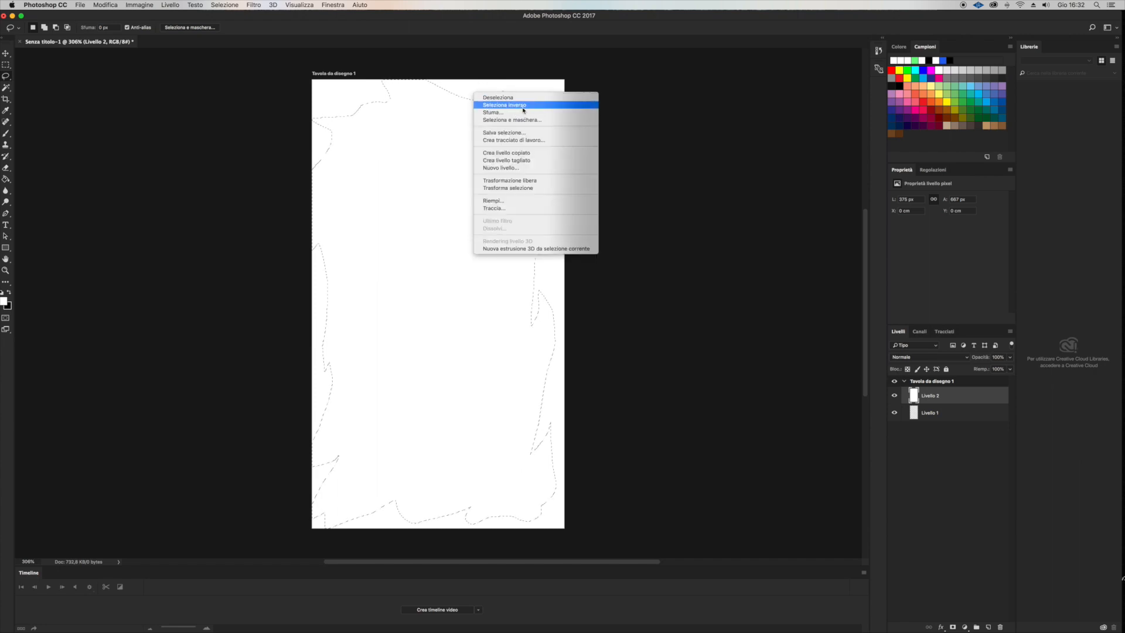
click(504, 104)
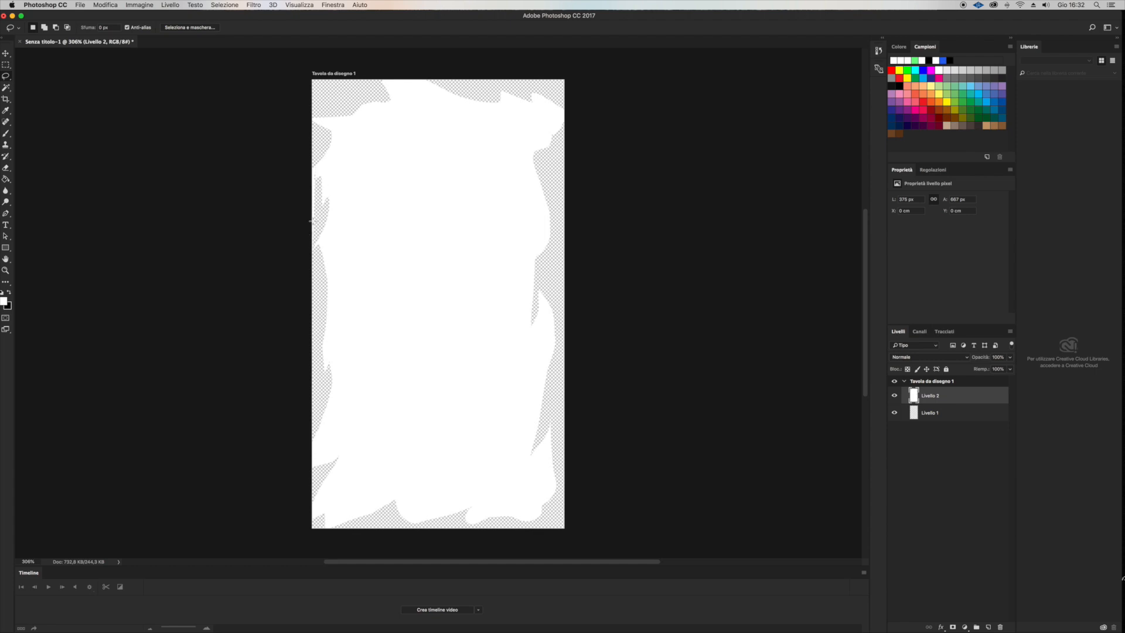
mouse_move(305, 153)
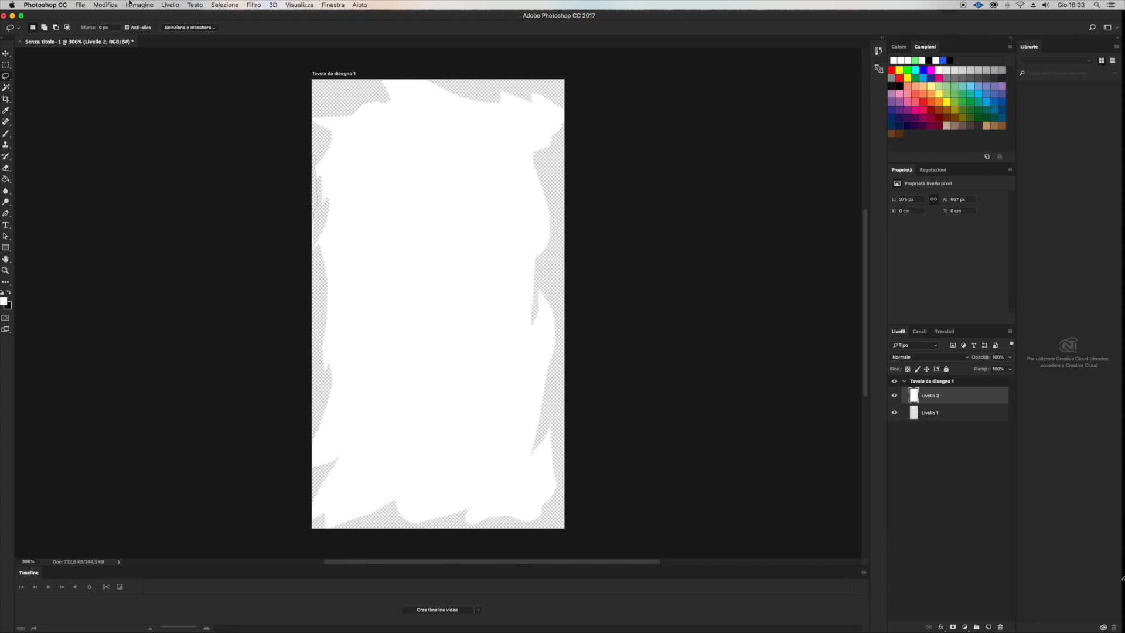
Save the frame as PNG 'ALPHA CUTS', replacing the existing file.
click(79, 5)
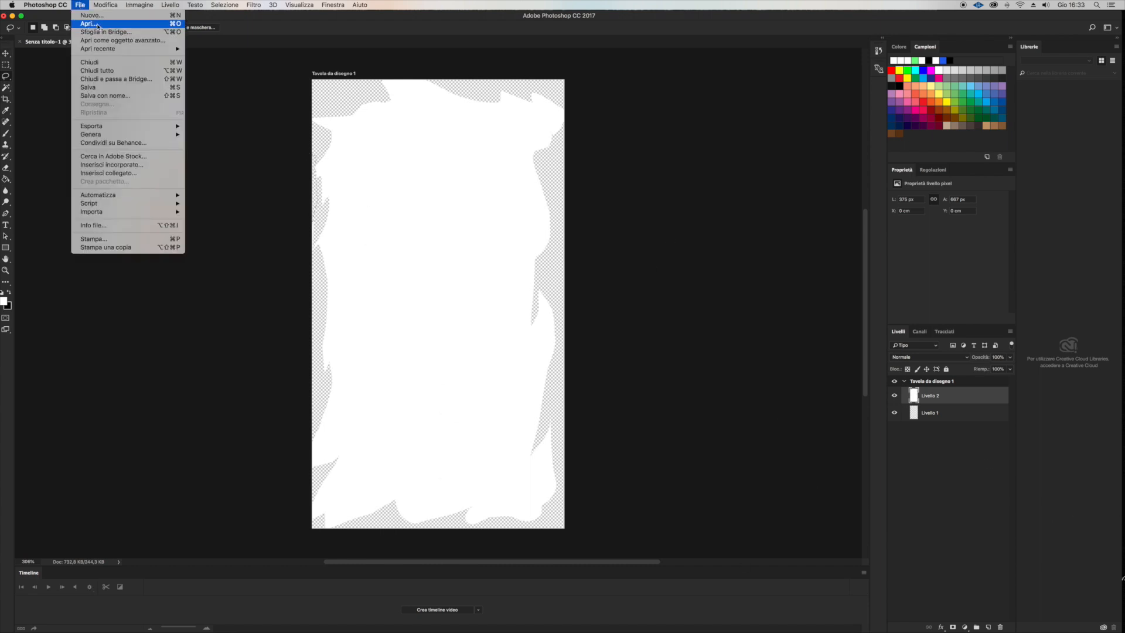
mouse_move(132, 96)
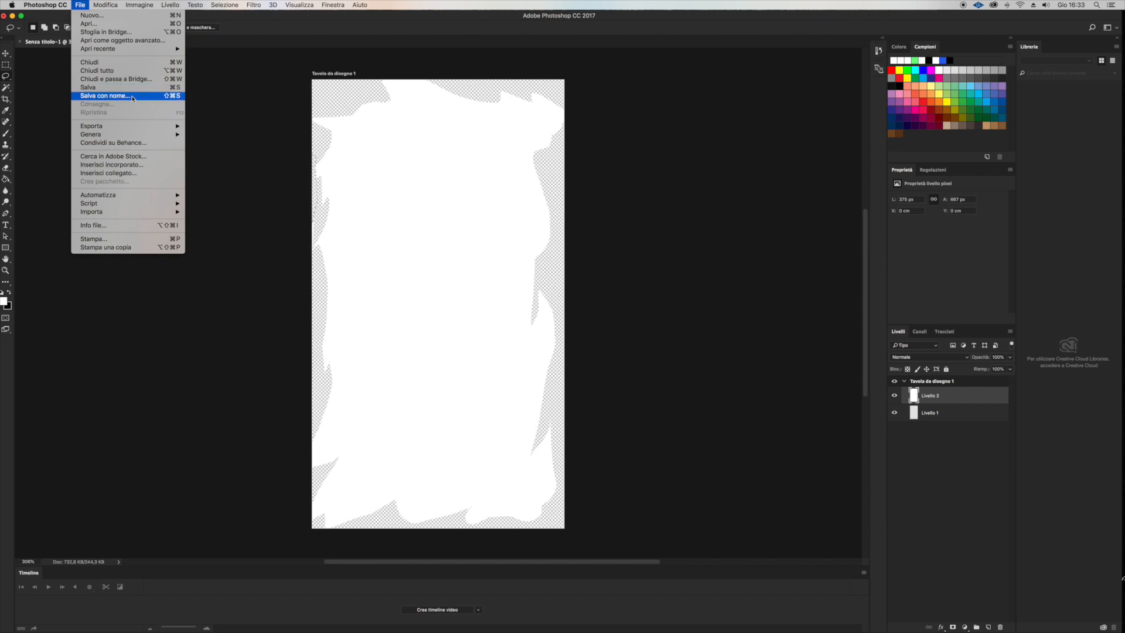
click(104, 96)
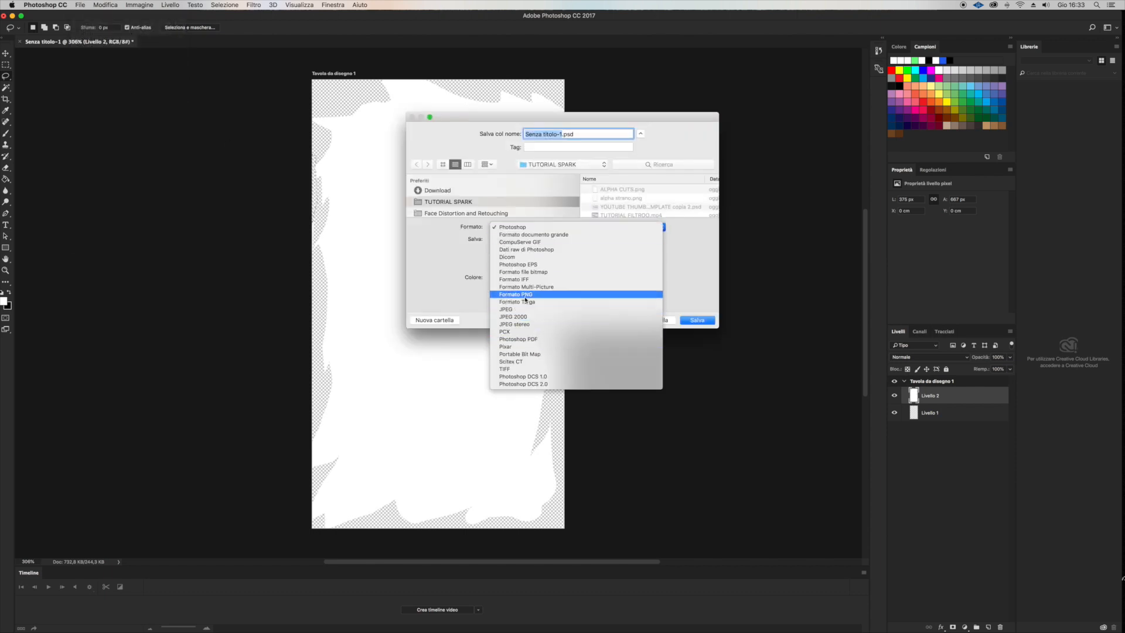
click(515, 294)
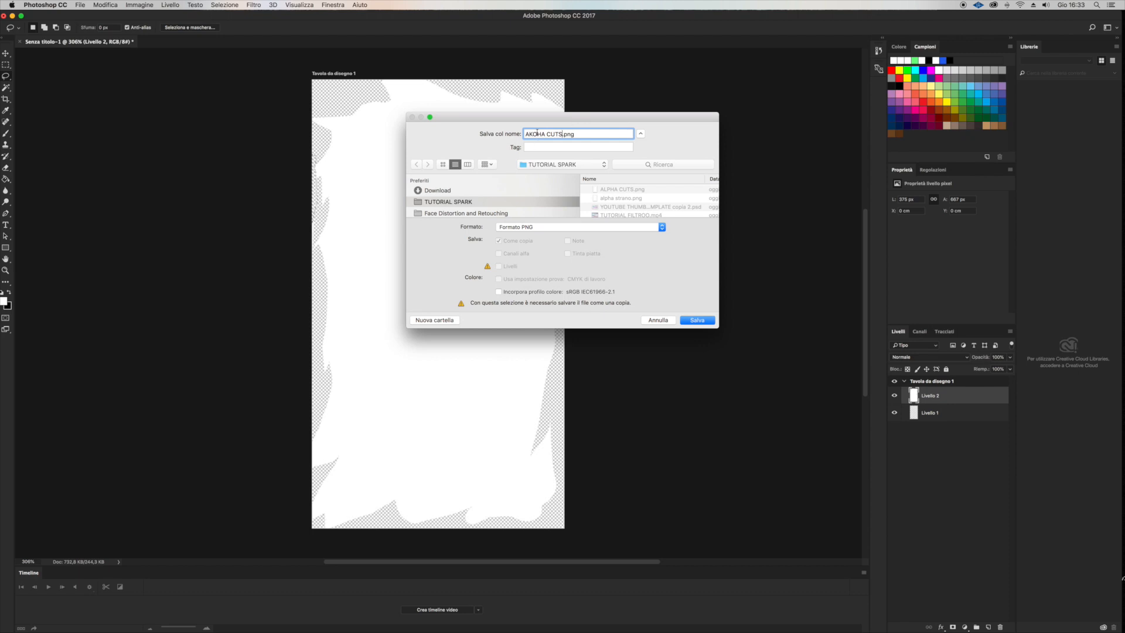
key(Backspace)
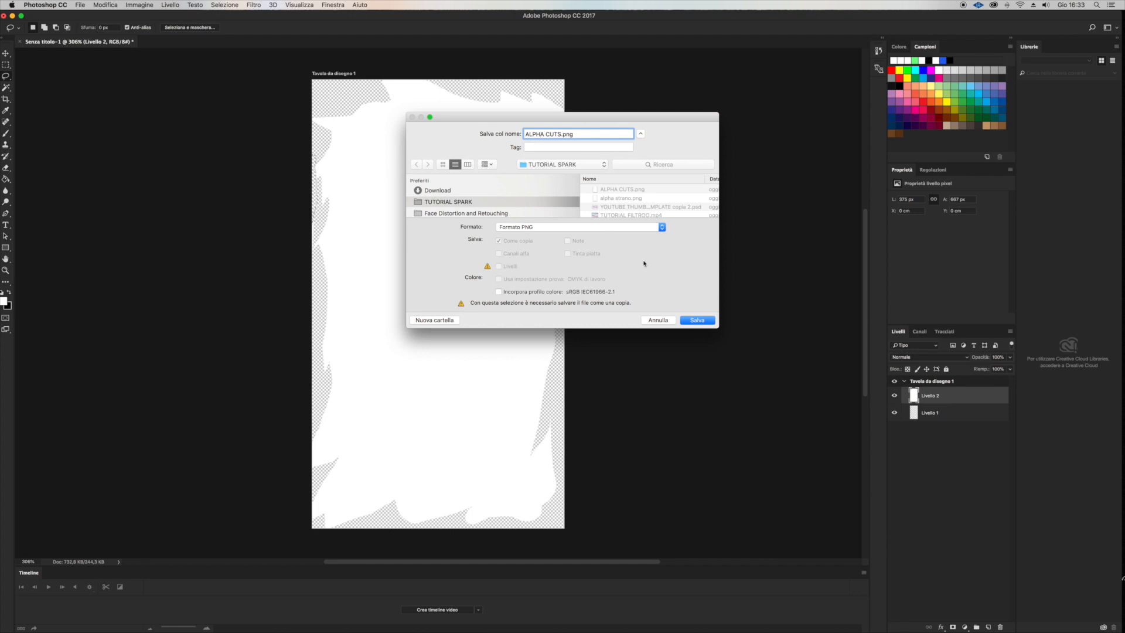
click(696, 319)
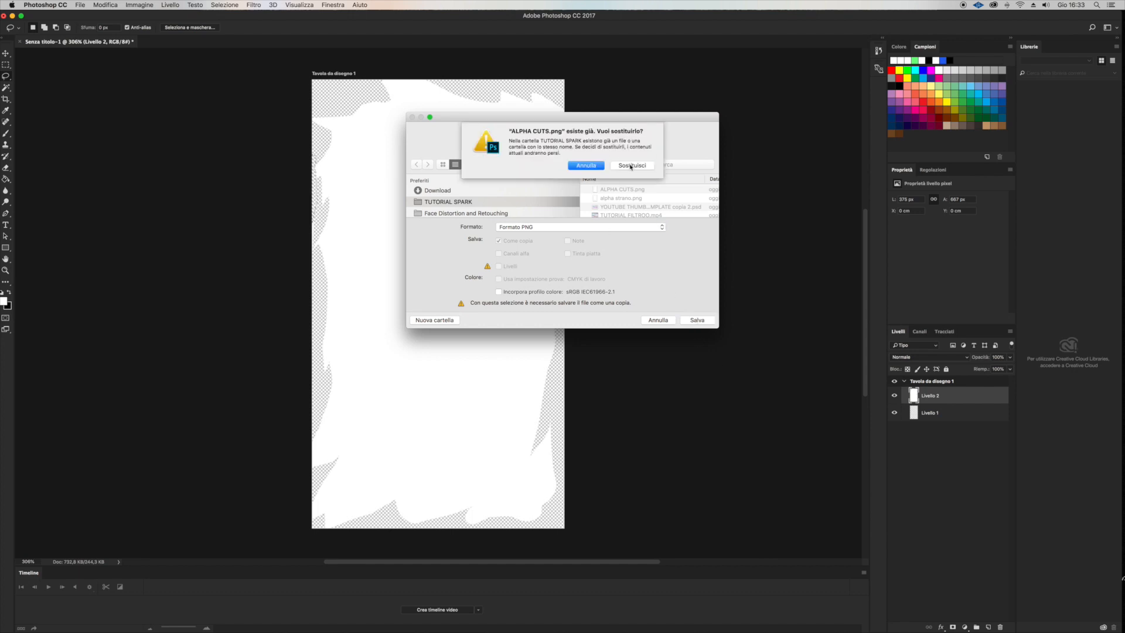
click(632, 166)
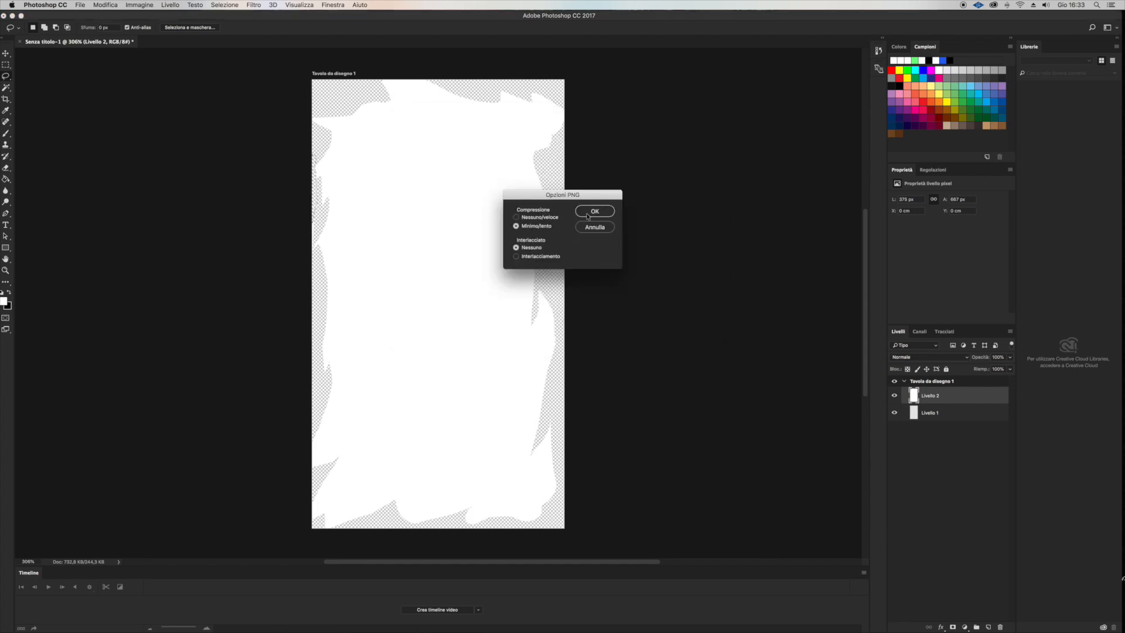
click(594, 211)
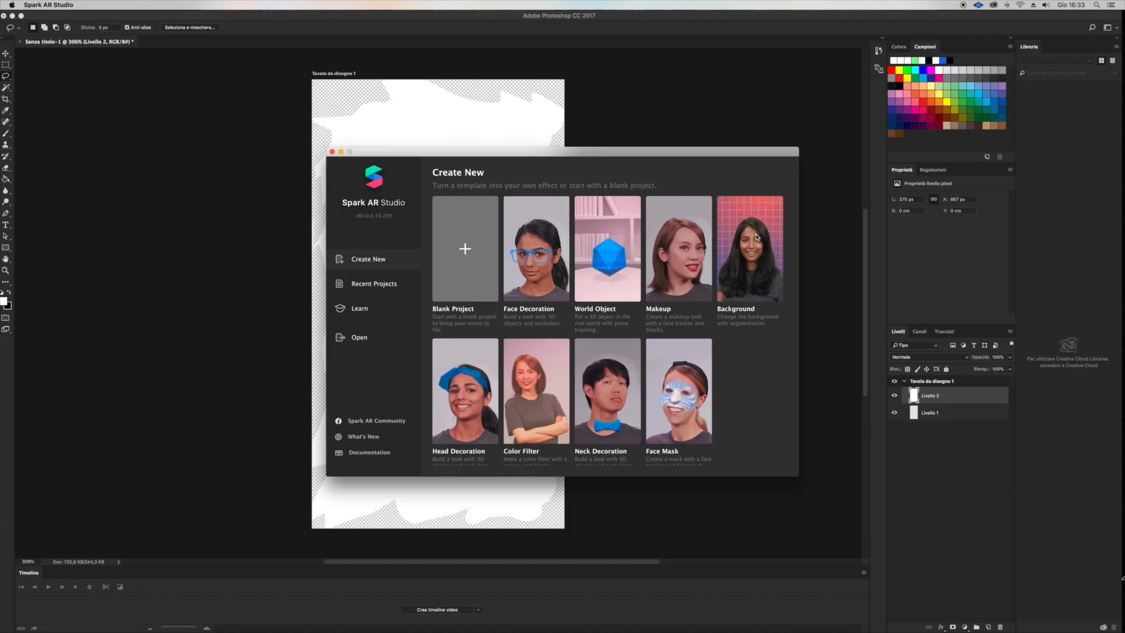
Start a project from the Background template and remove its background image.
click(748, 247)
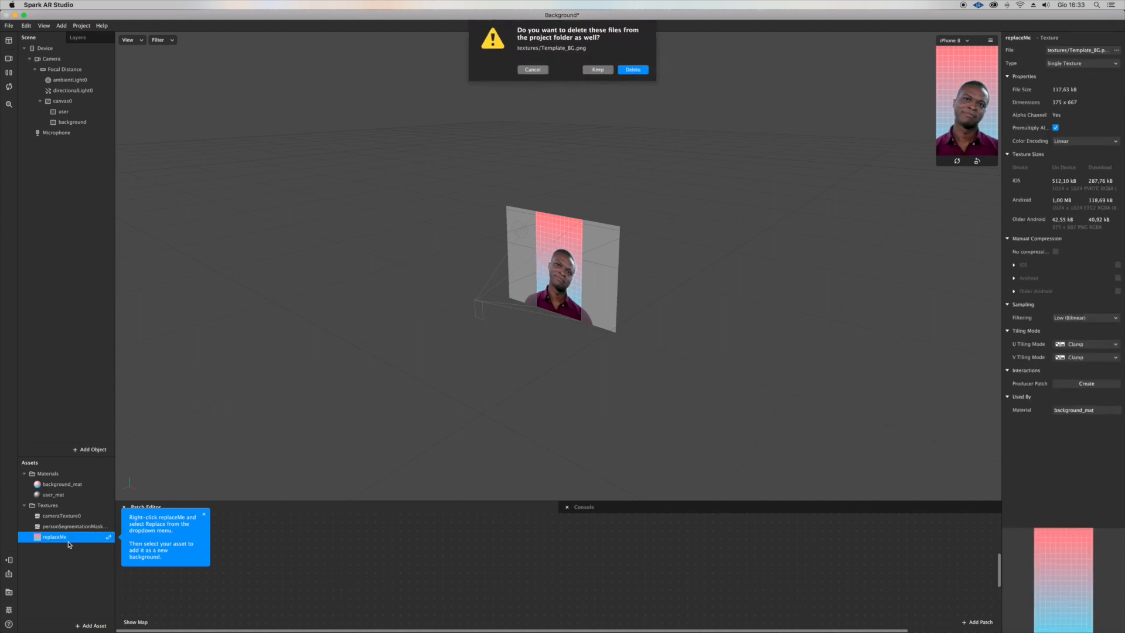
click(633, 70)
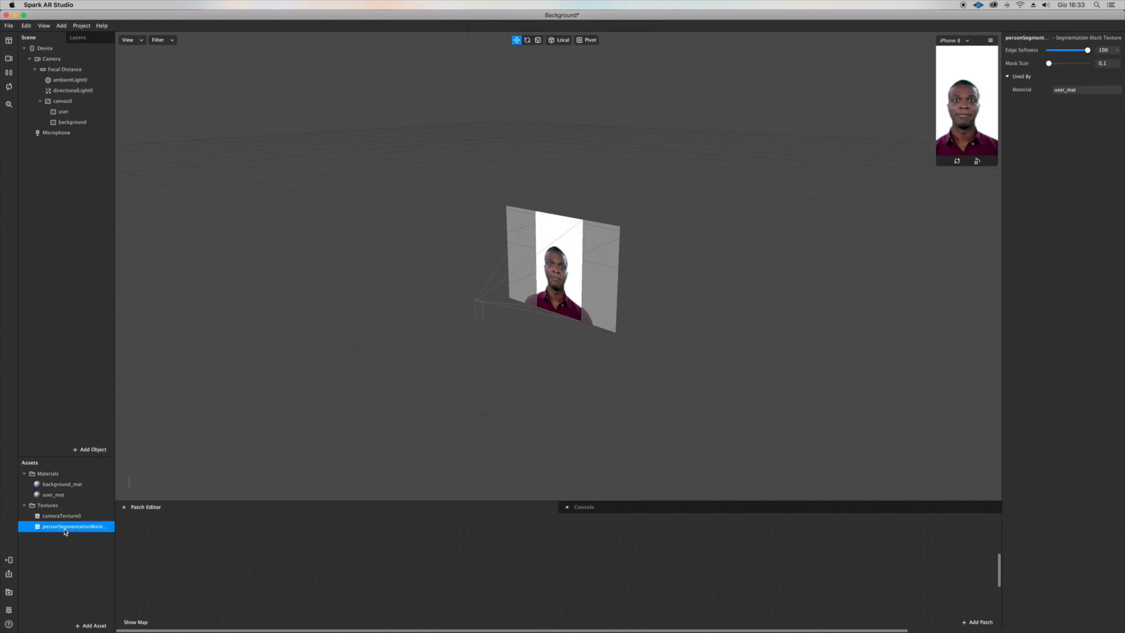
click(54, 494)
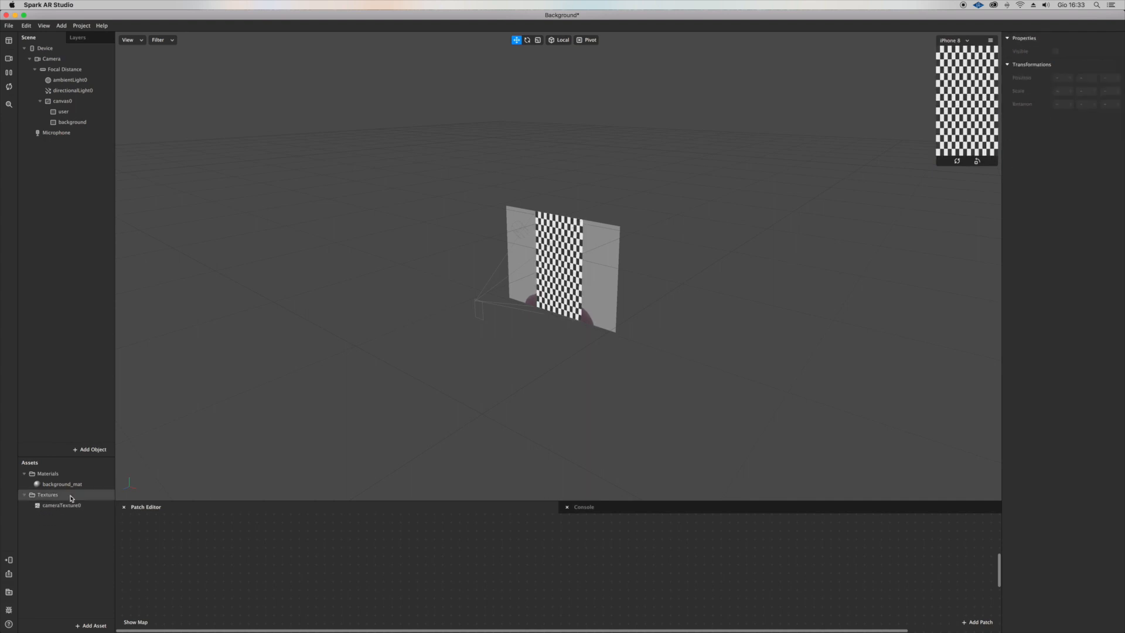
Select the user rectangle and open the AR Library to add an asset.
click(63, 111)
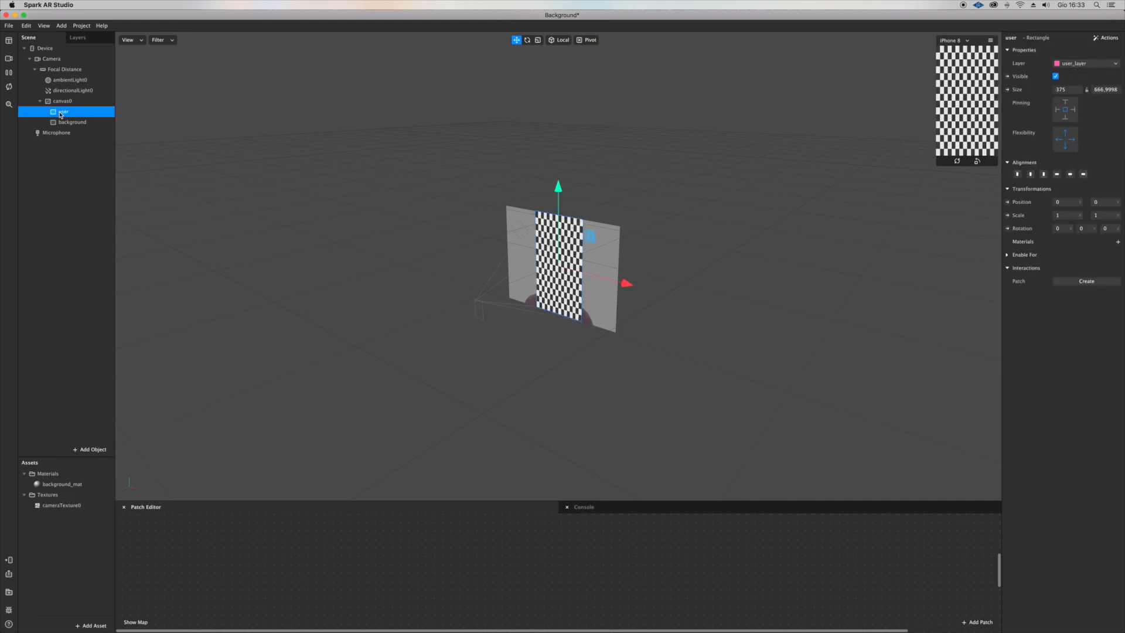
click(71, 122)
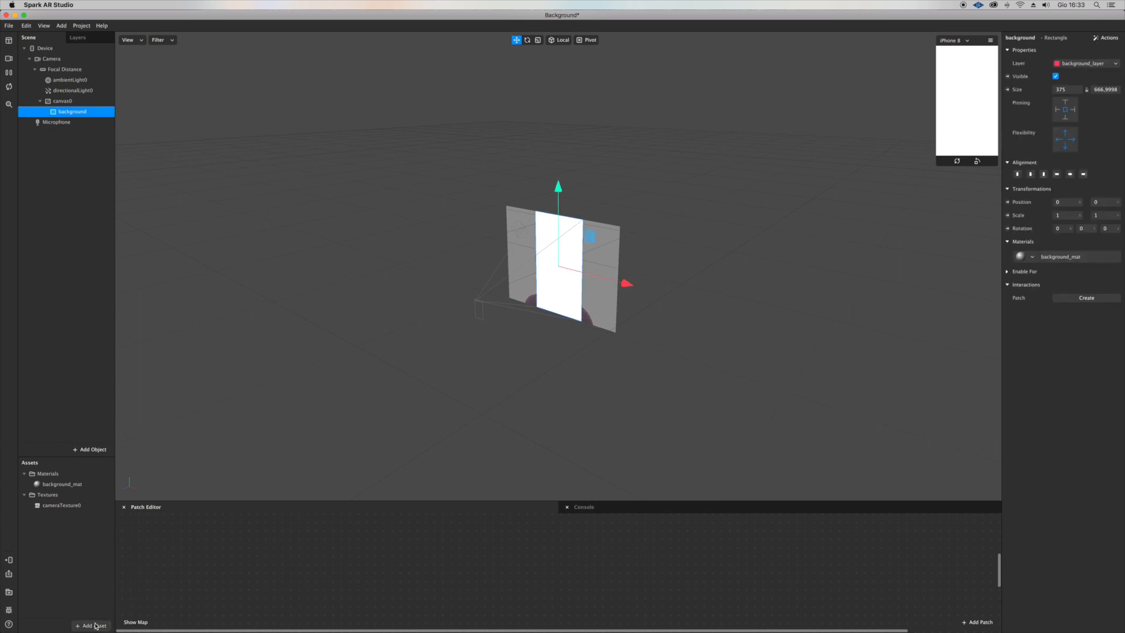
click(92, 625)
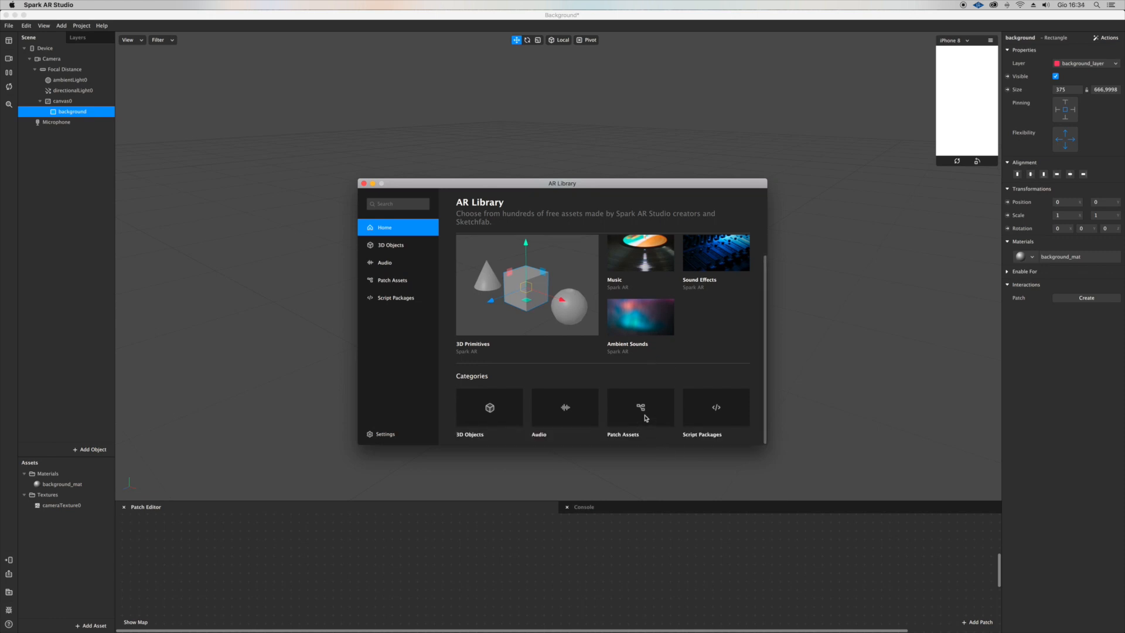
Import the Adjust Colors patch asset into the project.
click(623, 408)
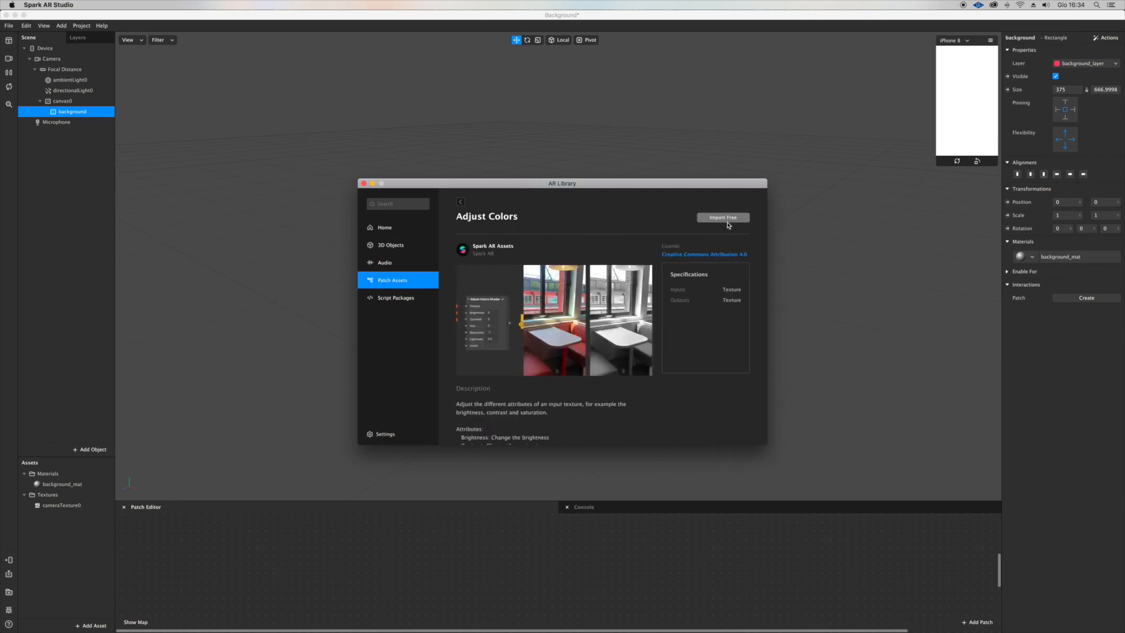
click(722, 217)
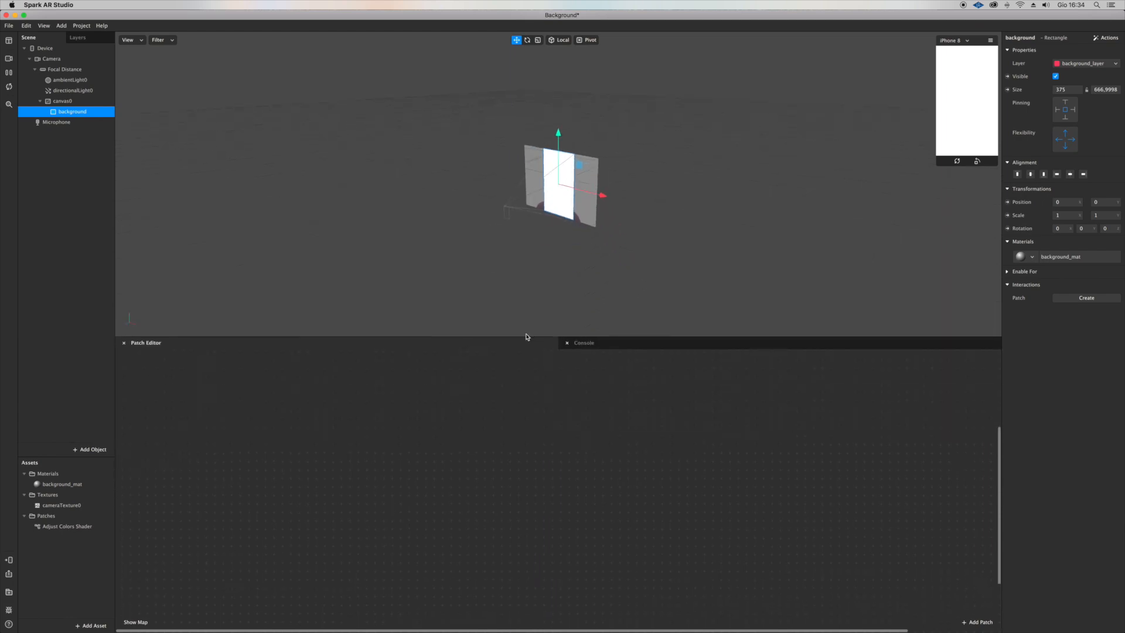
click(63, 485)
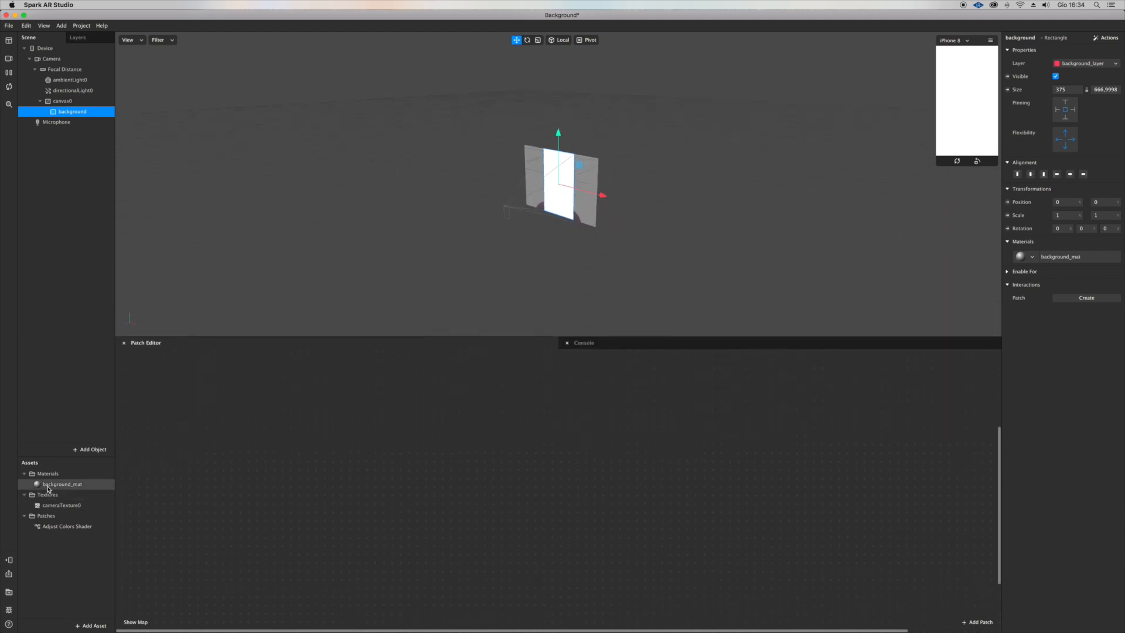
Route cameraTexture0 through Adjust Colors into background_mat with Saturation -1.
click(62, 484)
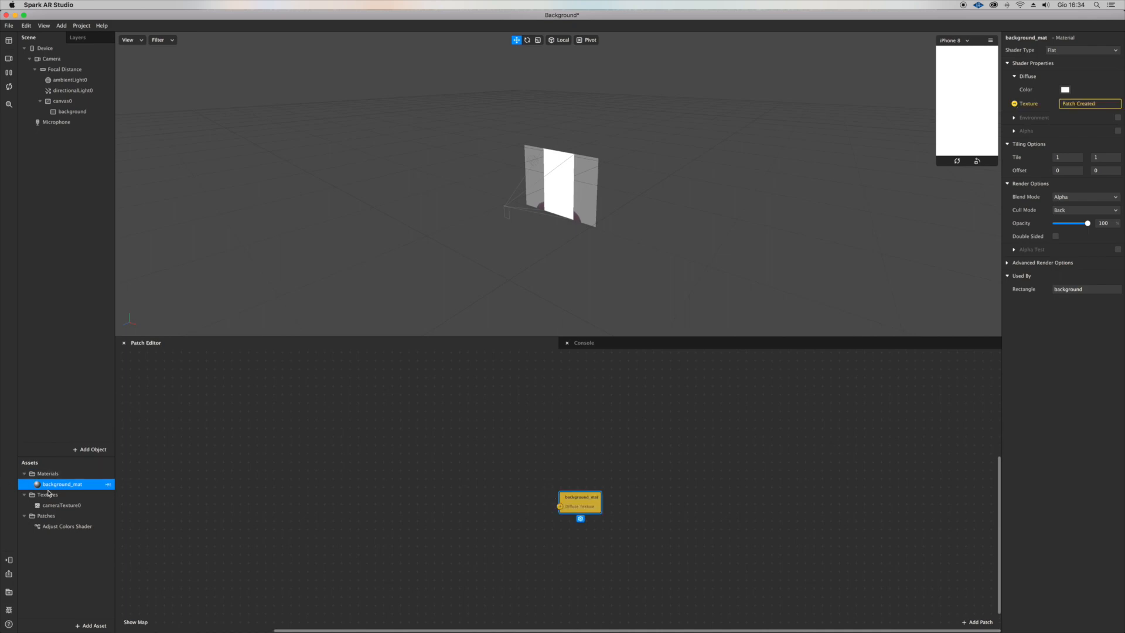
click(67, 526)
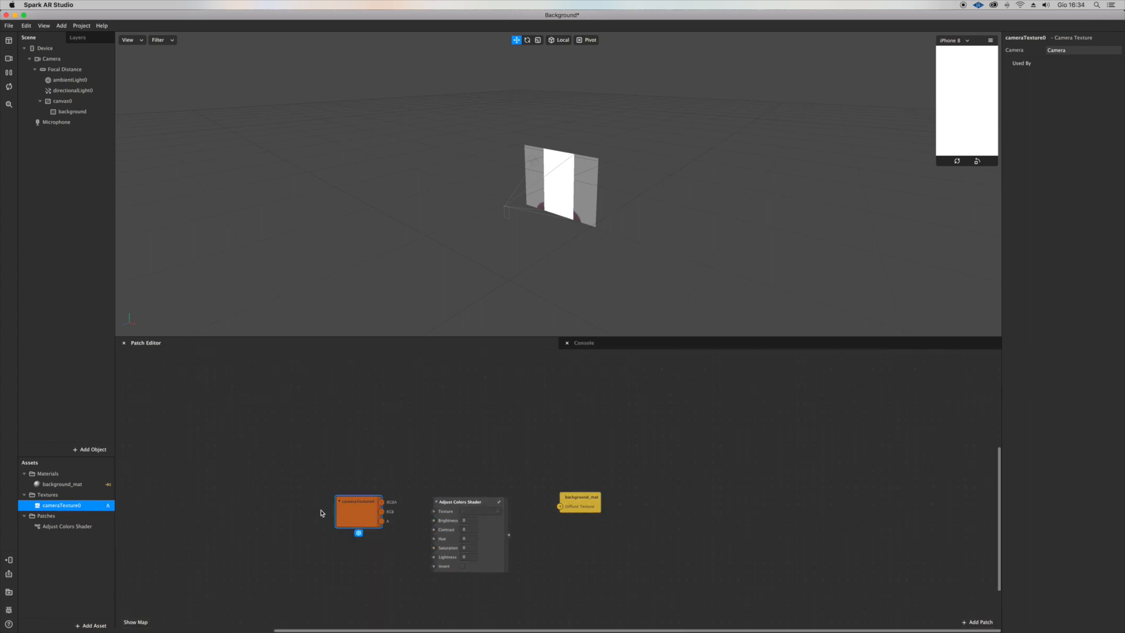
drag(382, 502, 434, 511)
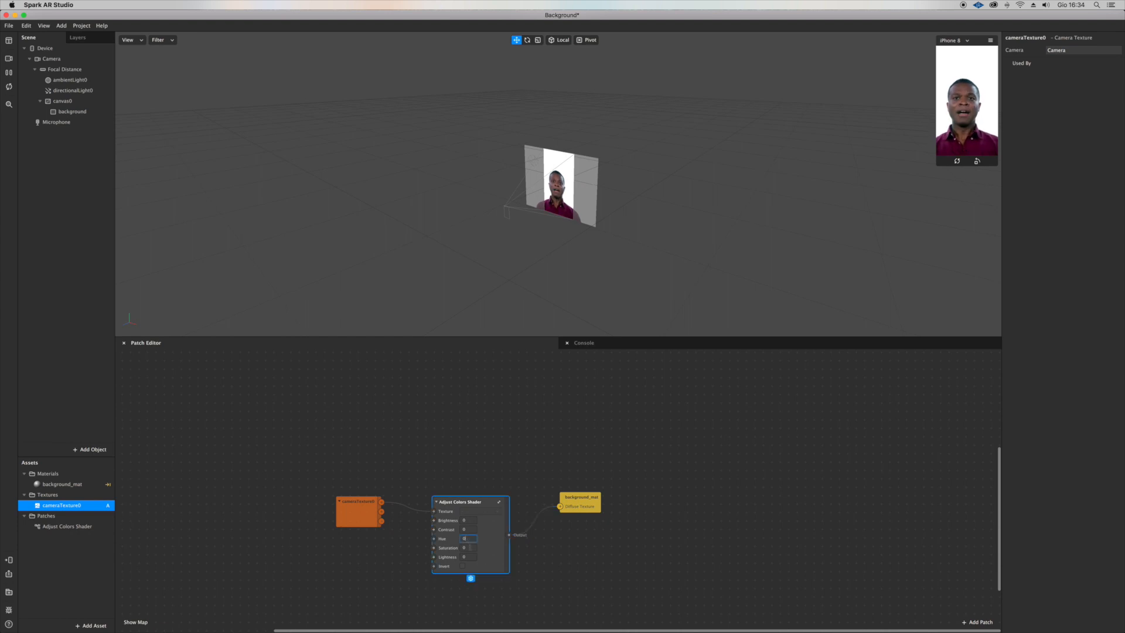
click(469, 548)
text(-1)
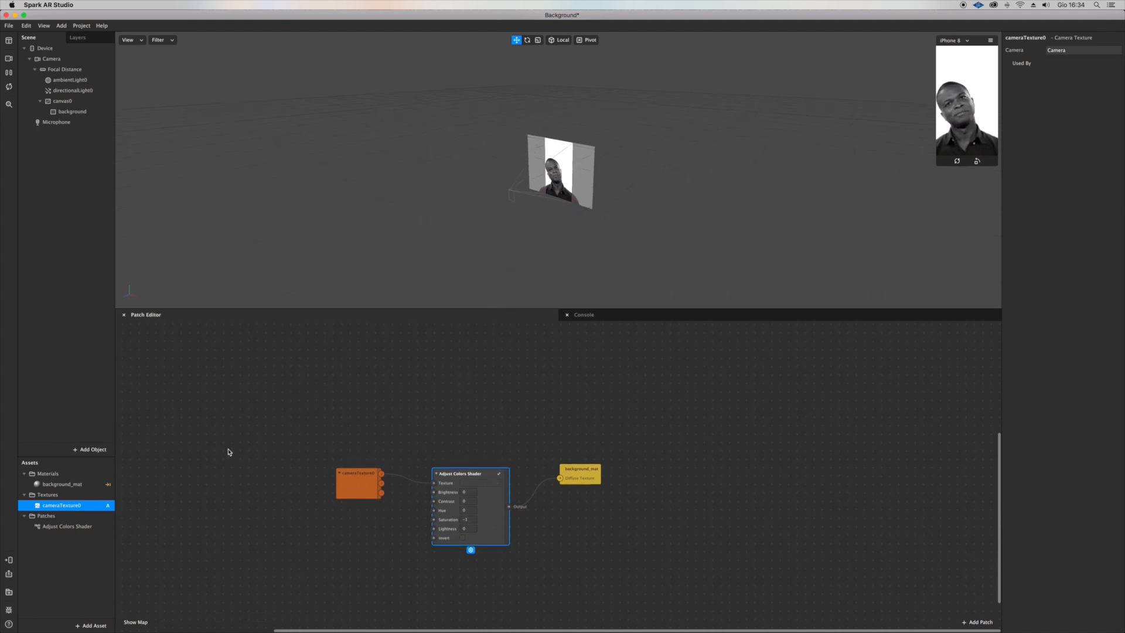
click(72, 111)
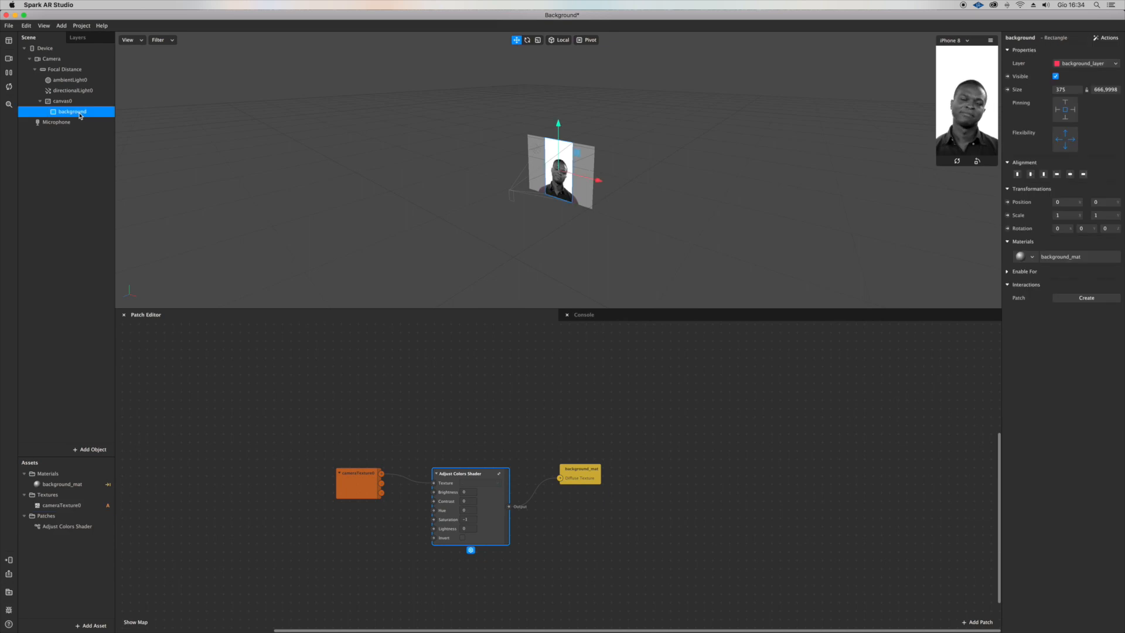
right_click(71, 111)
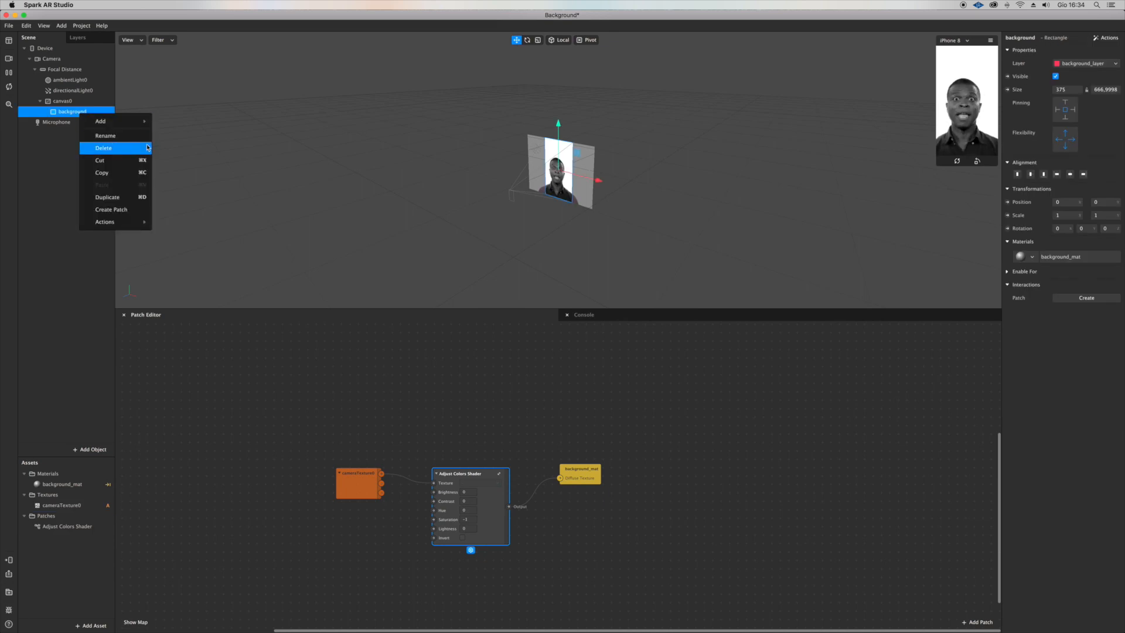
Duplicate the background as FRAME and rename its material FRAME_MAT.
click(105, 135)
text(fill)
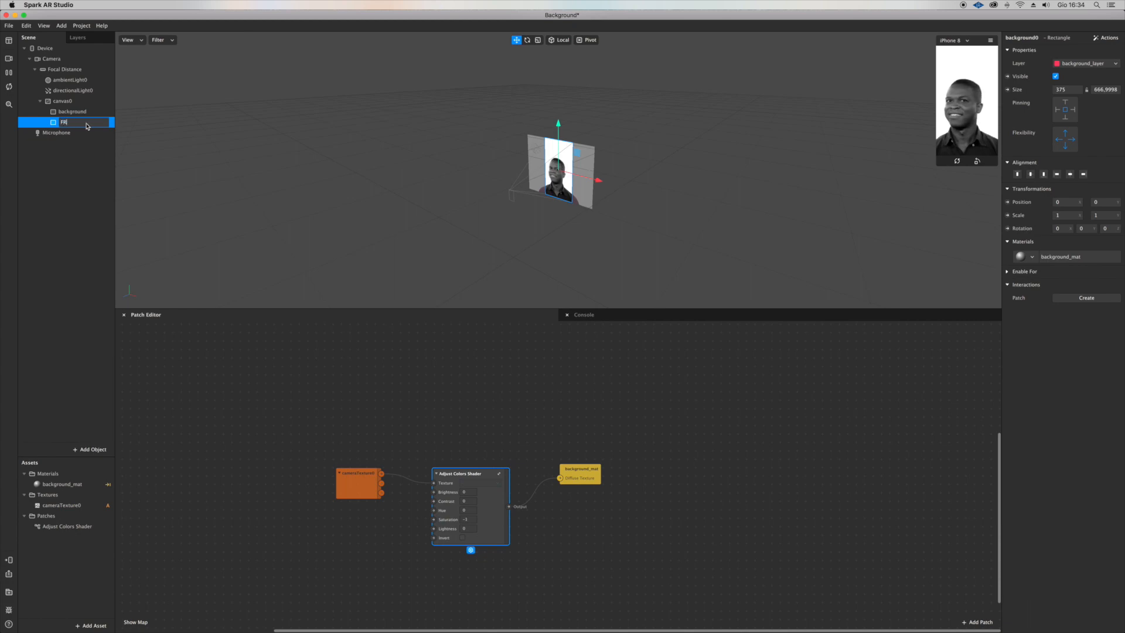
text(FRAME)
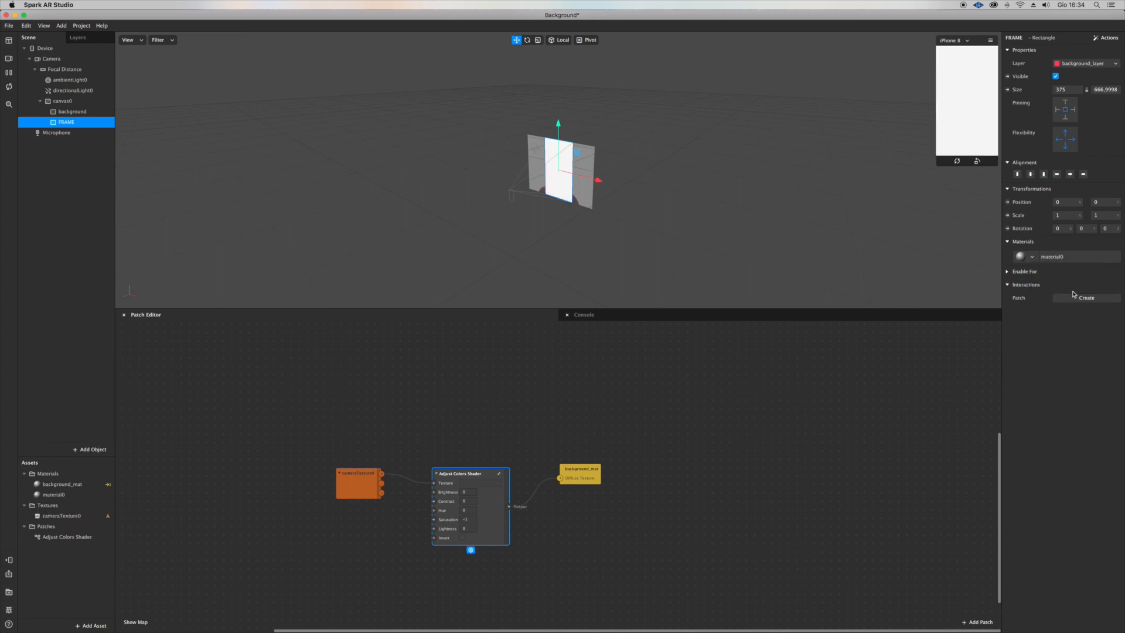
double_click(54, 494)
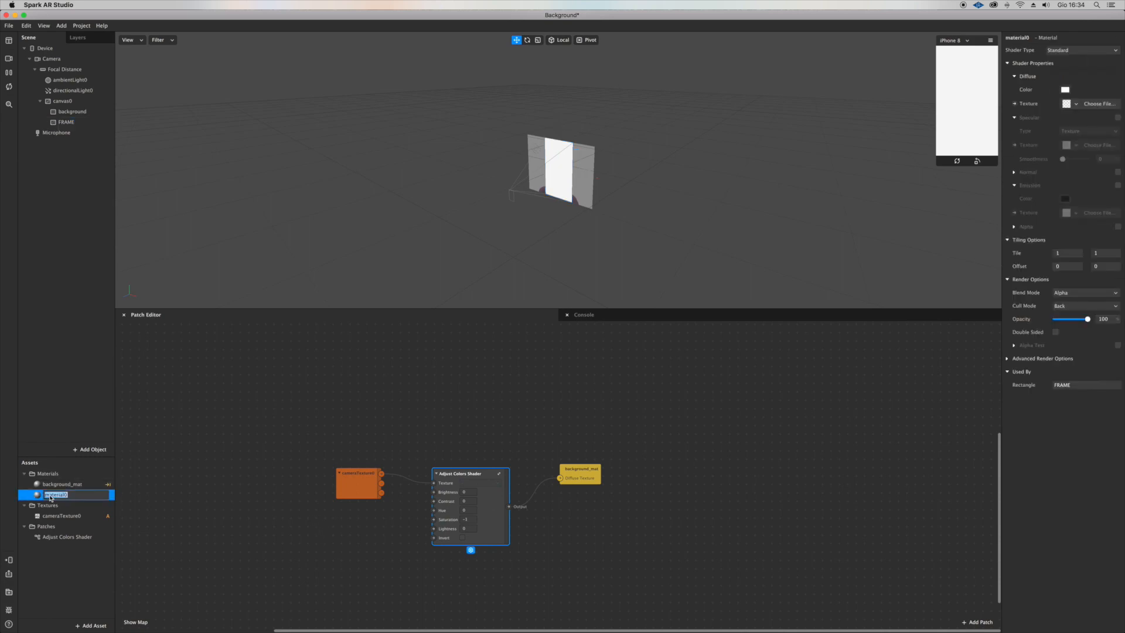
text(FRAME_MAT)
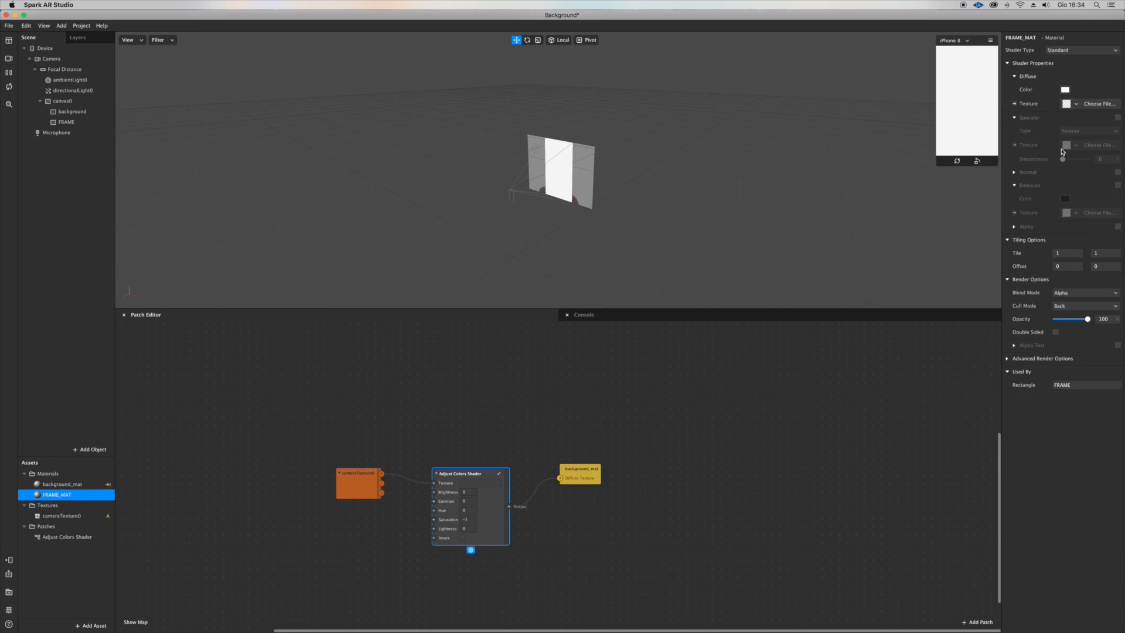
Set FRAME_MAT's shader type to Flat and add a new alpha texture.
click(1079, 49)
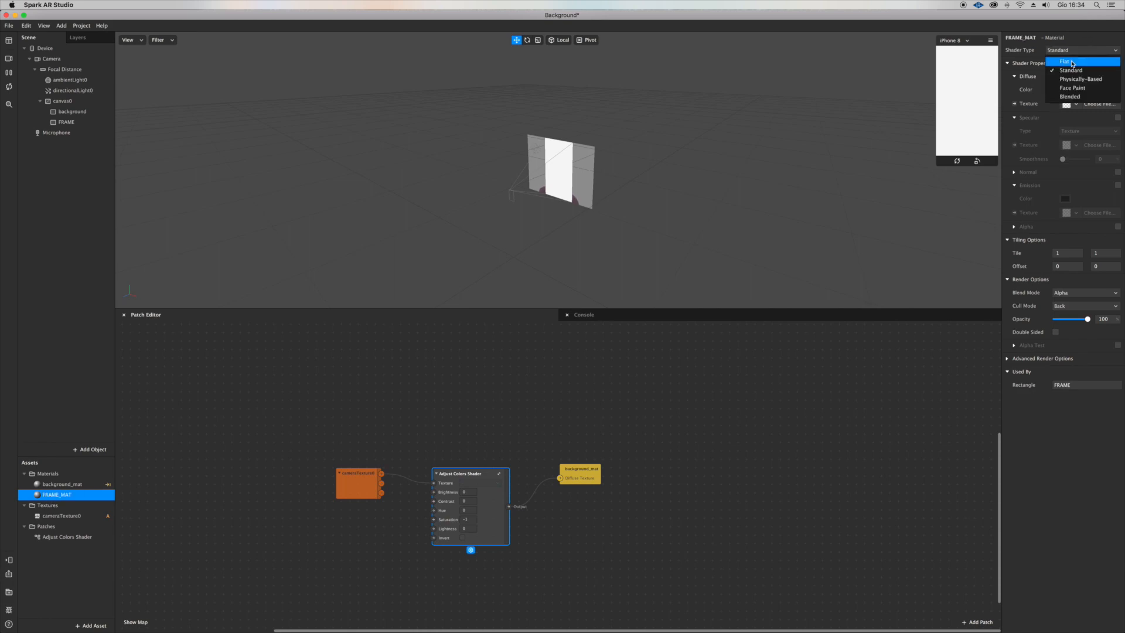
click(1069, 61)
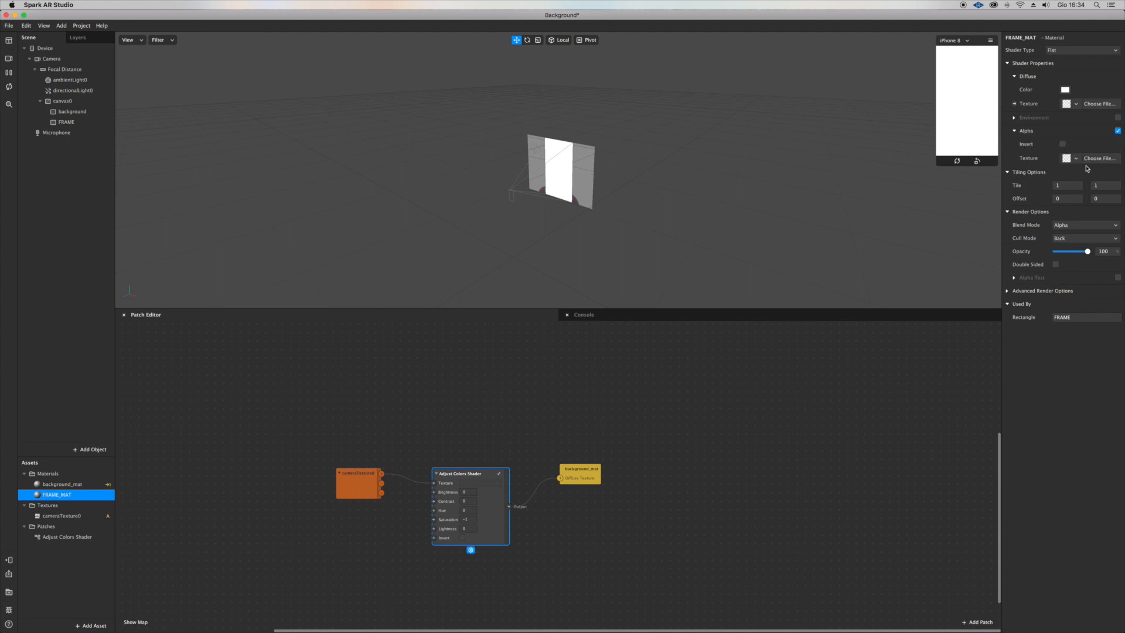
click(1075, 157)
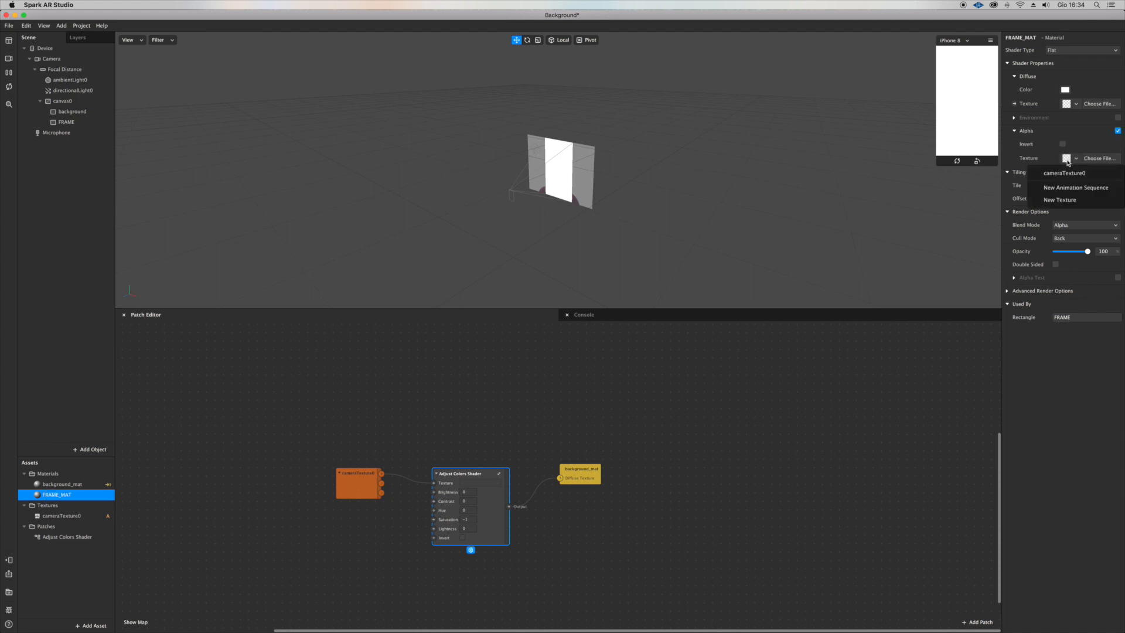
click(1060, 199)
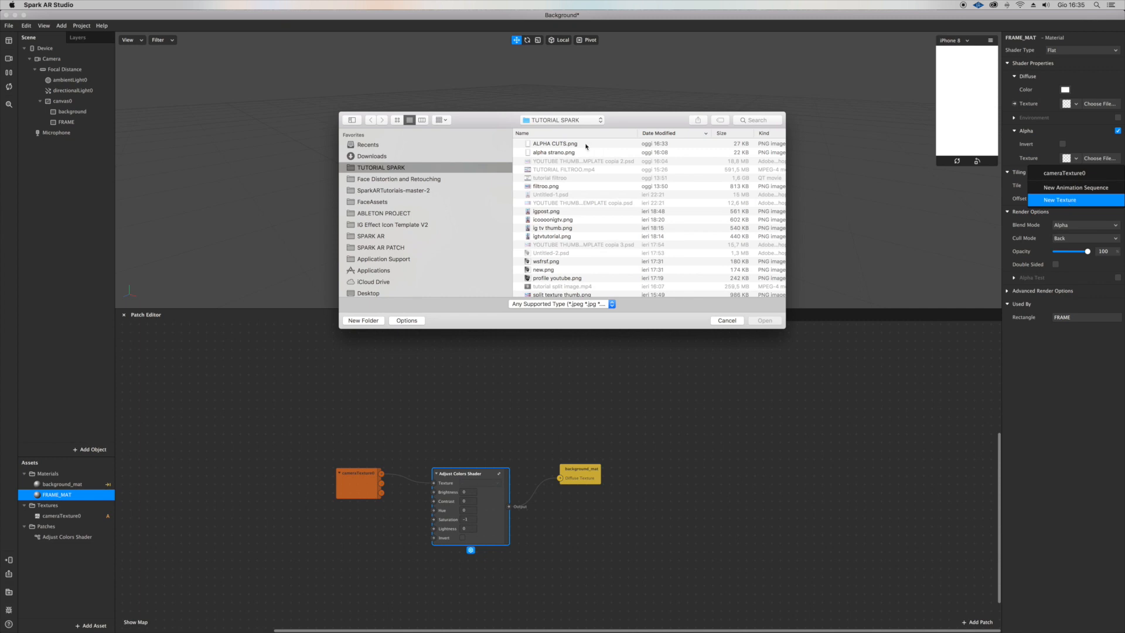
Load ALPHA CUTS.png as FRAME_MAT's alpha texture and tint the frame red.
click(553, 144)
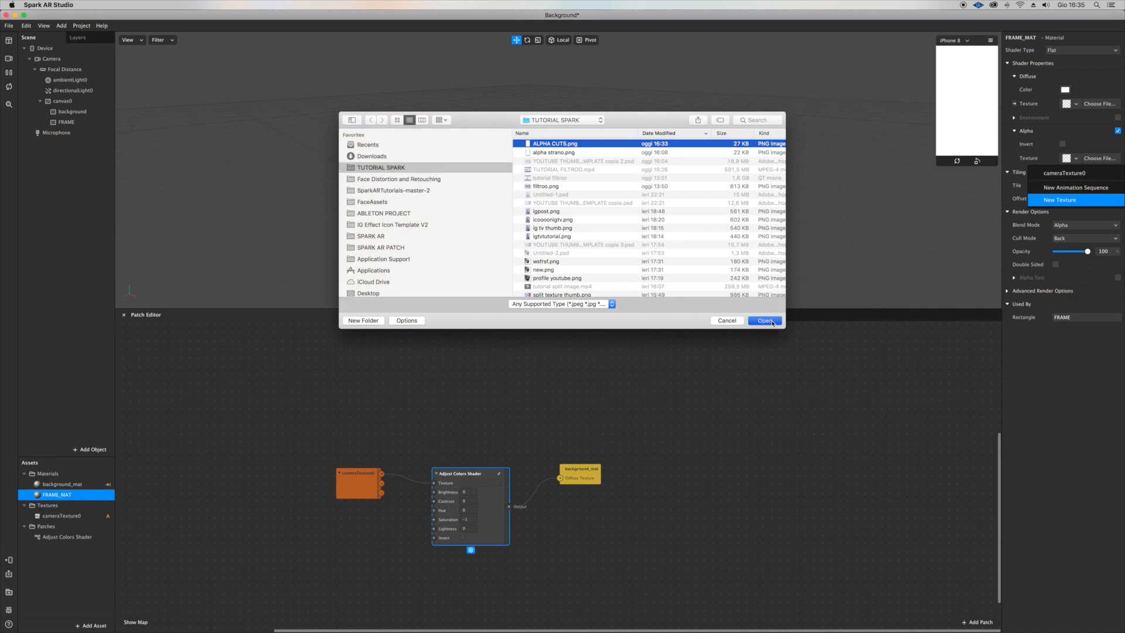
click(764, 320)
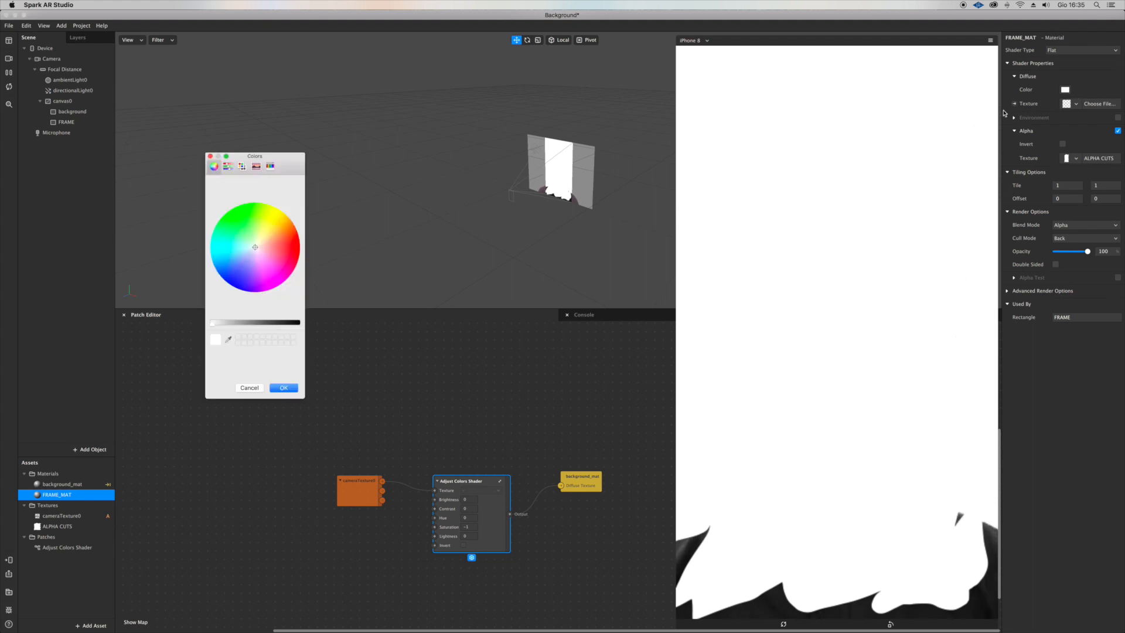
click(279, 251)
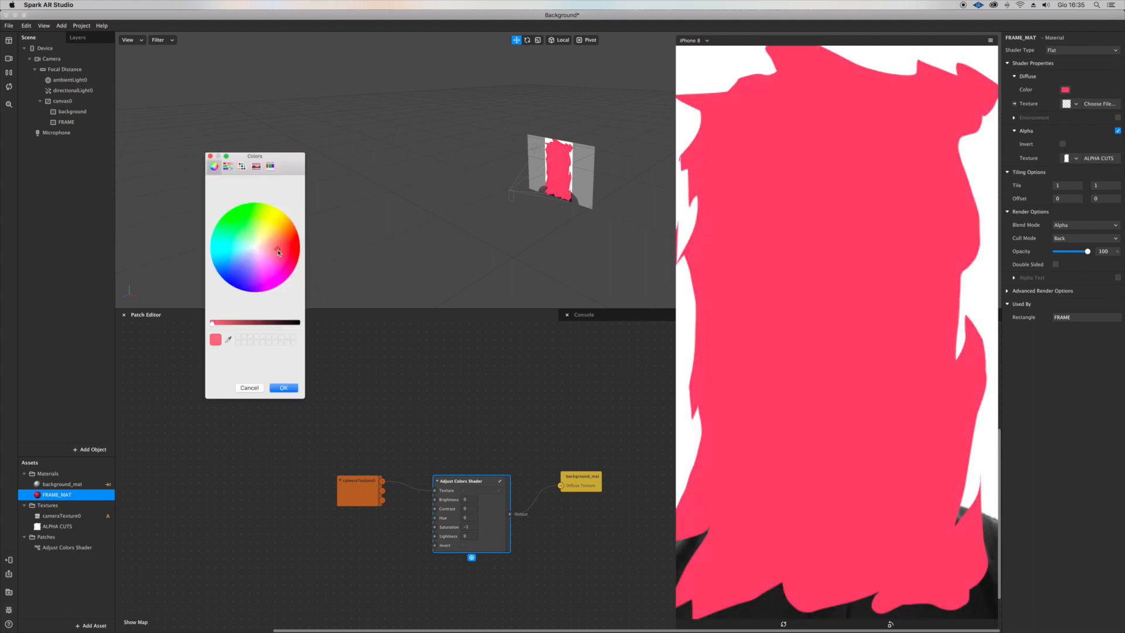
click(284, 249)
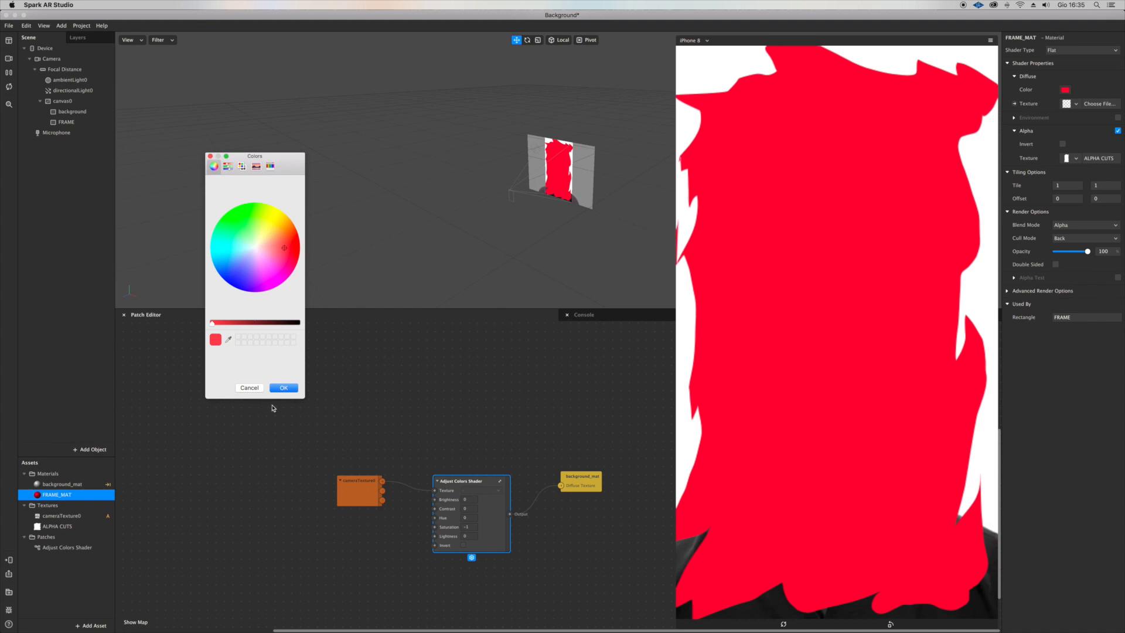
click(283, 387)
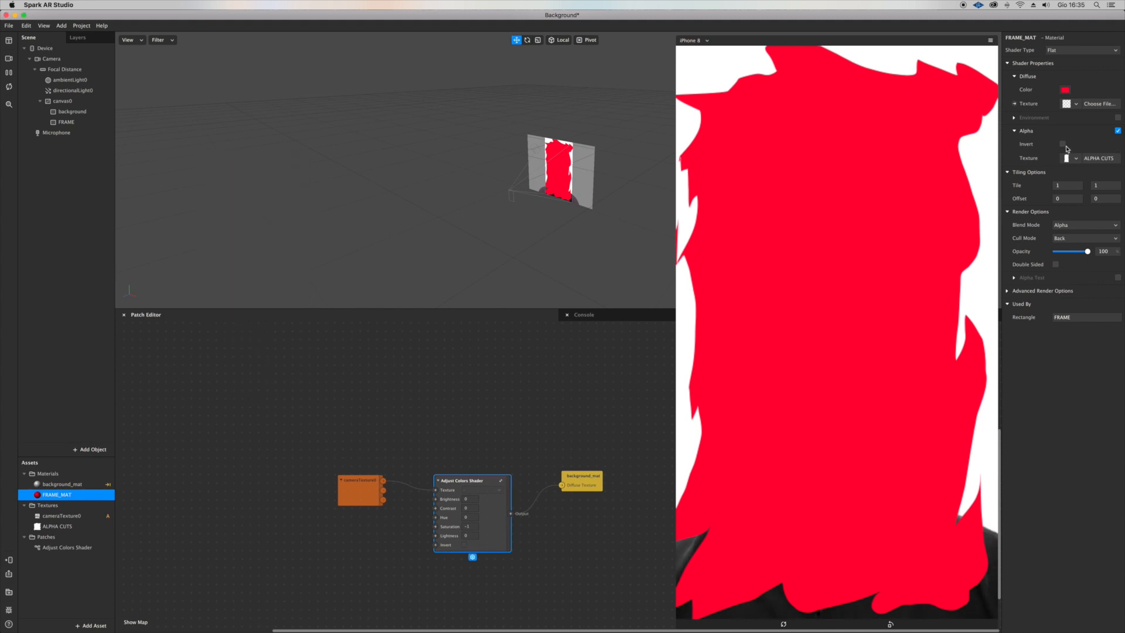
Invert the alpha mask and set the frame colour to white.
click(1062, 144)
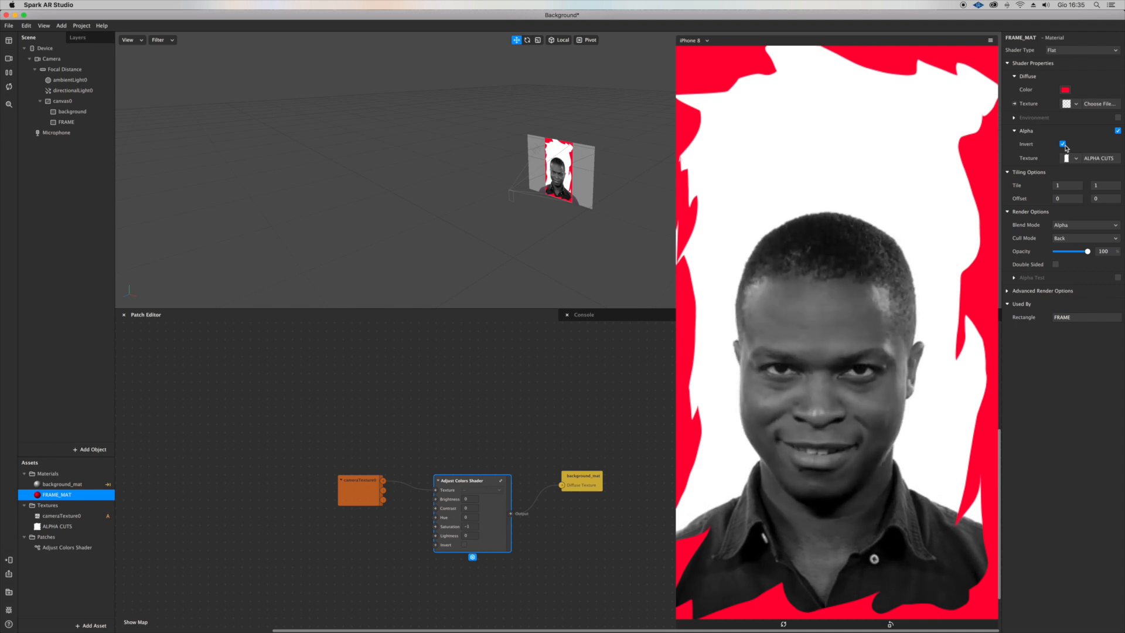
click(1065, 89)
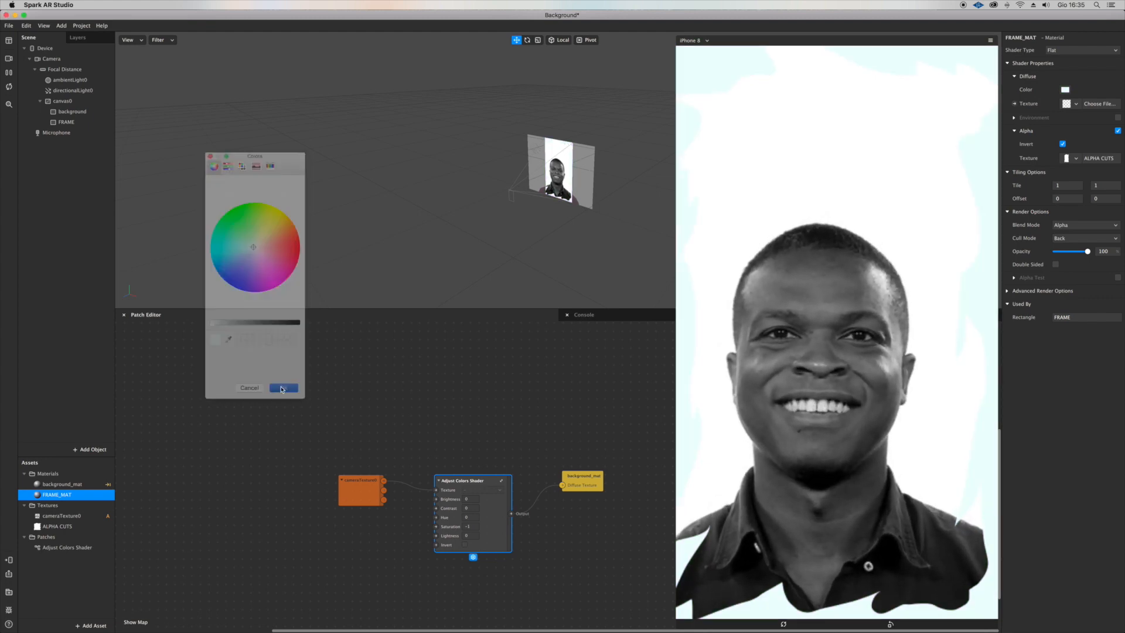
click(284, 387)
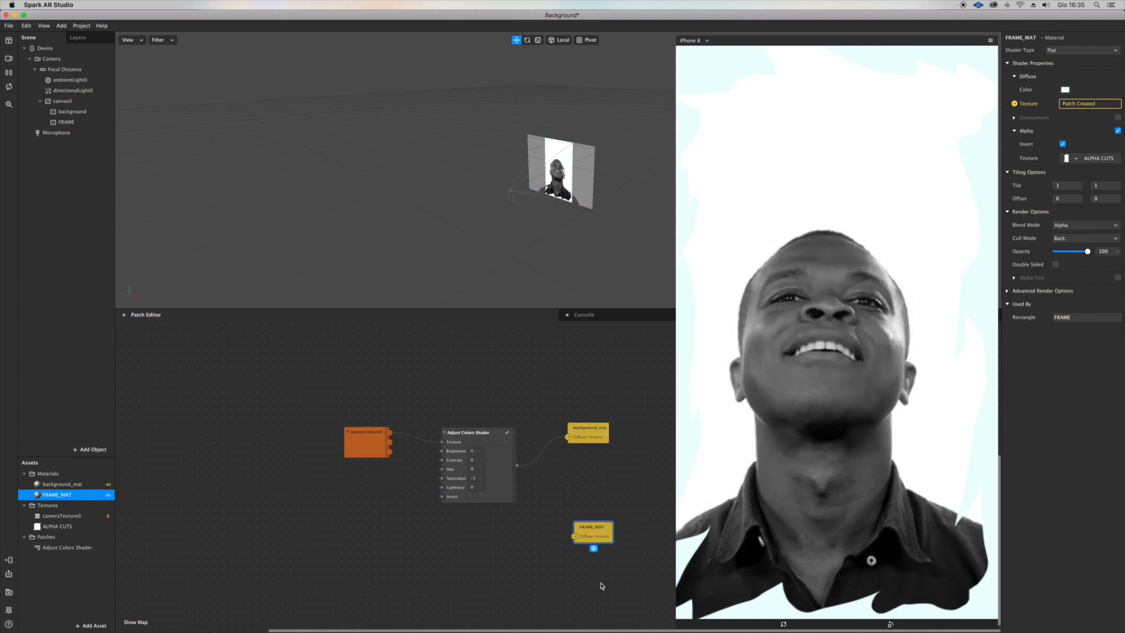
Feed the camera through a second Adjust Colors shader into FRAME_MAT, inverted, Saturation -1.
click(66, 546)
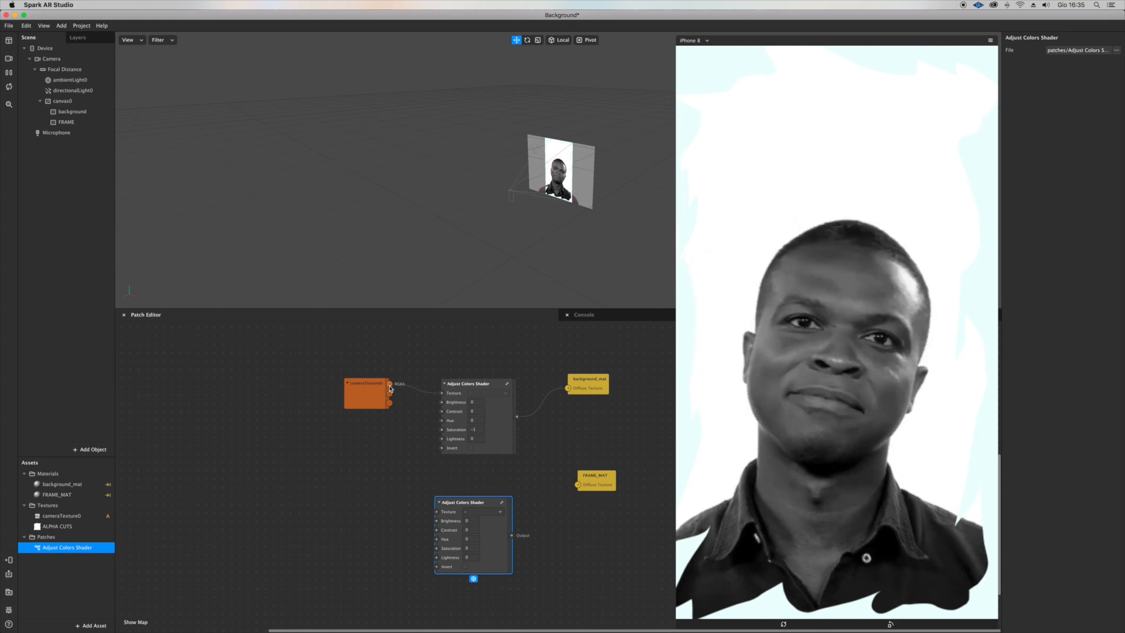
drag(394, 384, 439, 512)
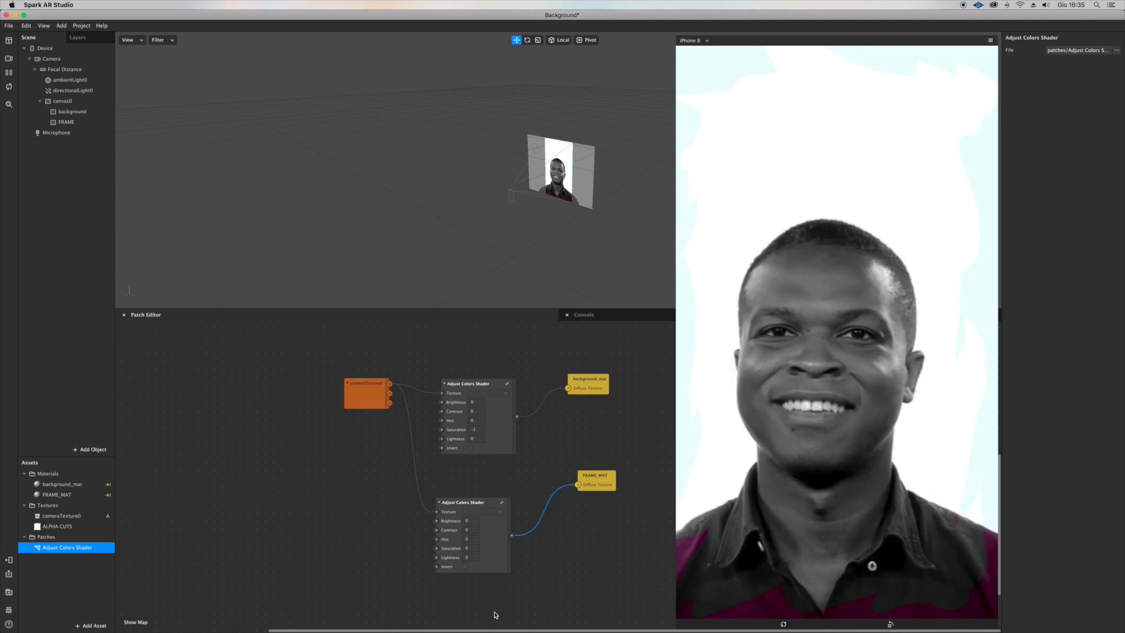
click(470, 566)
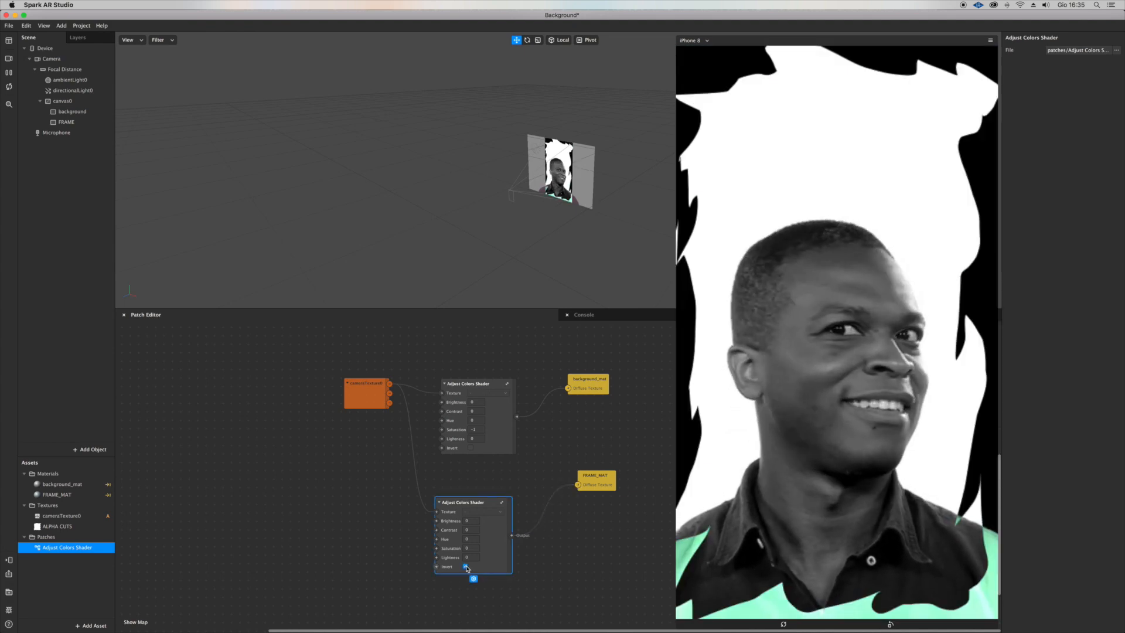
click(464, 566)
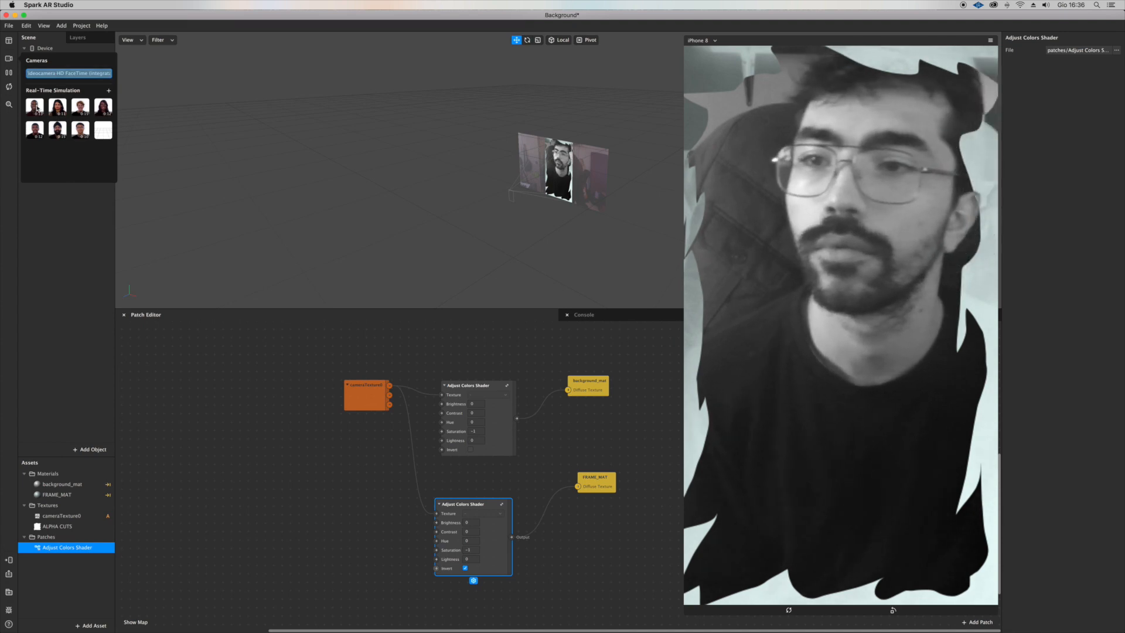
Switch the simulation preview from the webcam to the sample man video.
click(34, 106)
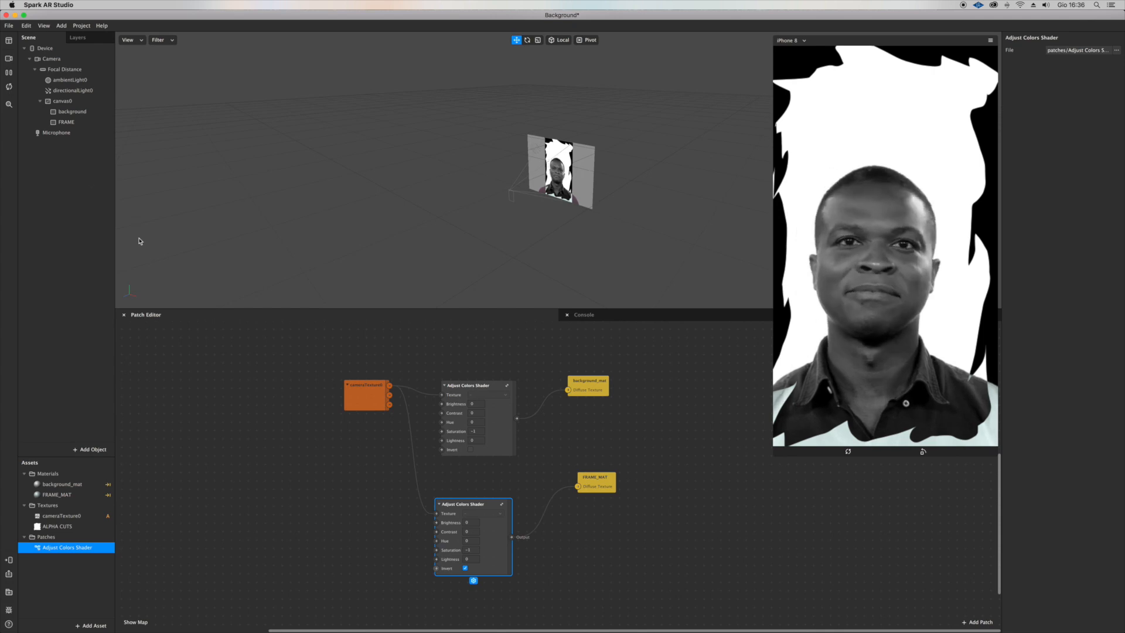
right_click(61, 100)
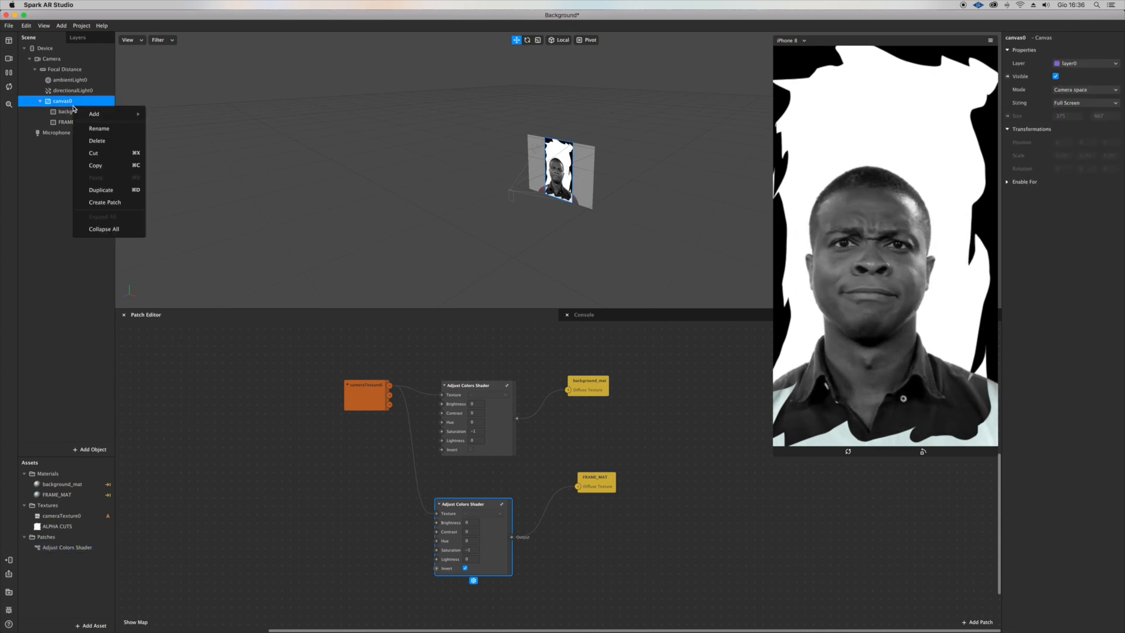
mouse_move(108, 127)
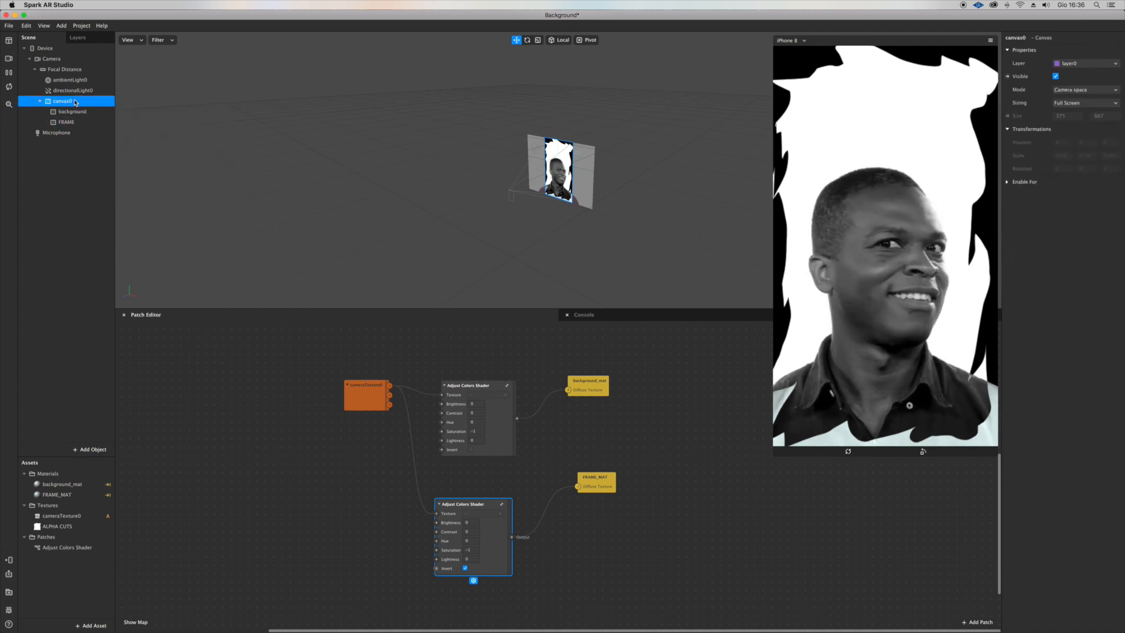
Insert rectangle0 into canvas0 and create a new flat material, material0, for it.
right_click(63, 100)
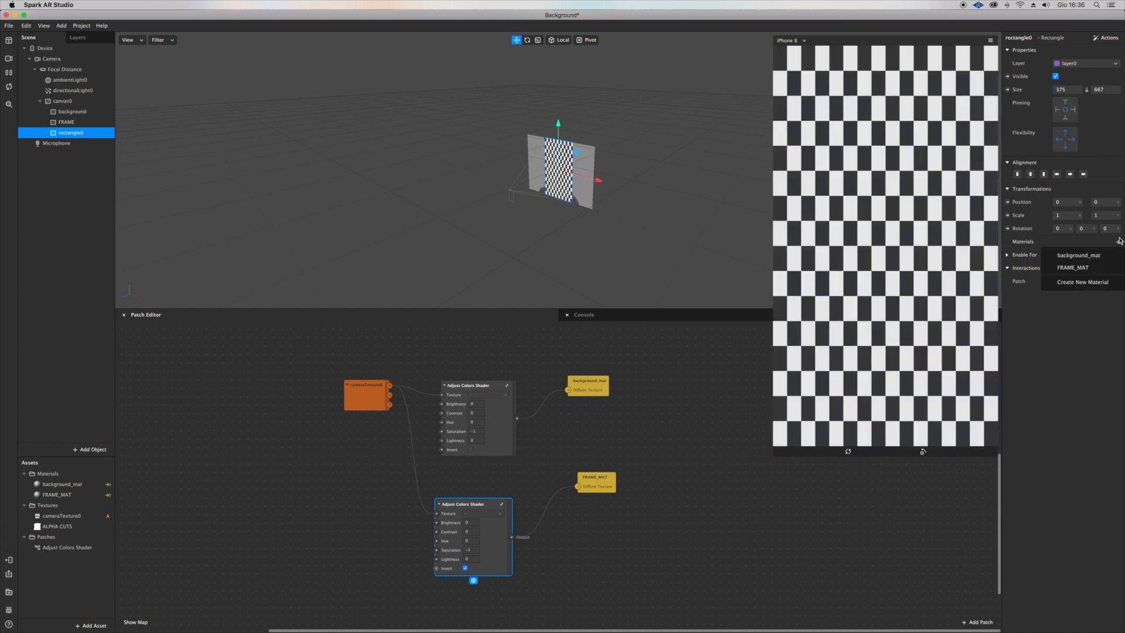
click(1084, 281)
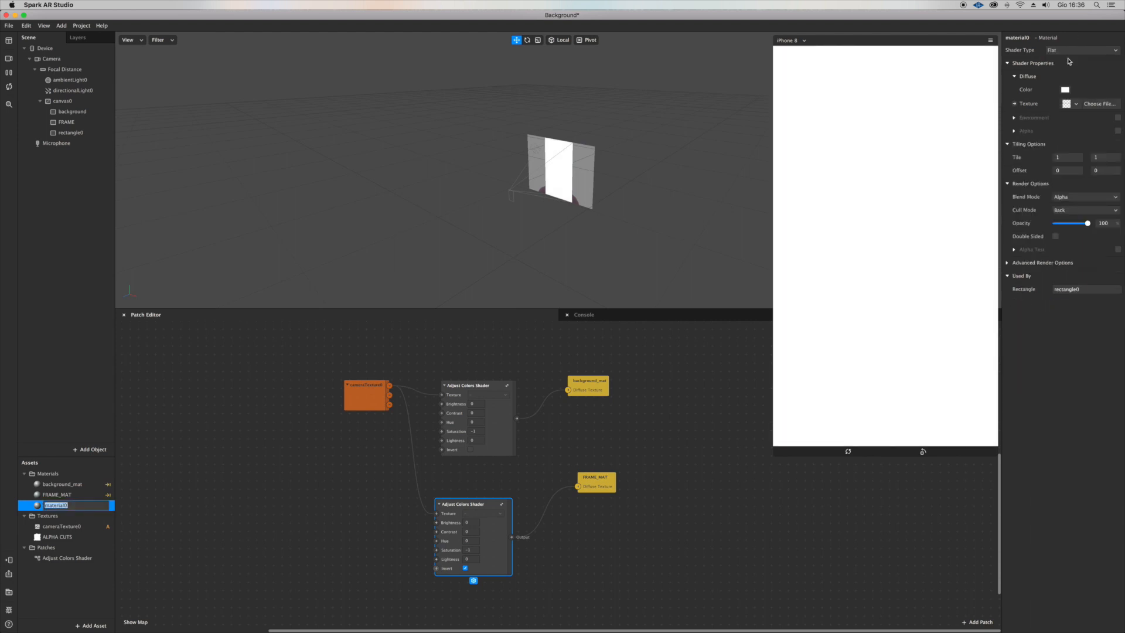
mouse_move(612, 526)
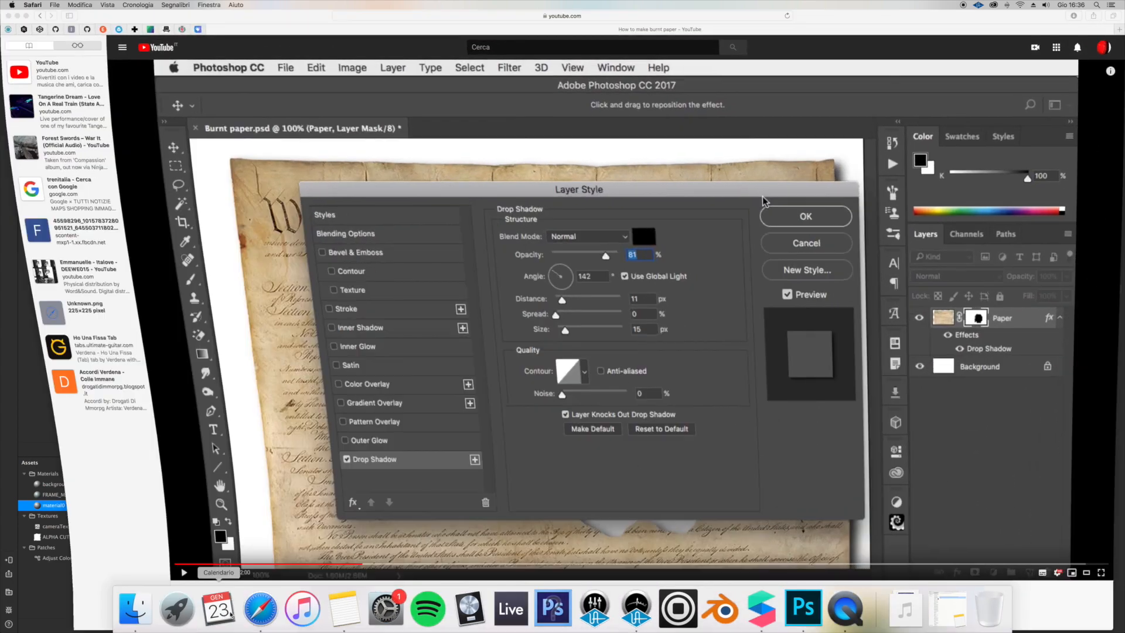
Search Google Images for 'TEXTURE GRAIN'.
click(563, 18)
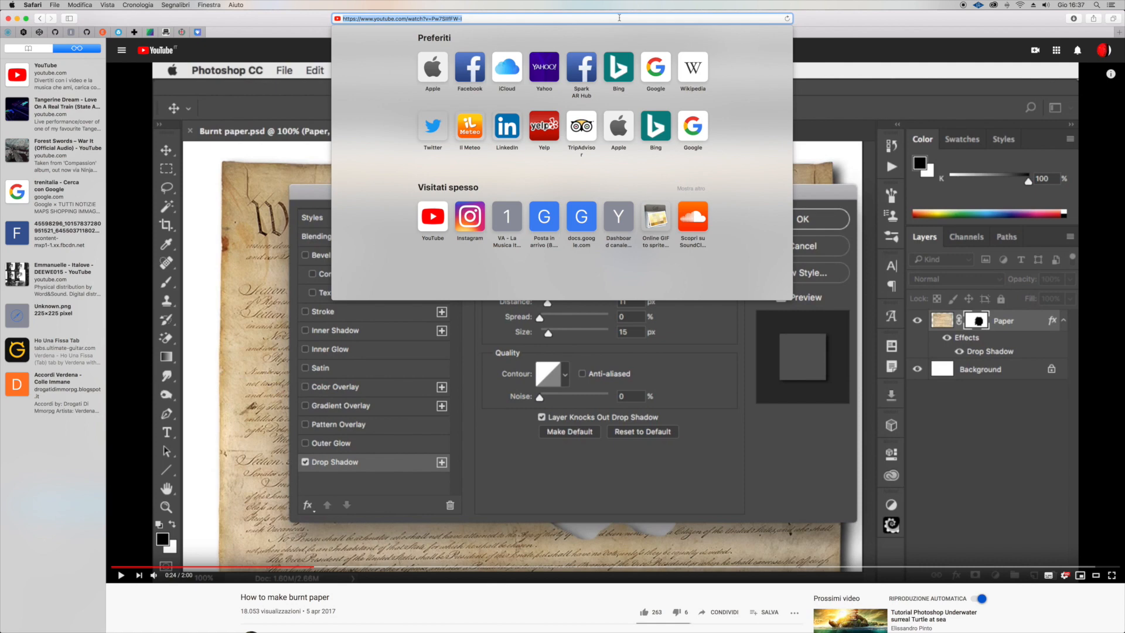
text(TEXTURE GRAIN)
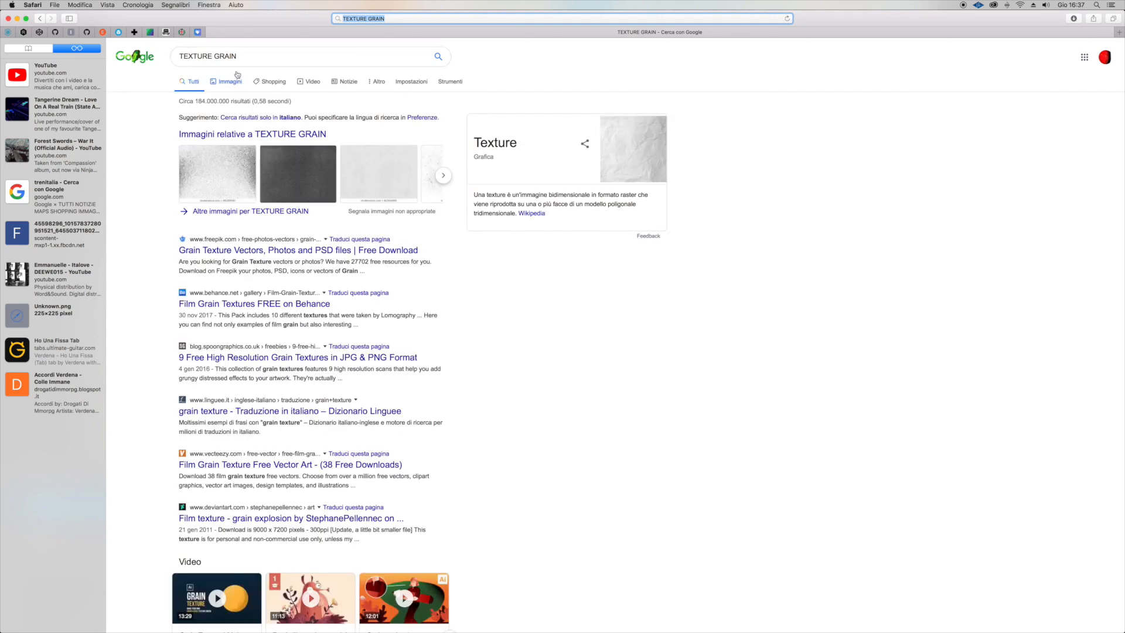
click(225, 81)
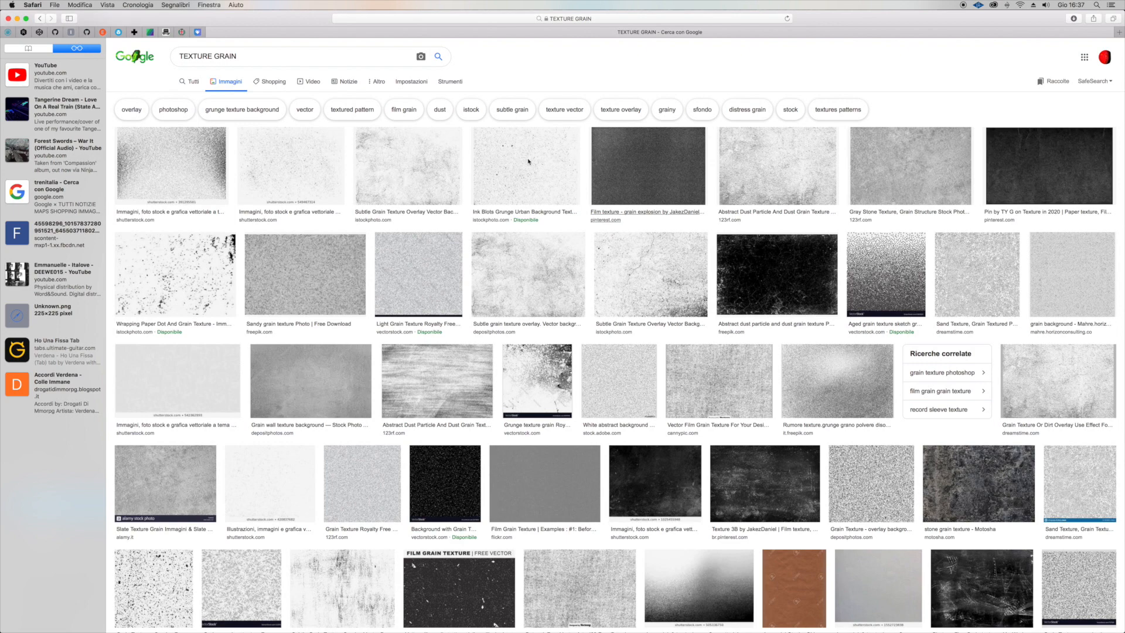
mouse_move(526, 165)
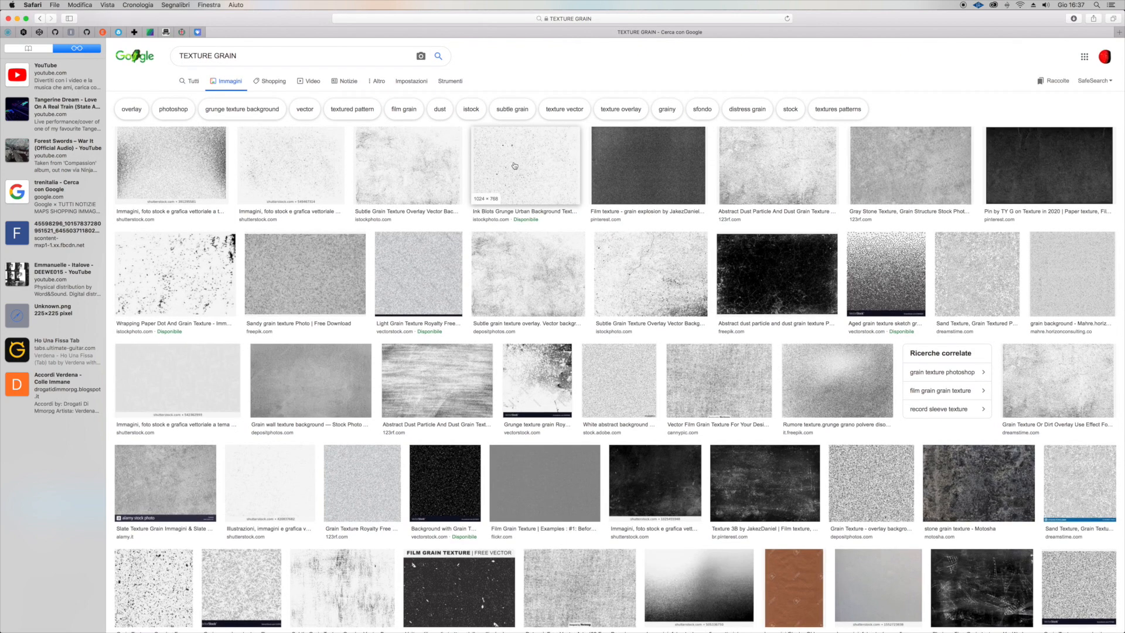
mouse_move(861, 280)
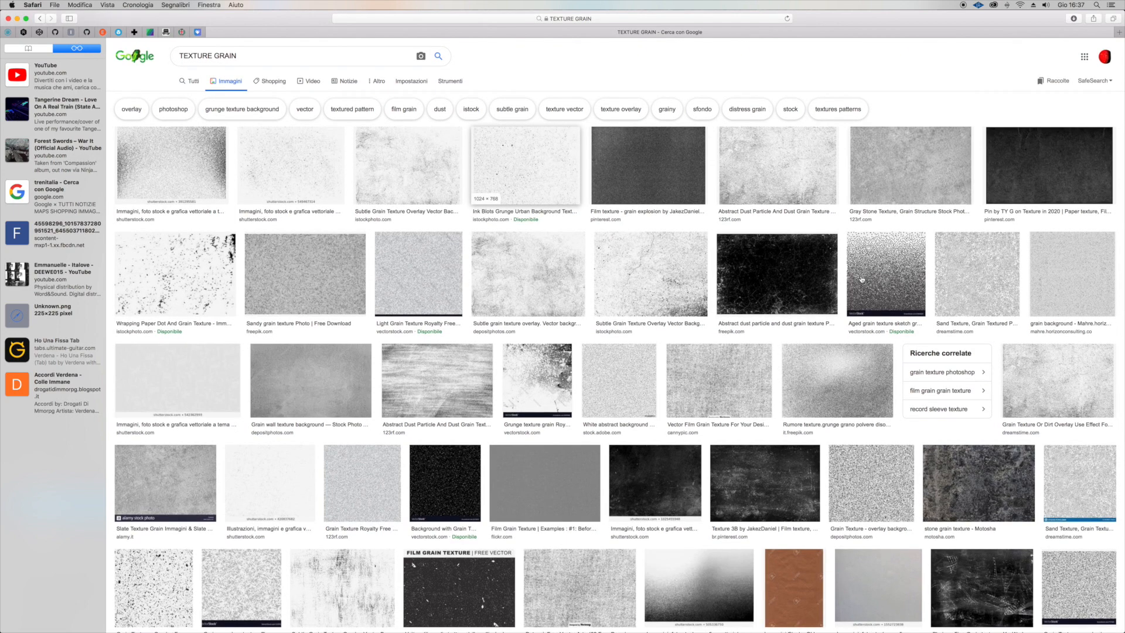
Open the dark Pinterest film-grain texture preview to save the image.
click(526, 166)
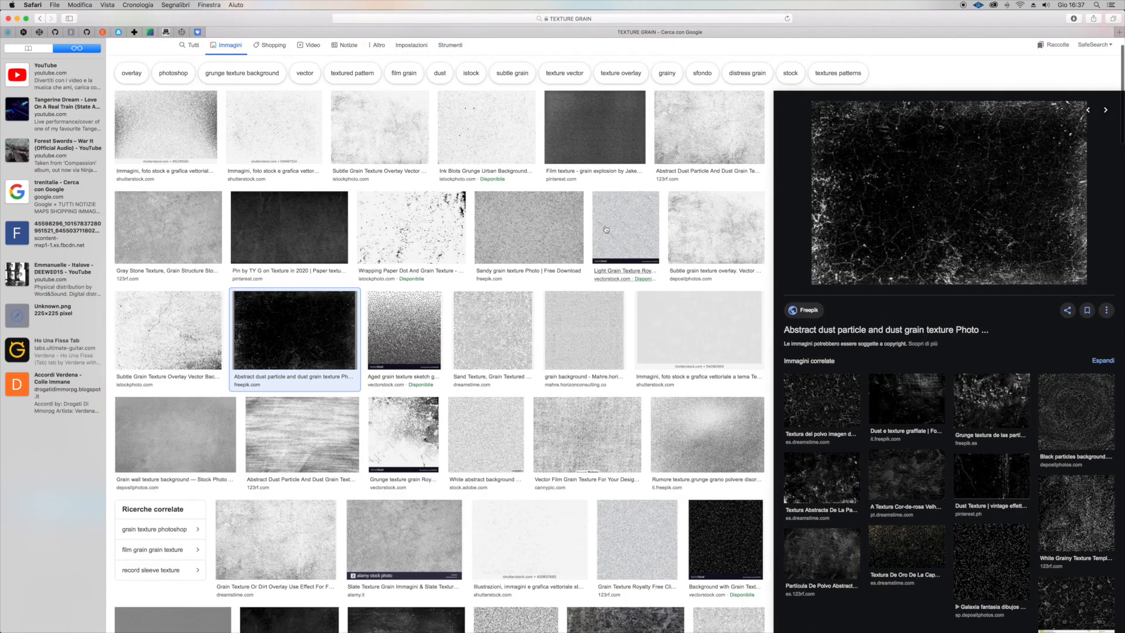
click(288, 227)
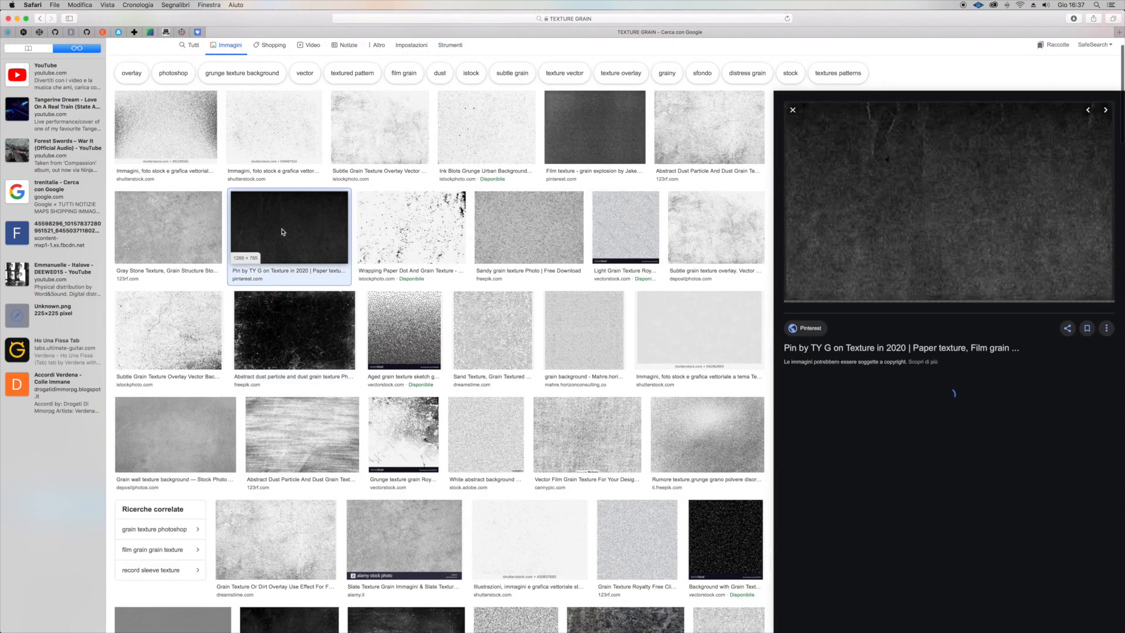
scroll(down, 3)
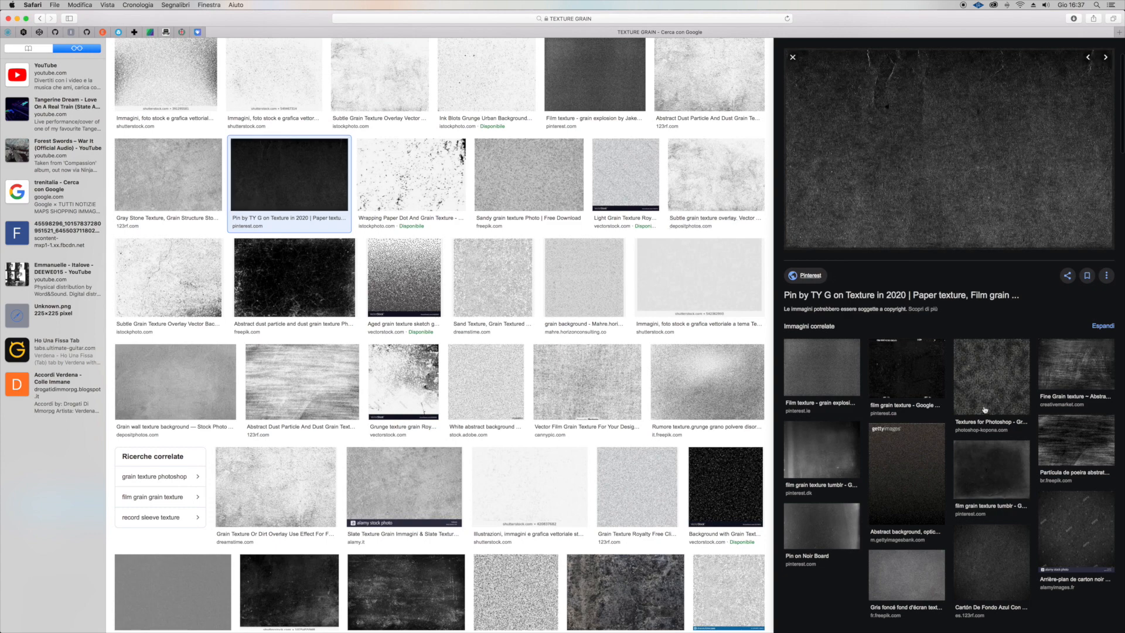
mouse_move(943, 254)
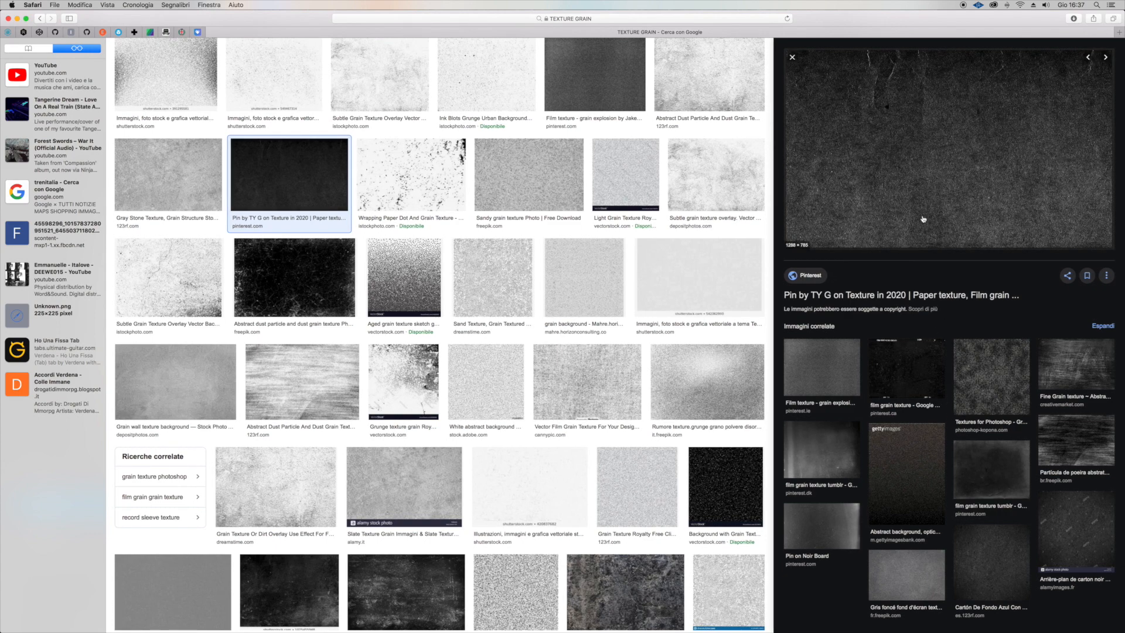
right_click(923, 218)
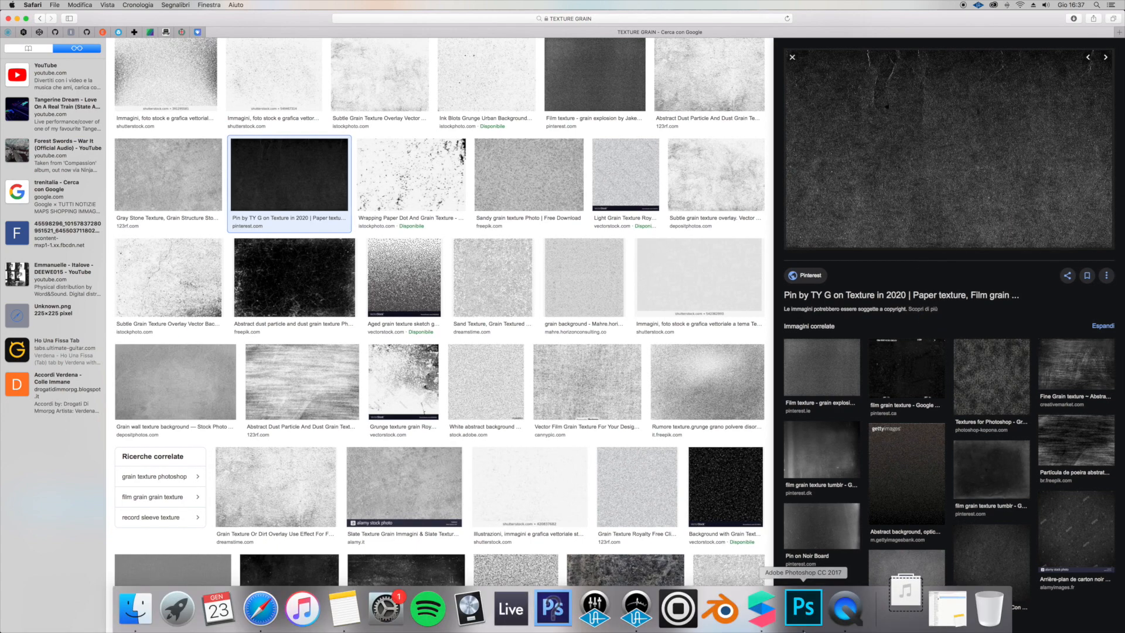
Import the downloaded dark grain image as a new texture on material0.
click(760, 609)
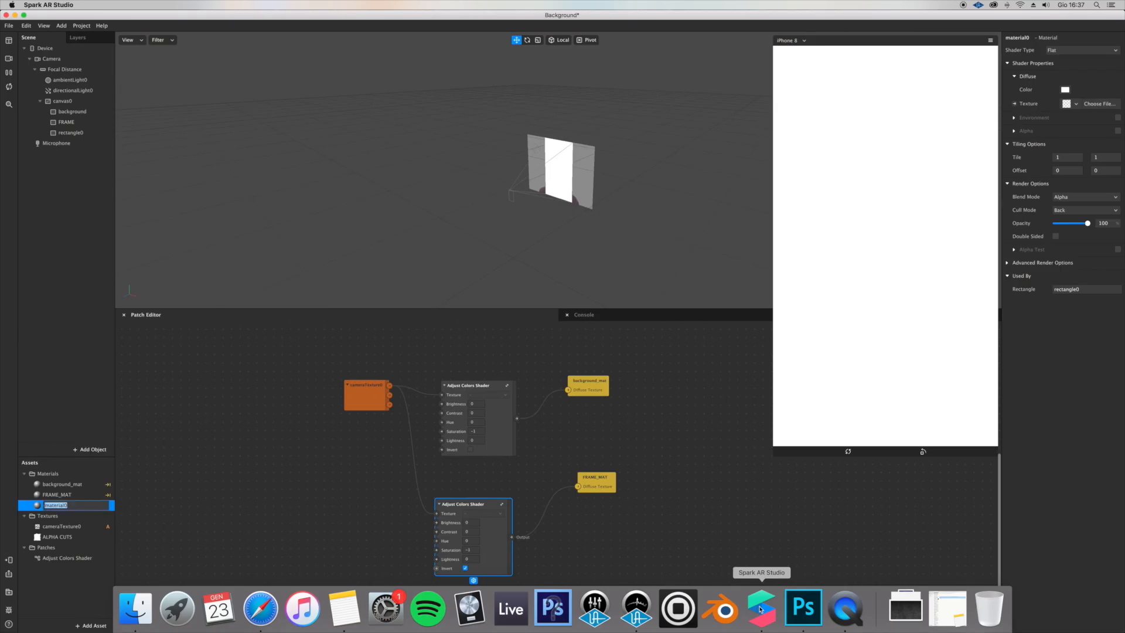
click(1076, 103)
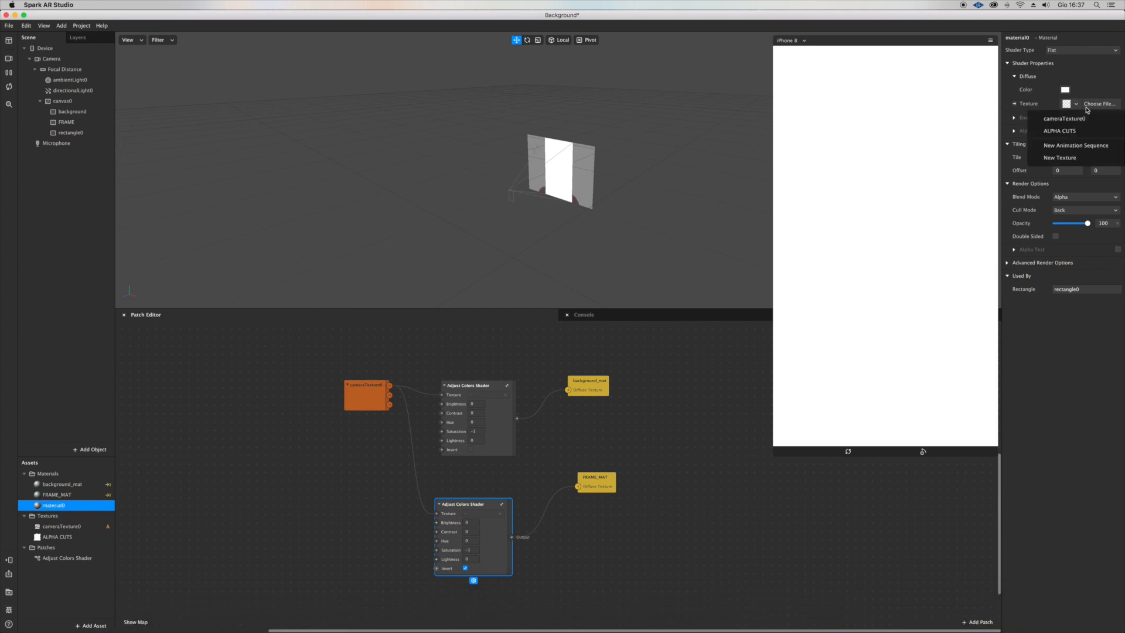
mouse_move(1061, 157)
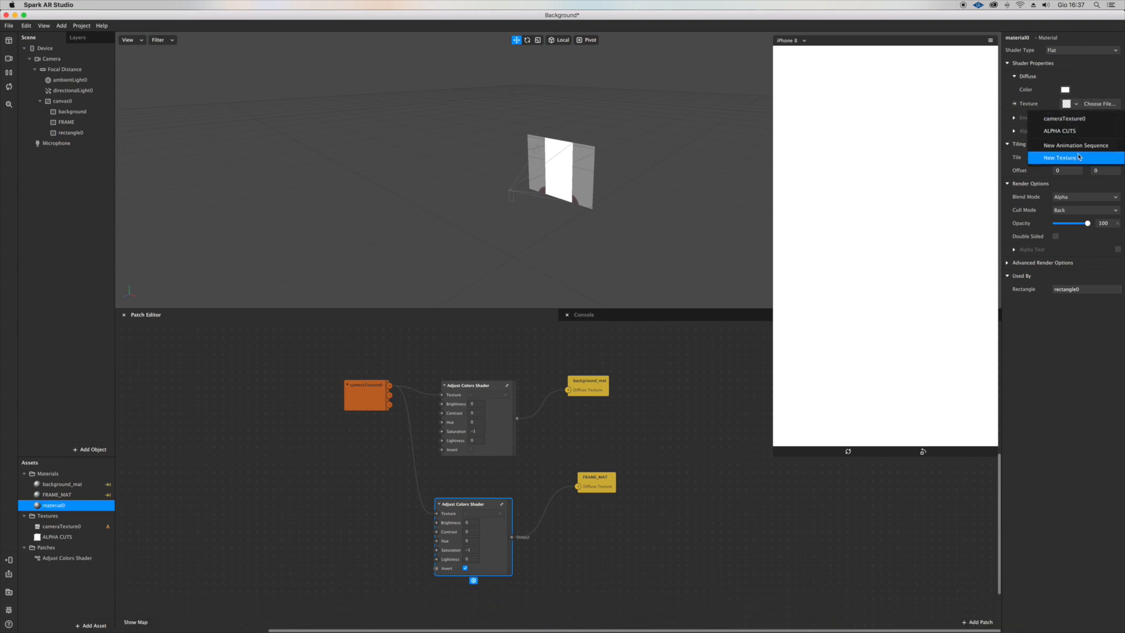
click(1062, 157)
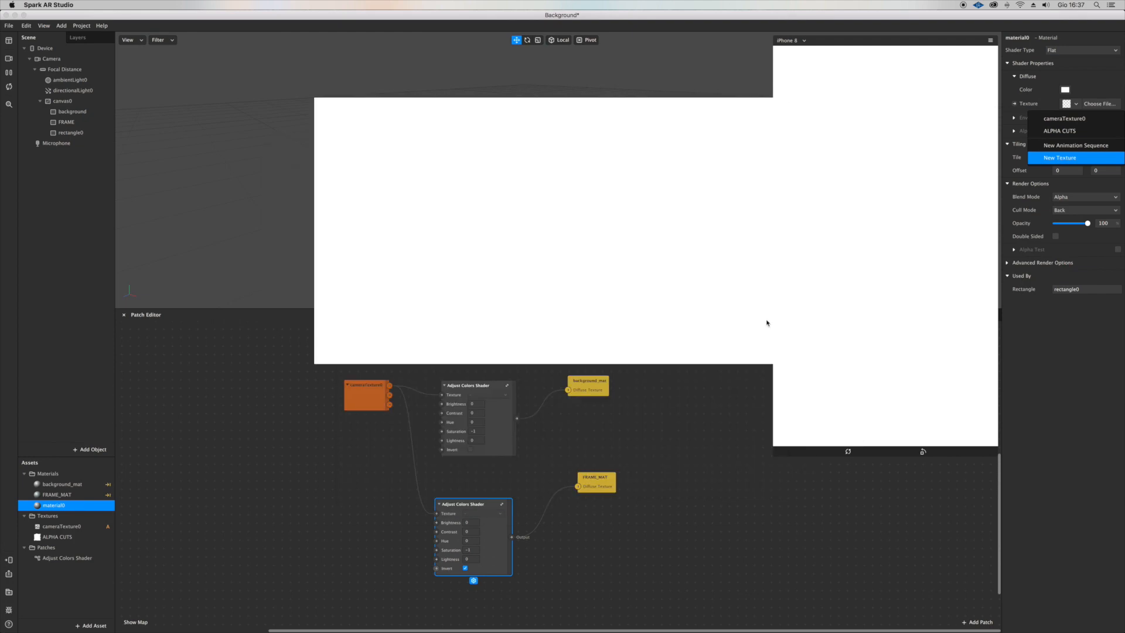
click(1057, 157)
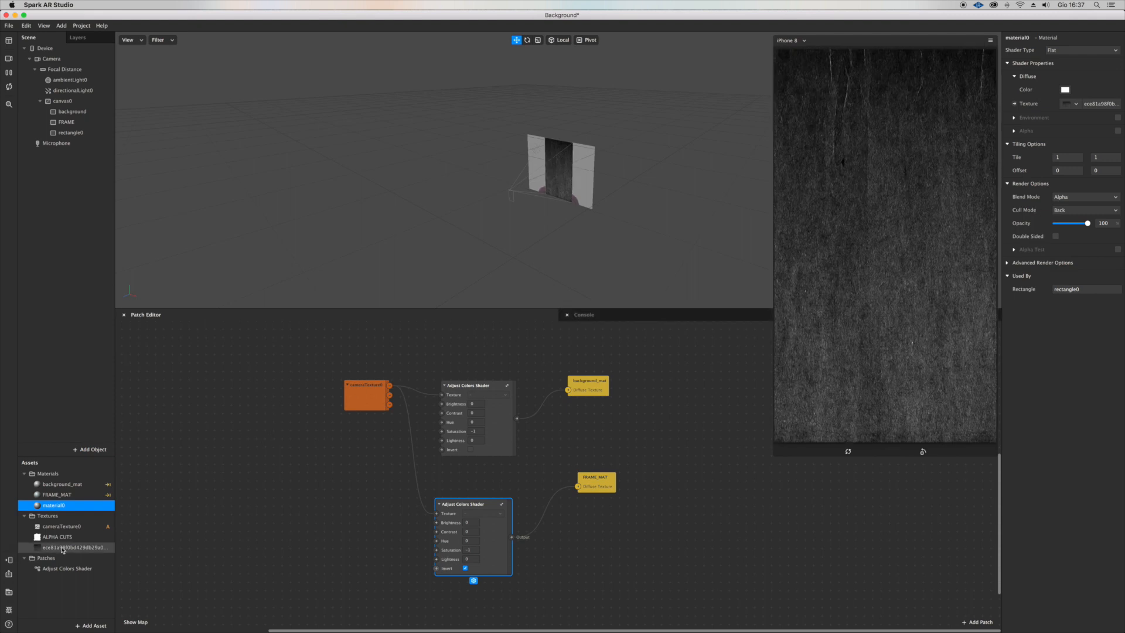
click(67, 547)
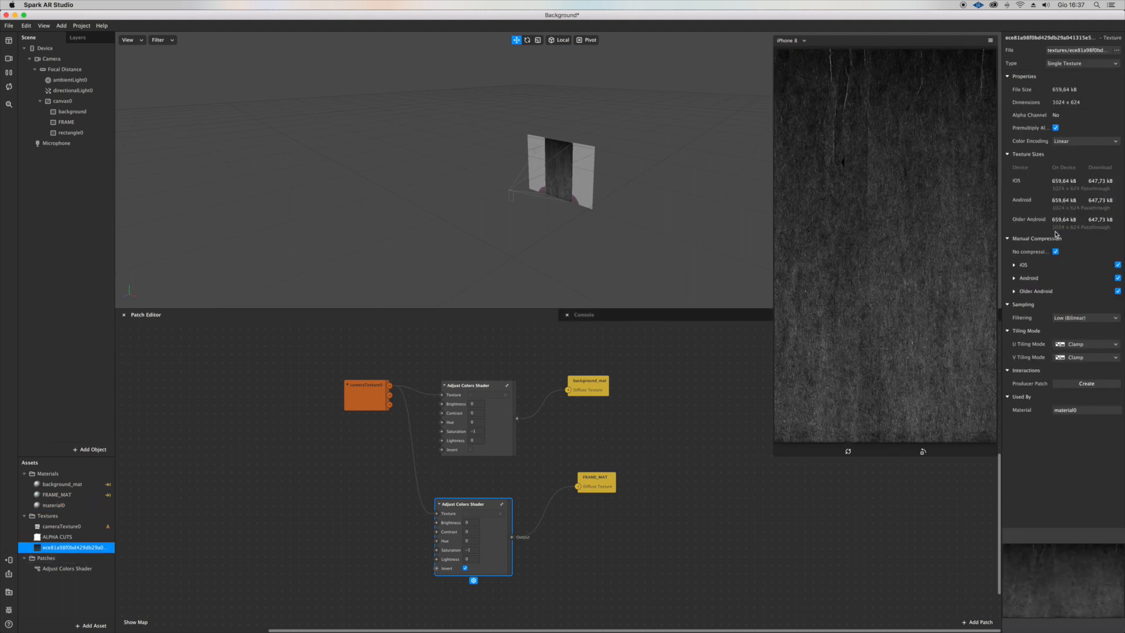
click(48, 515)
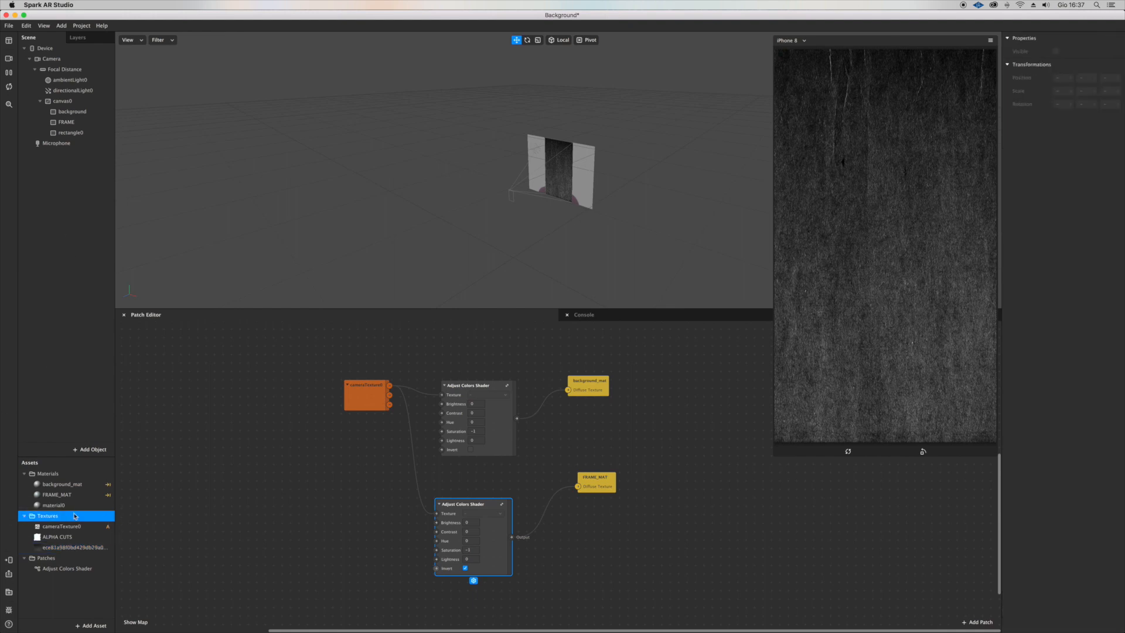
Set material0's blend mode to Multiply and lower its opacity to about 56.
click(51, 505)
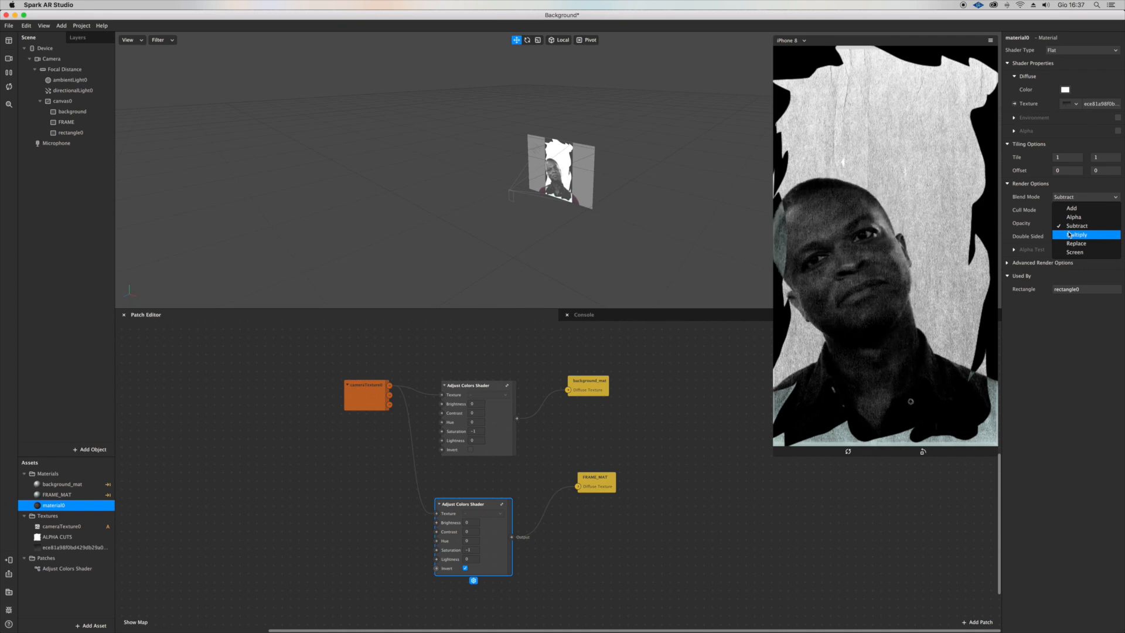
click(1077, 236)
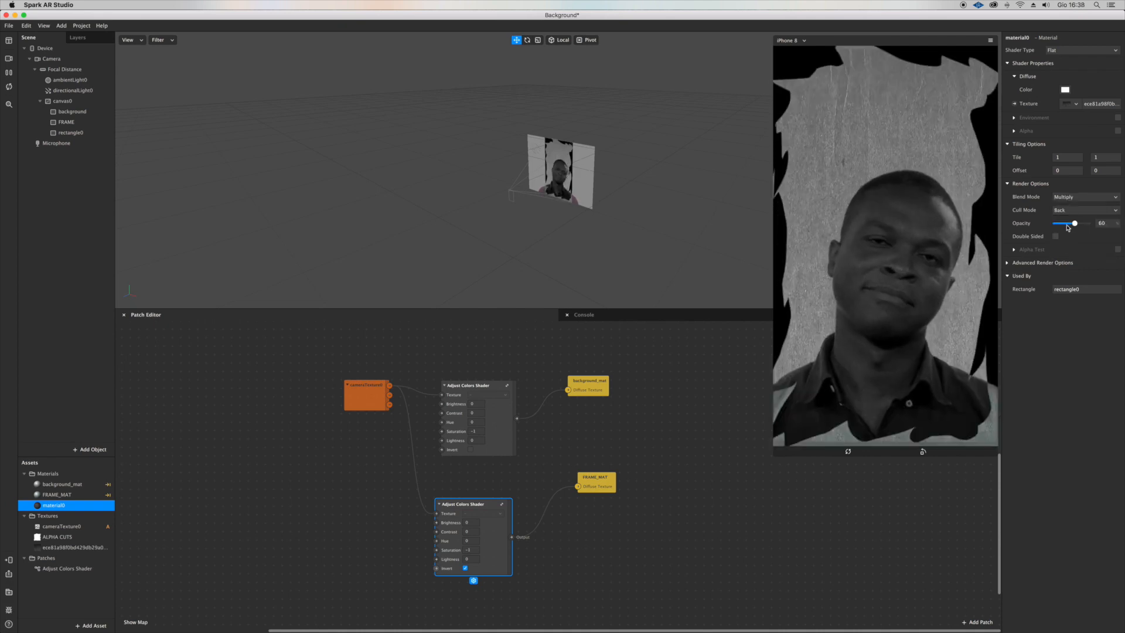
drag(1075, 223, 1071, 223)
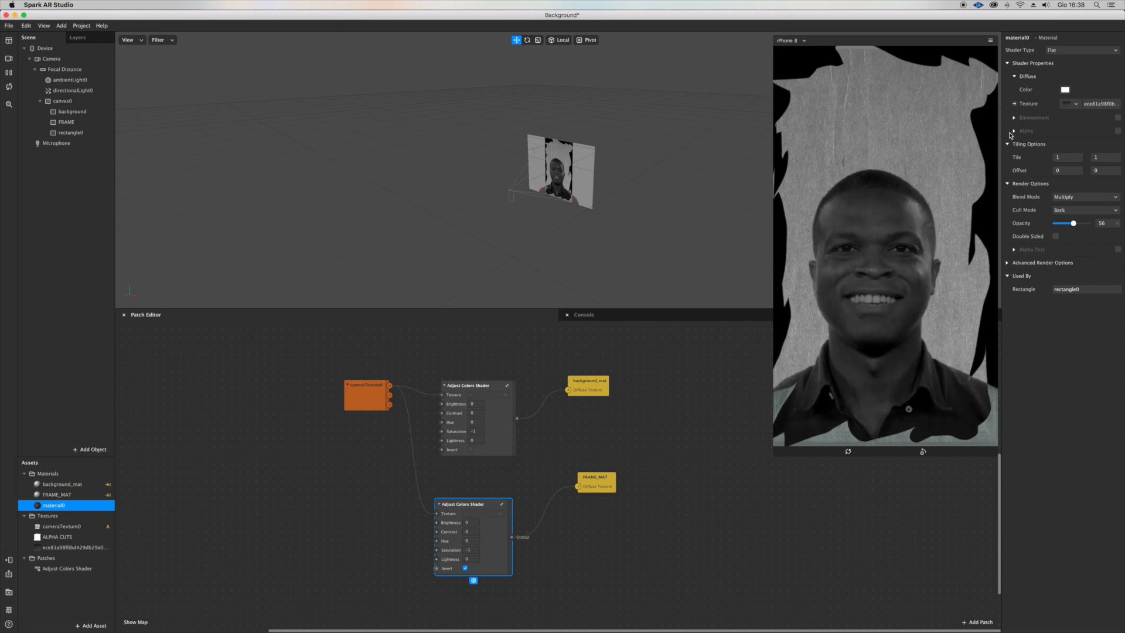
drag(1074, 223, 1071, 224)
text(GRAIN)
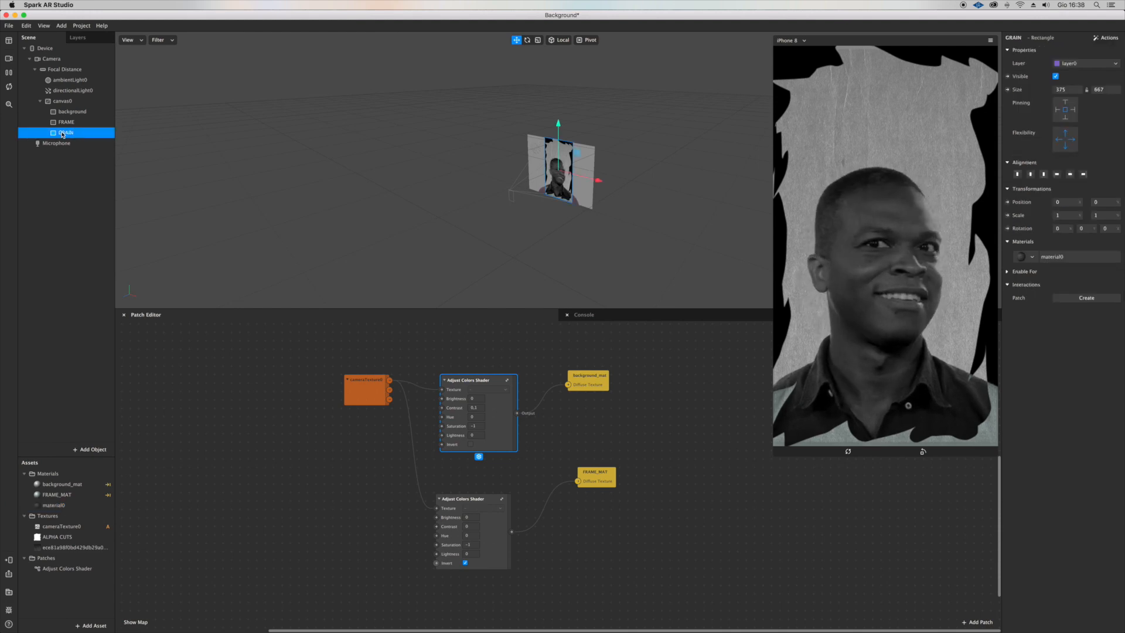
Add a 2D Text object to canvas0 with font size set to Scale to Fit.
right_click(64, 102)
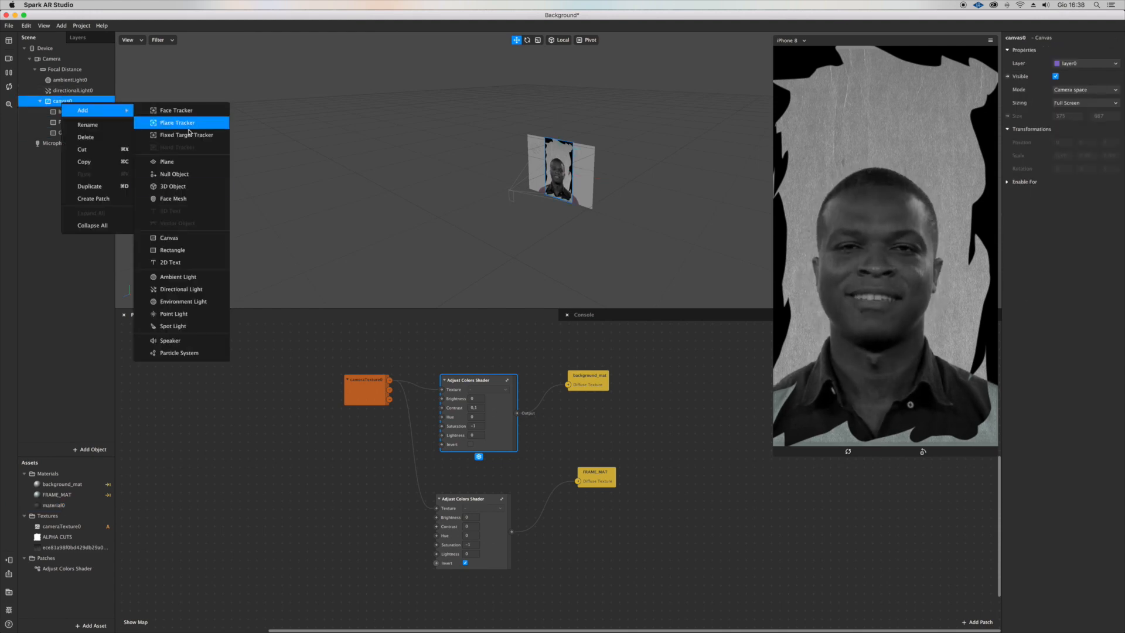
click(170, 262)
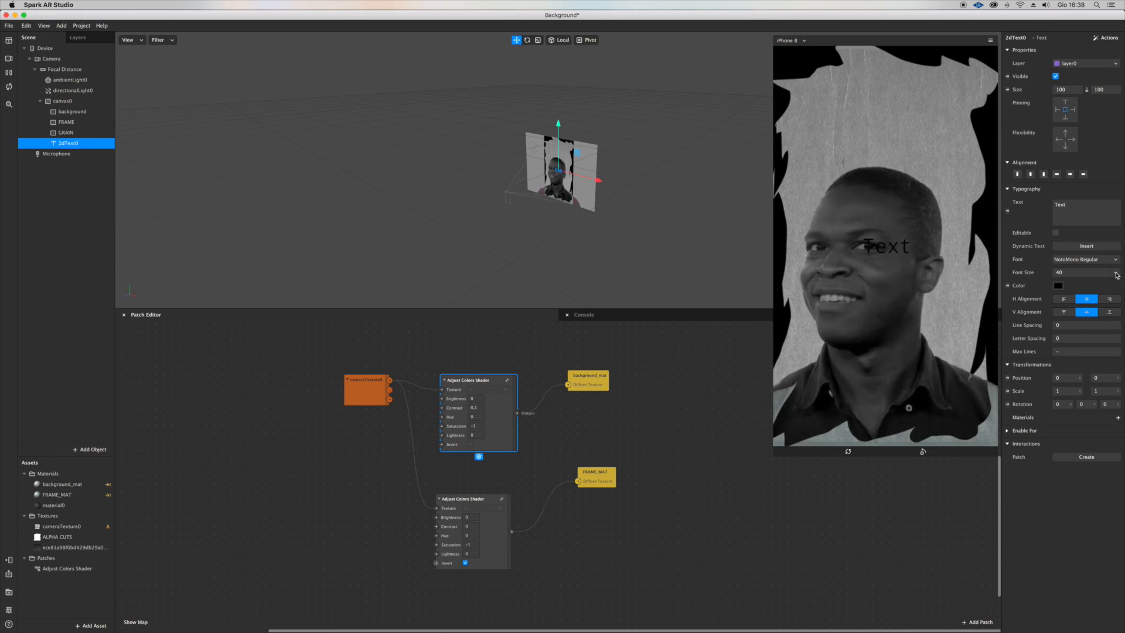
click(1084, 272)
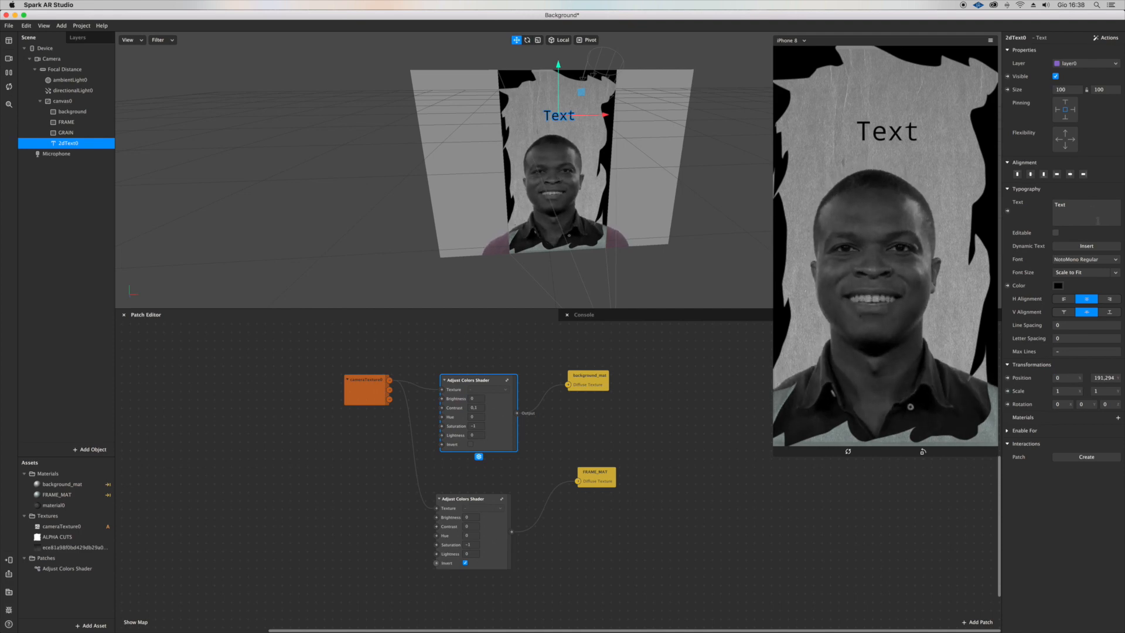
Replace the placeholder text with dynamic Time (Long) and Date (Full) values.
click(1084, 210)
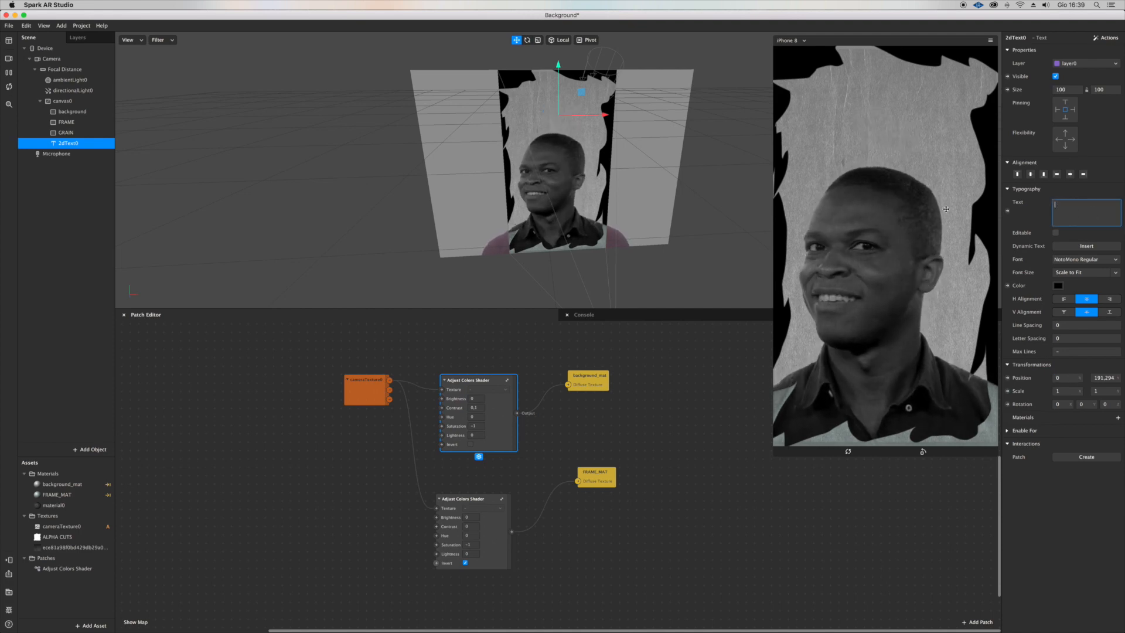
click(1086, 246)
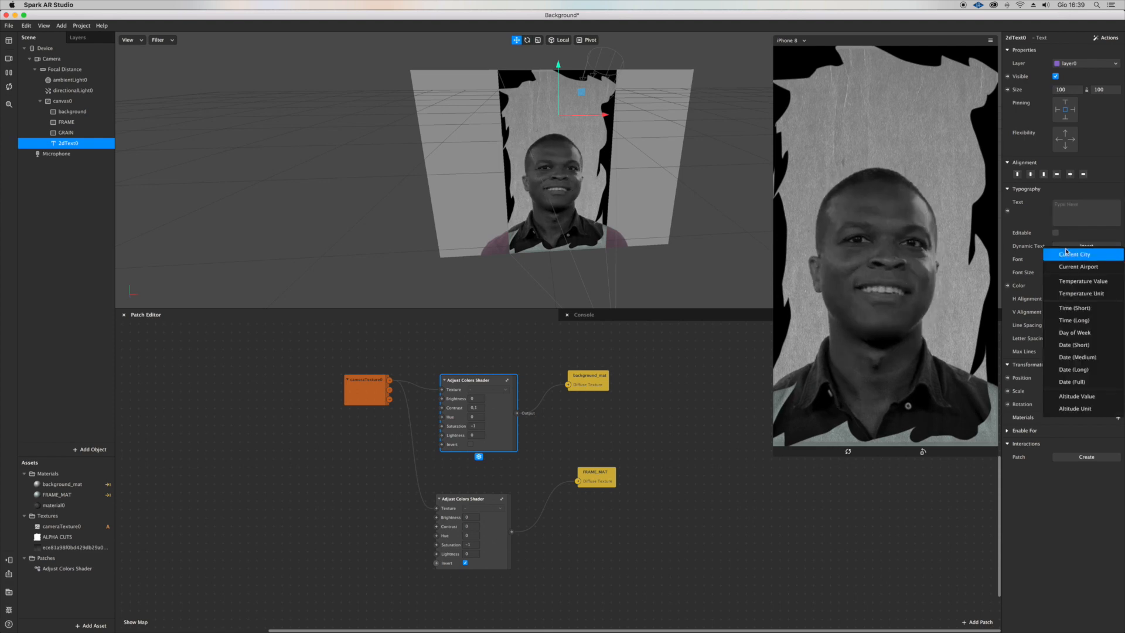
mouse_move(1096, 385)
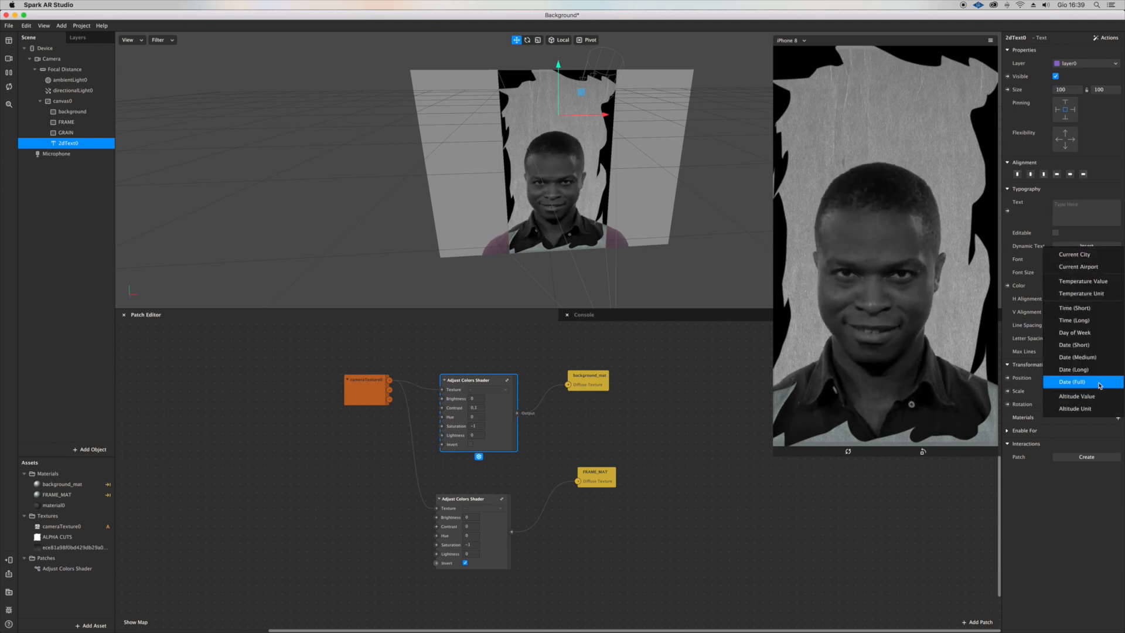
click(1074, 380)
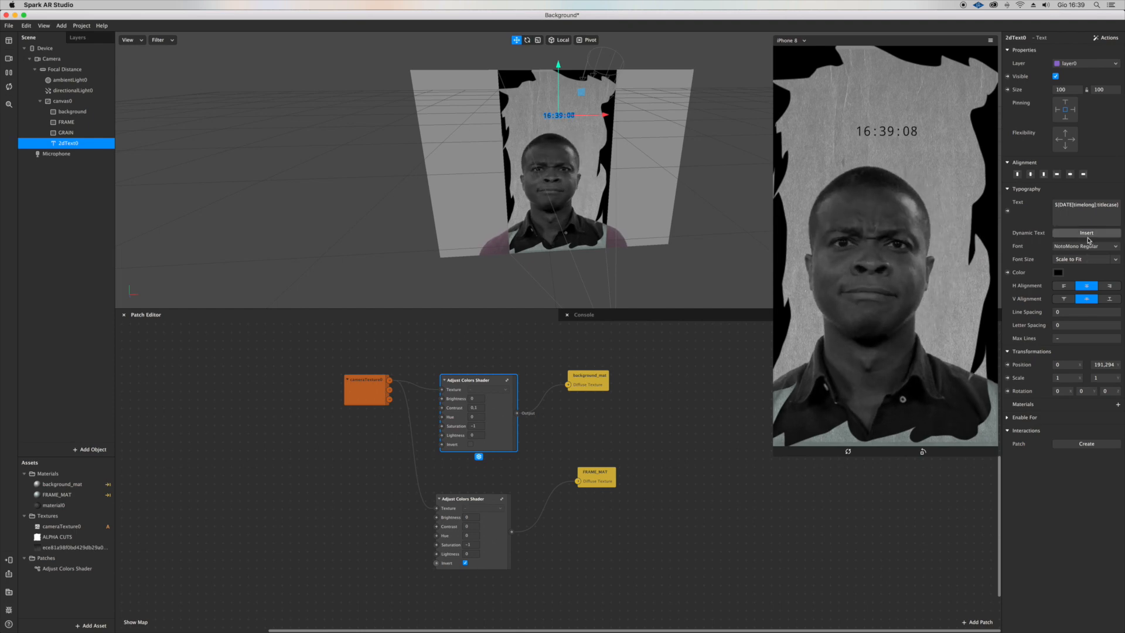
click(1086, 232)
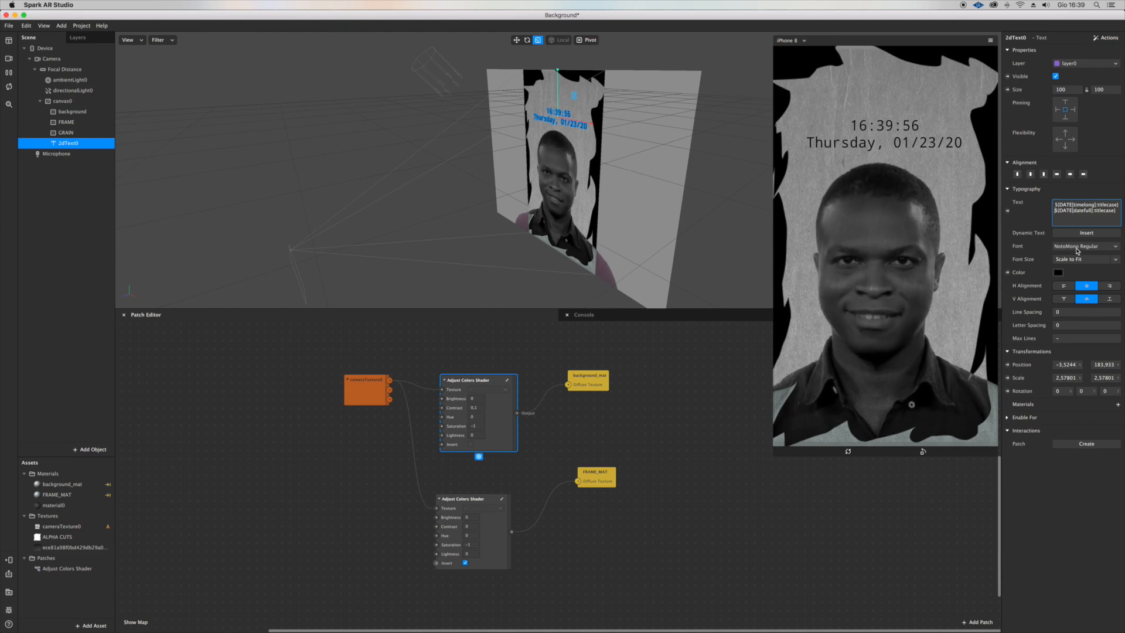
Set the text font to Facebook Narrow Regular and confirm a text colour.
click(1085, 246)
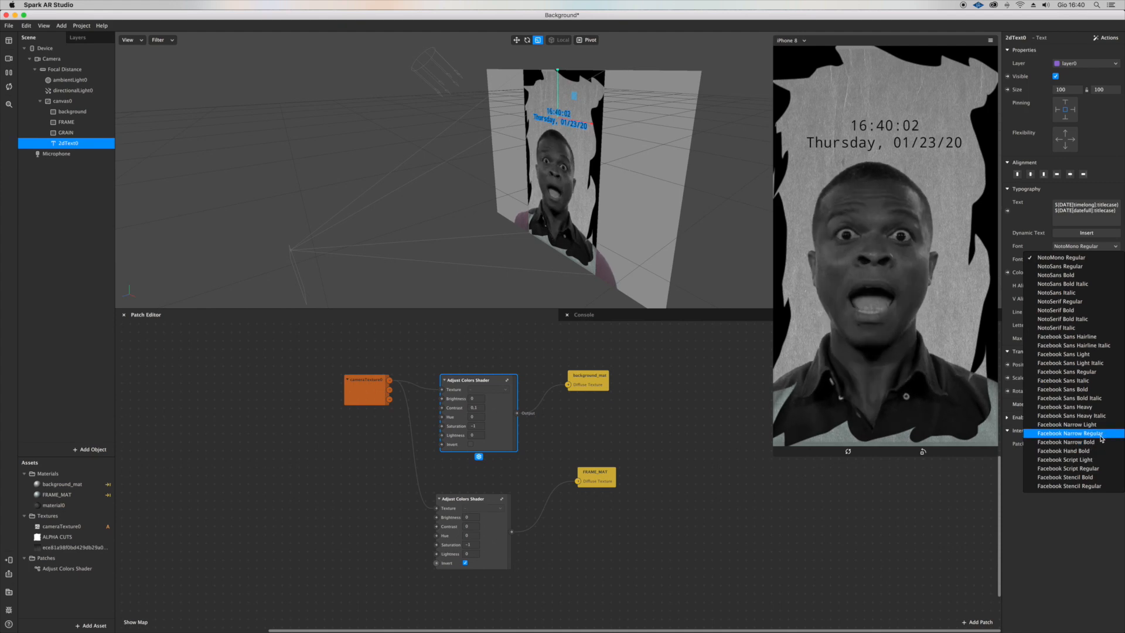
click(1070, 433)
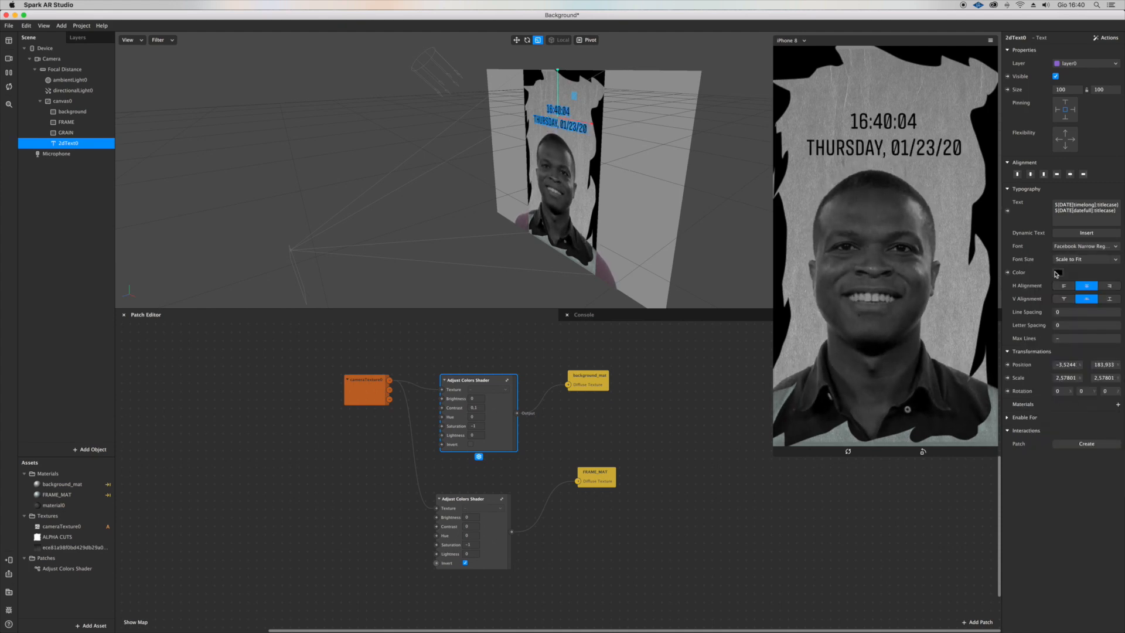
click(1057, 272)
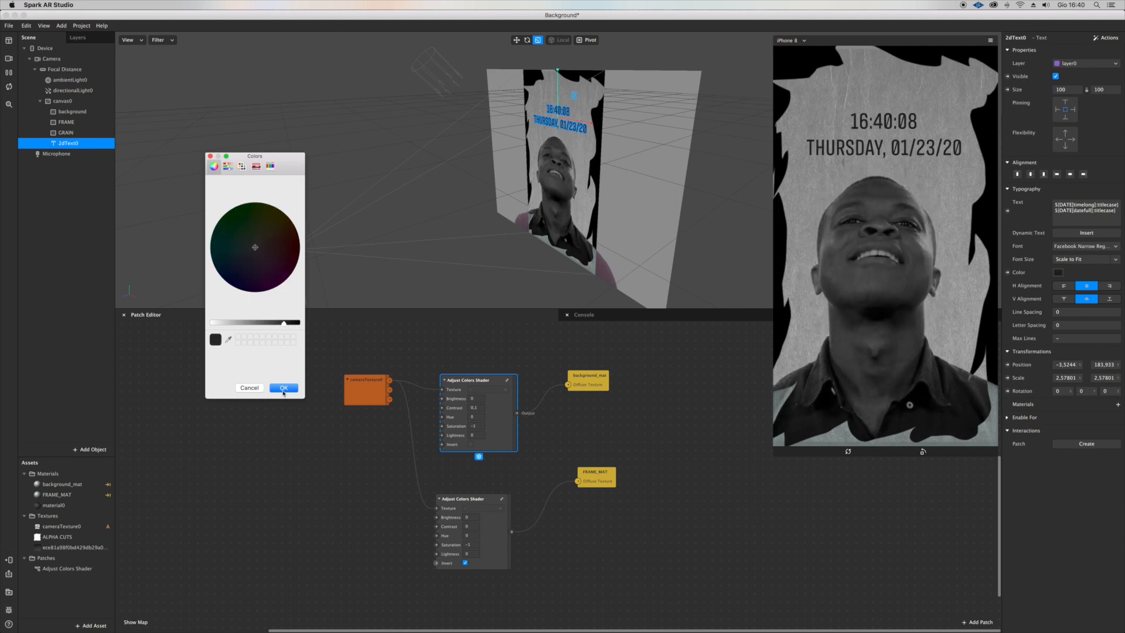
click(282, 387)
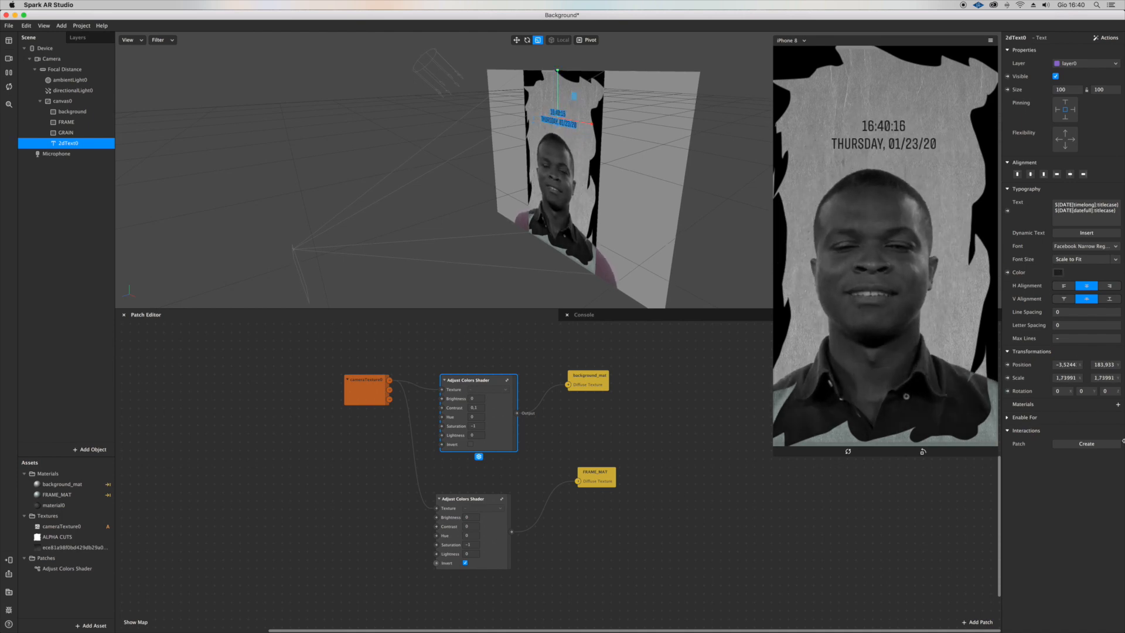
click(1118, 404)
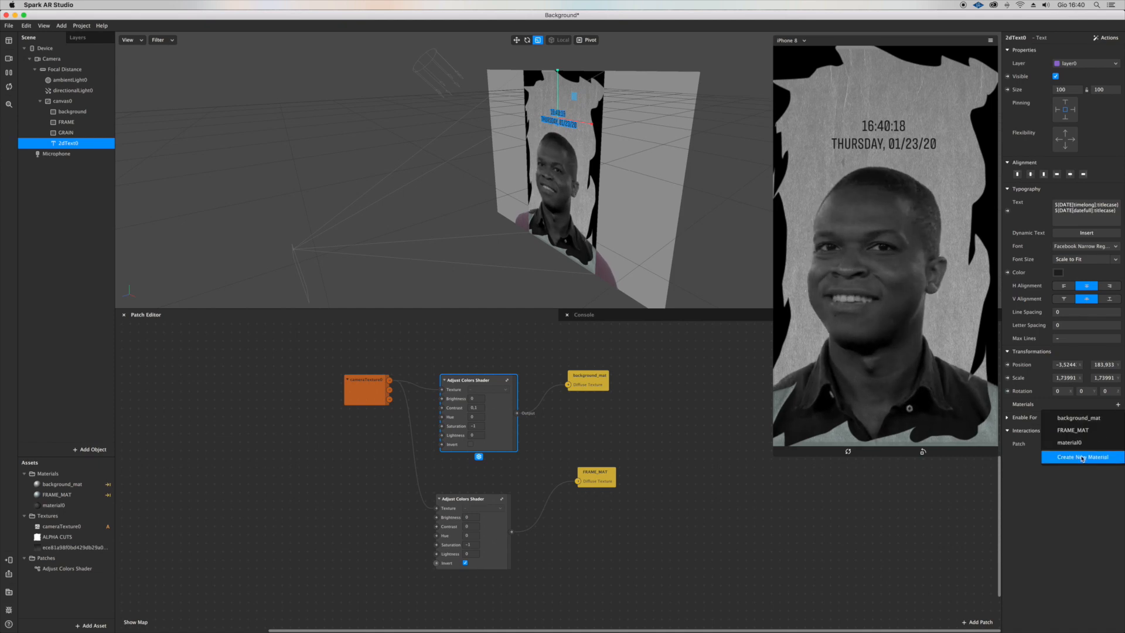
Create material1 for the text with a Physically-Based shader.
click(1081, 457)
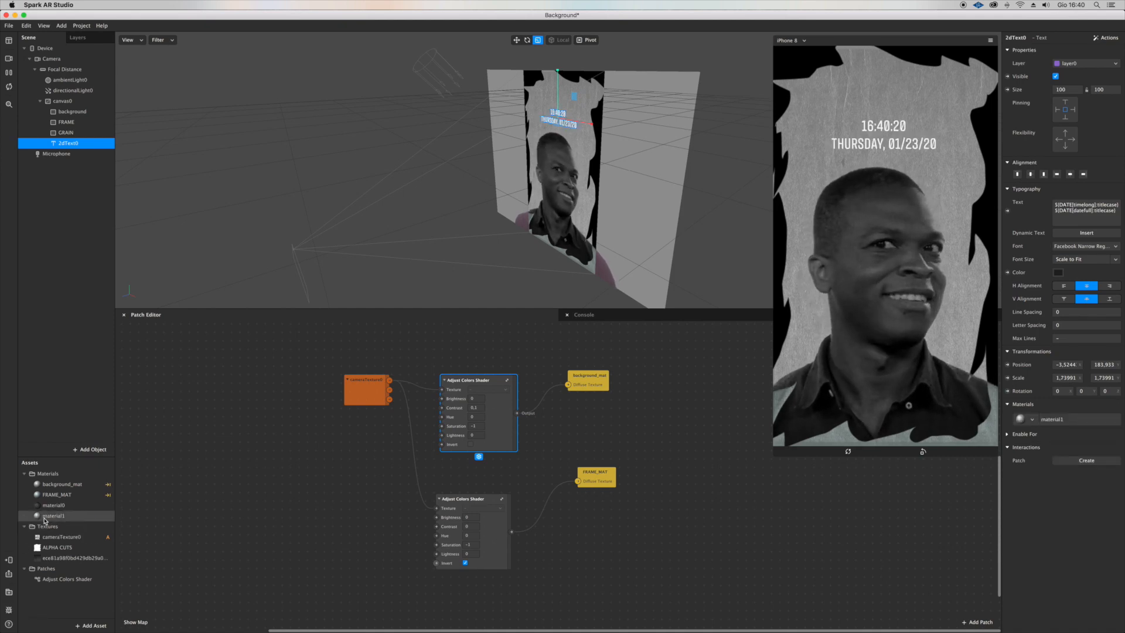
click(54, 515)
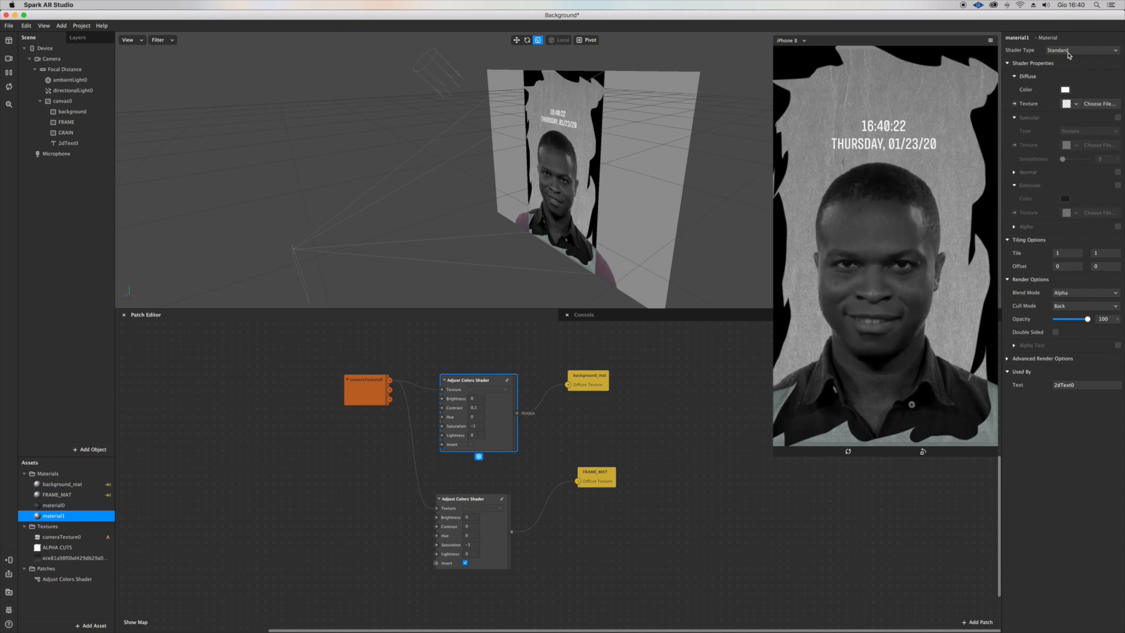
click(1080, 49)
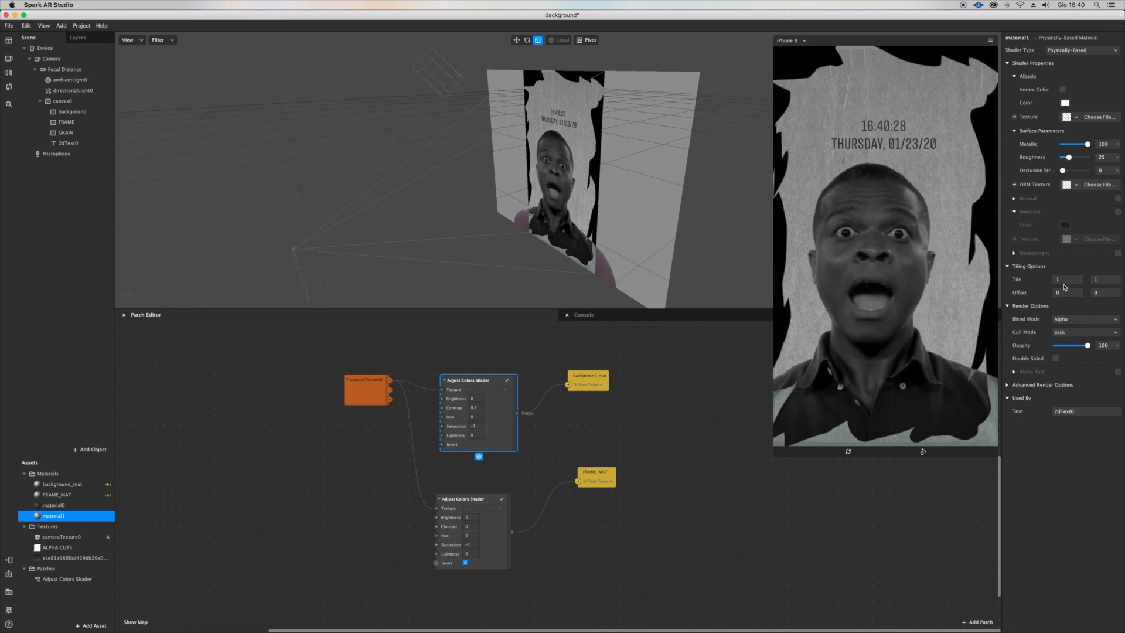
Make material1 fully metallic with roughness 40, then send the effect to Instagram.
click(1069, 116)
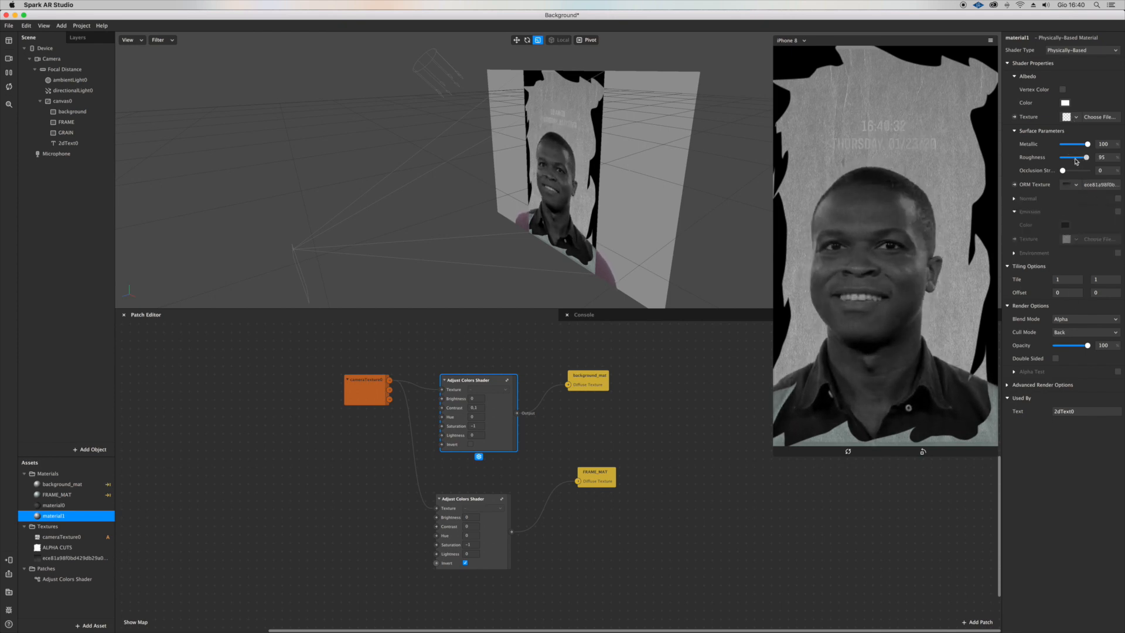
drag(1076, 157, 1066, 157)
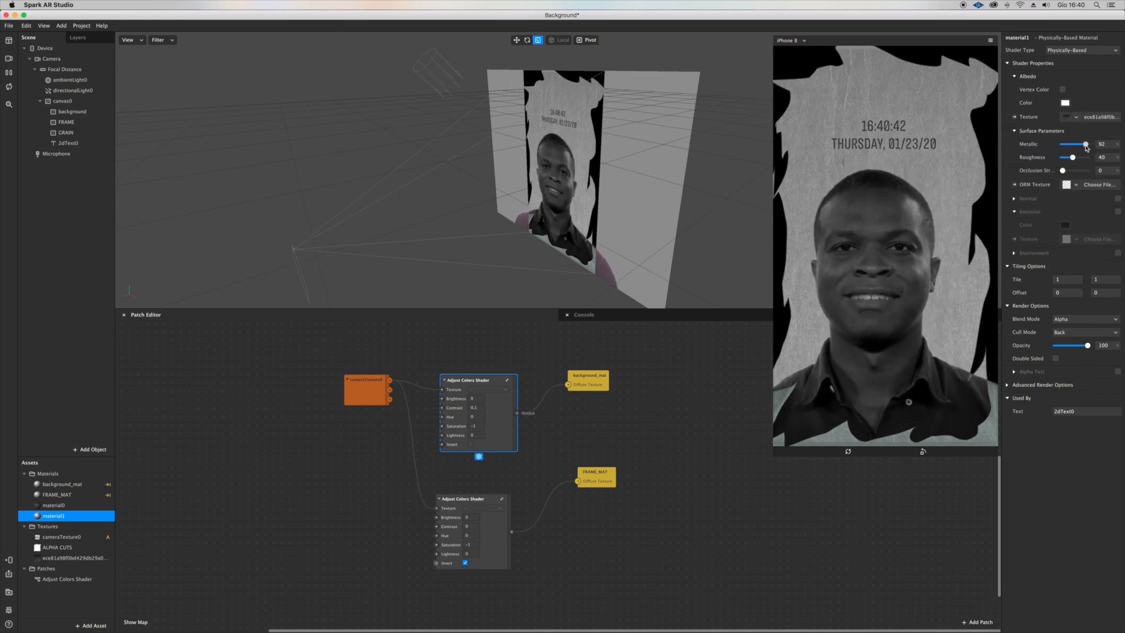
drag(1084, 143, 1090, 144)
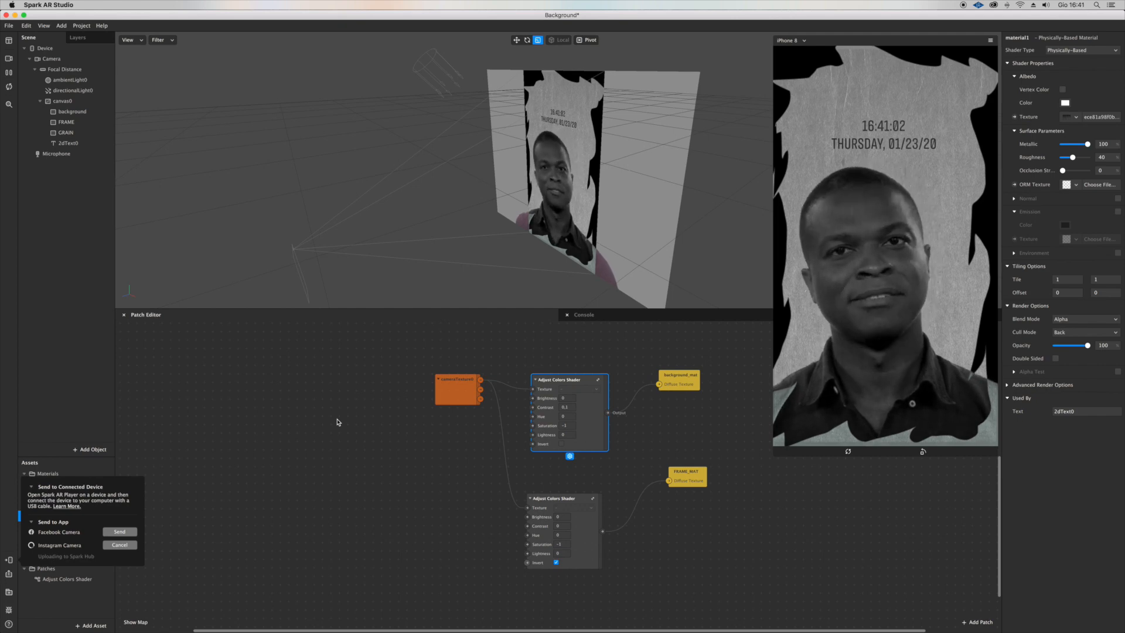
click(119, 544)
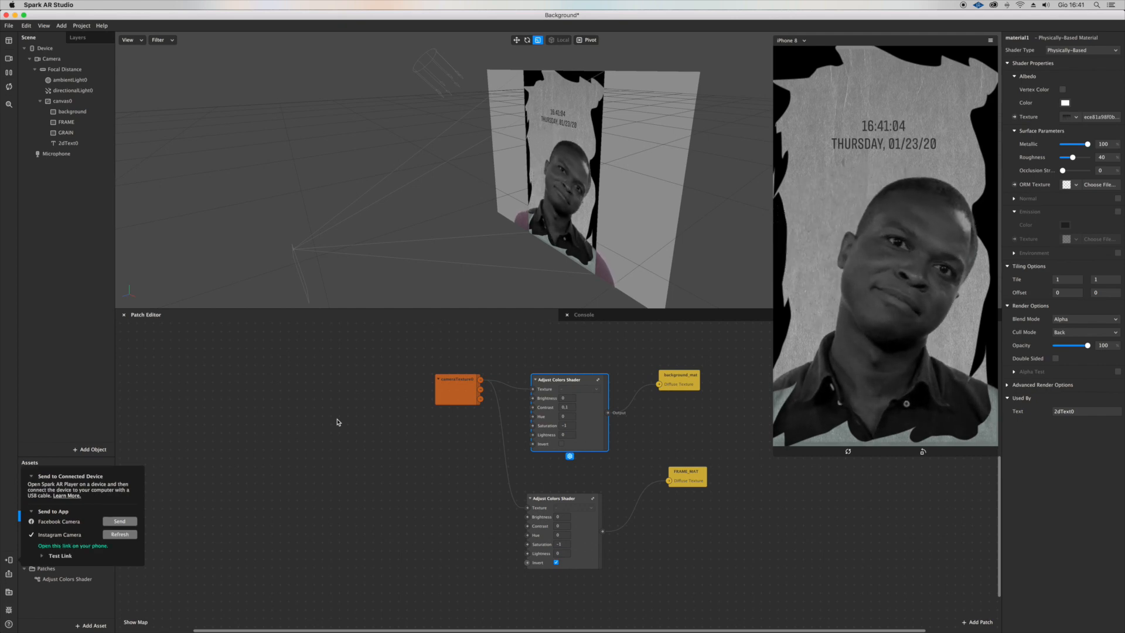